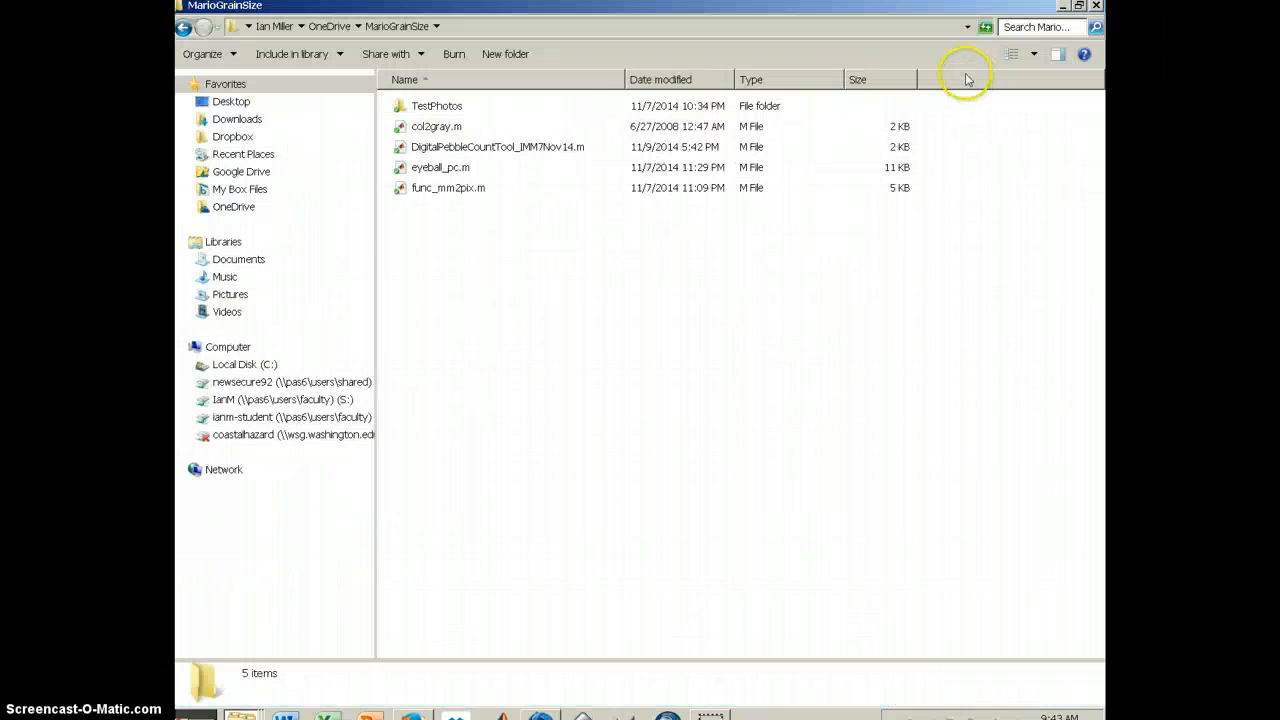
mouse_move(956, 148)
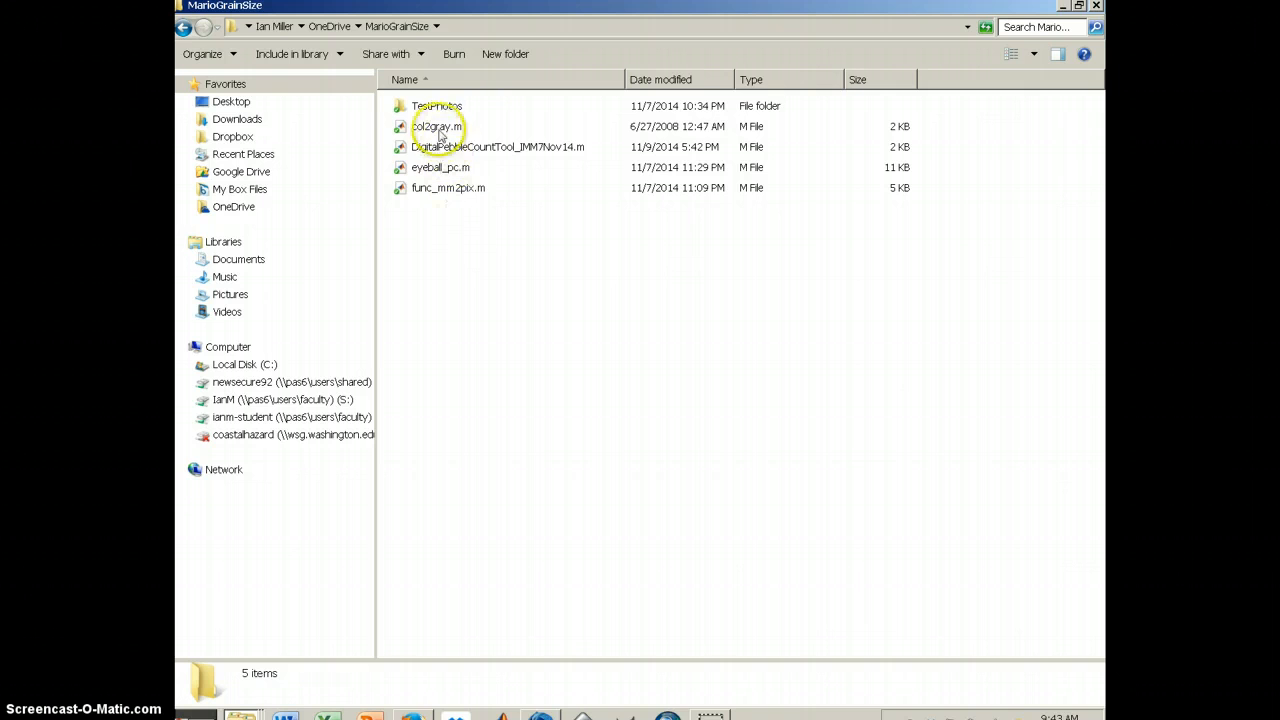
mouse_move(488, 196)
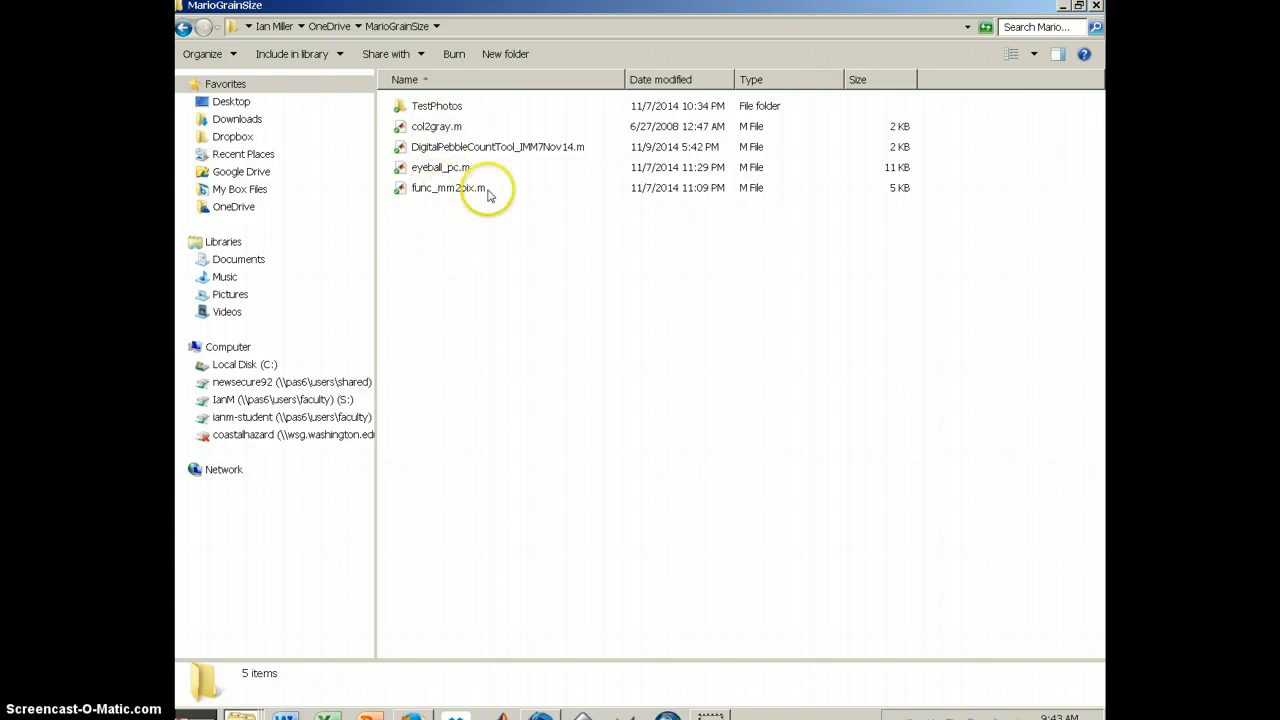
mouse_move(444, 152)
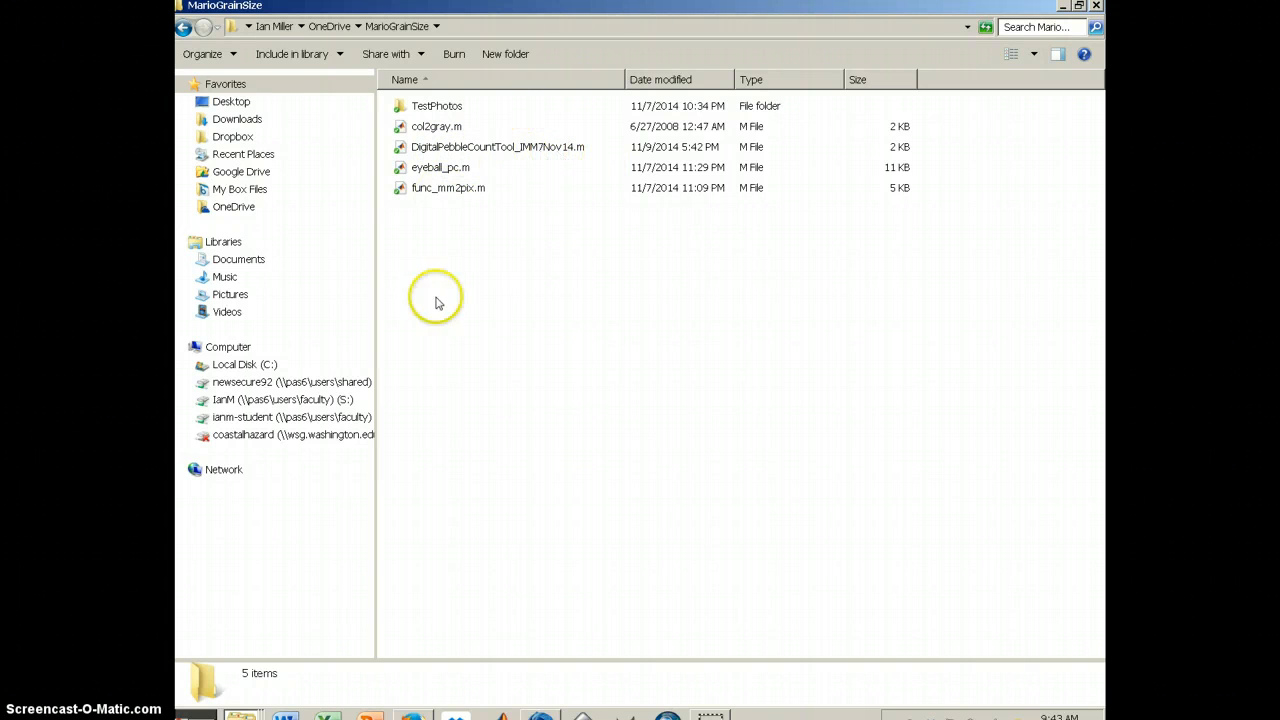
mouse_move(428, 160)
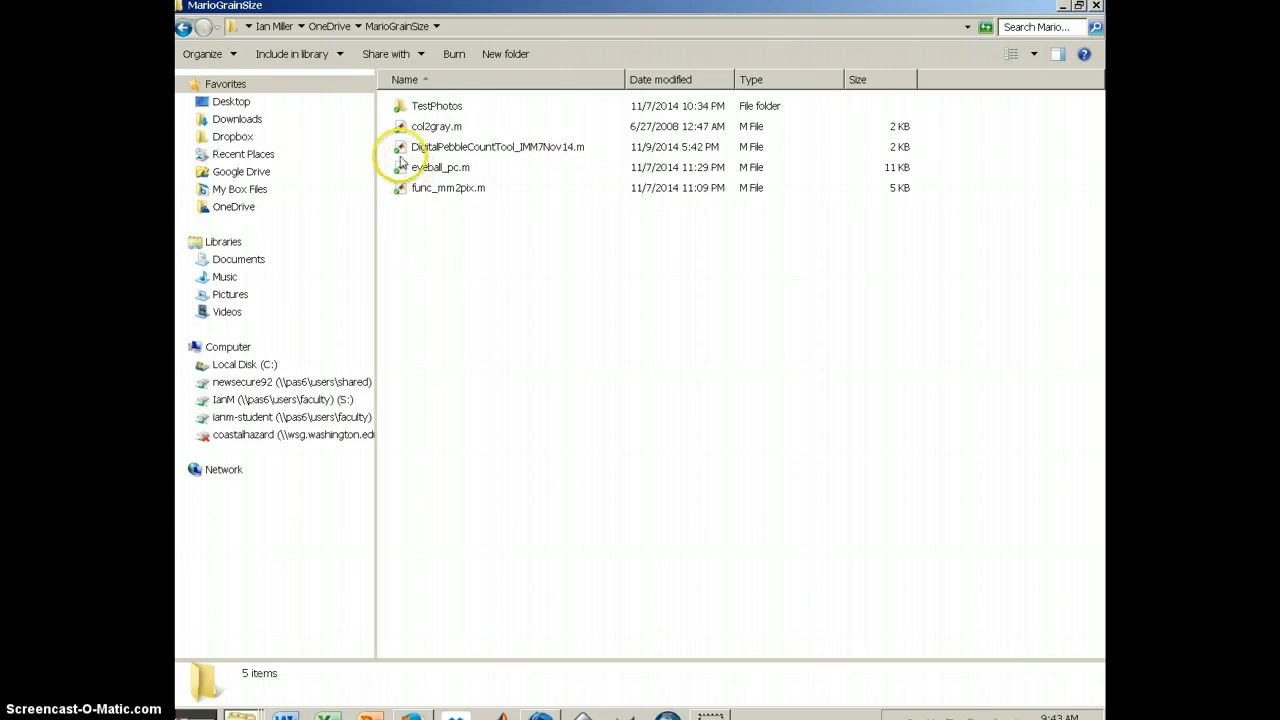
mouse_move(402, 132)
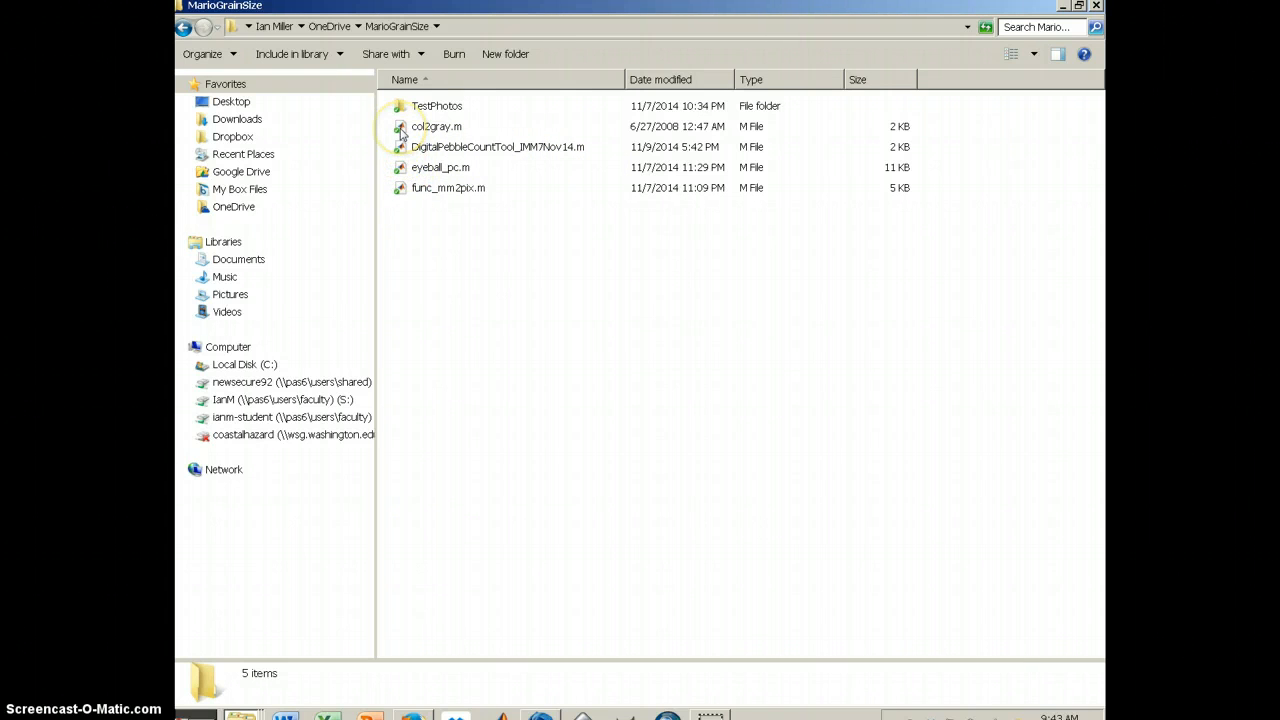
mouse_move(402, 192)
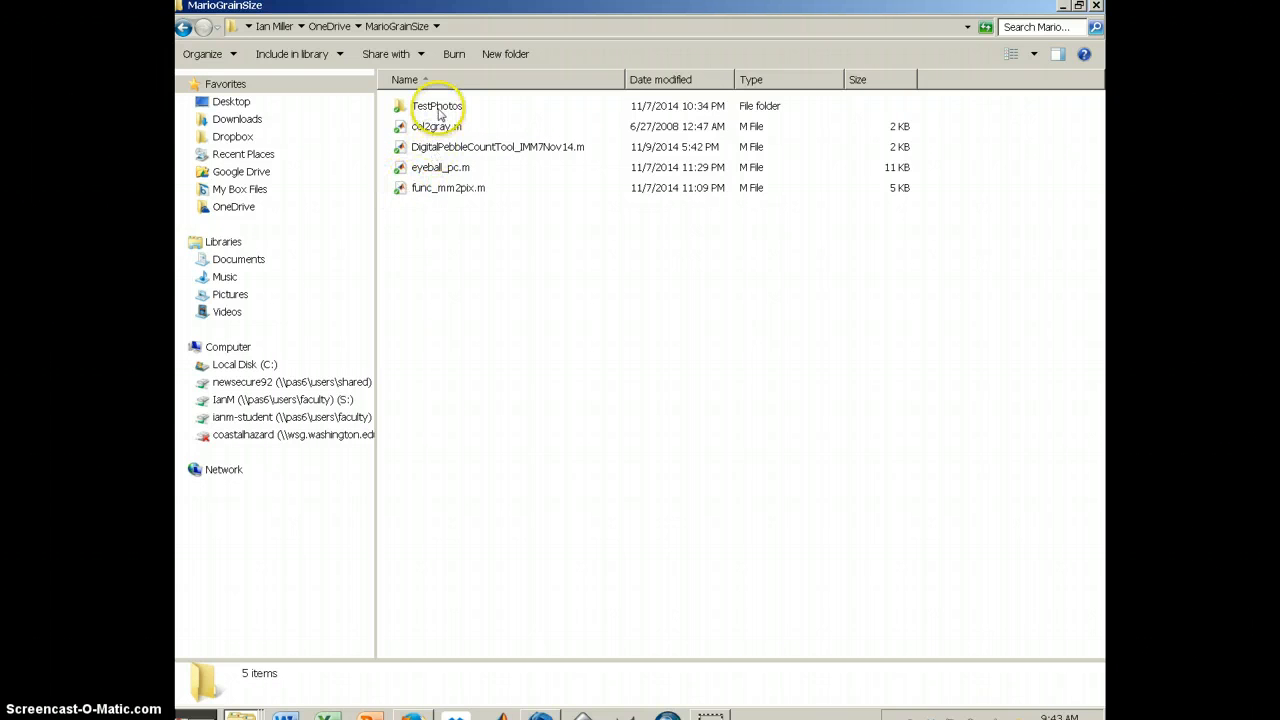
- Launch DigitalPebbleCountTool_IMMNov14.m from the MarioGrainSize folder into MATLAB
double_click(434, 106)
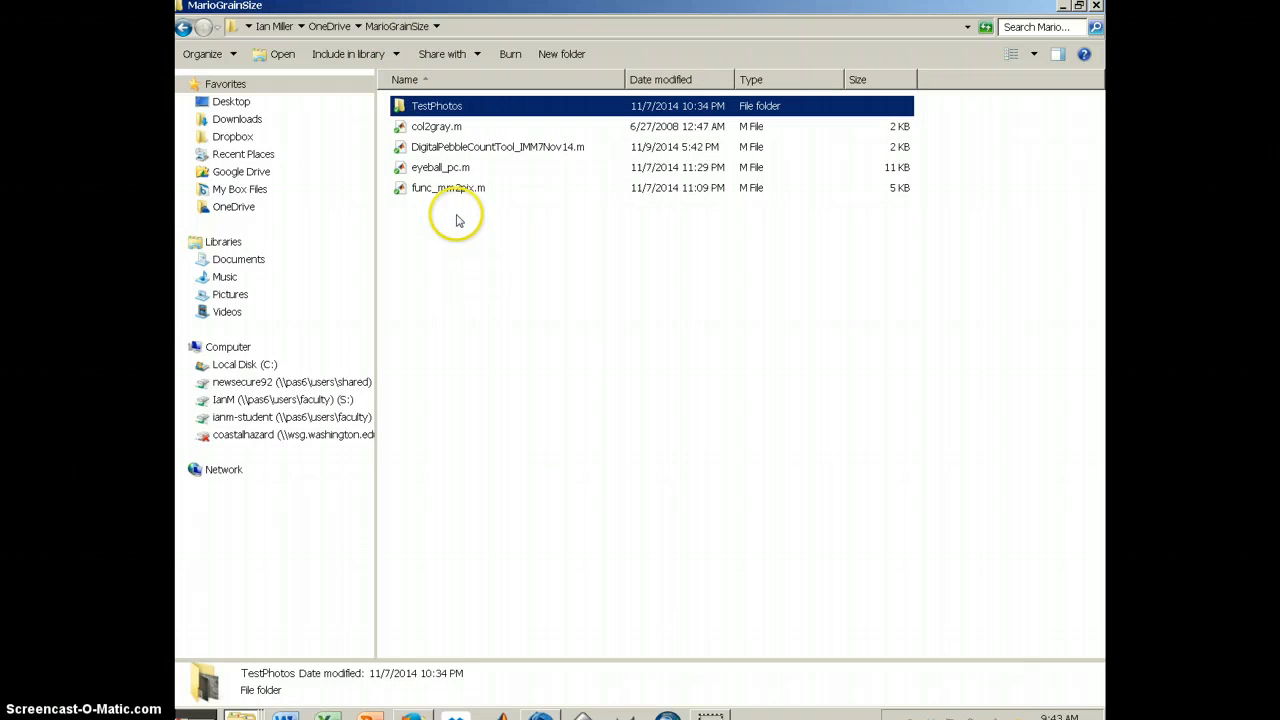
mouse_move(466, 190)
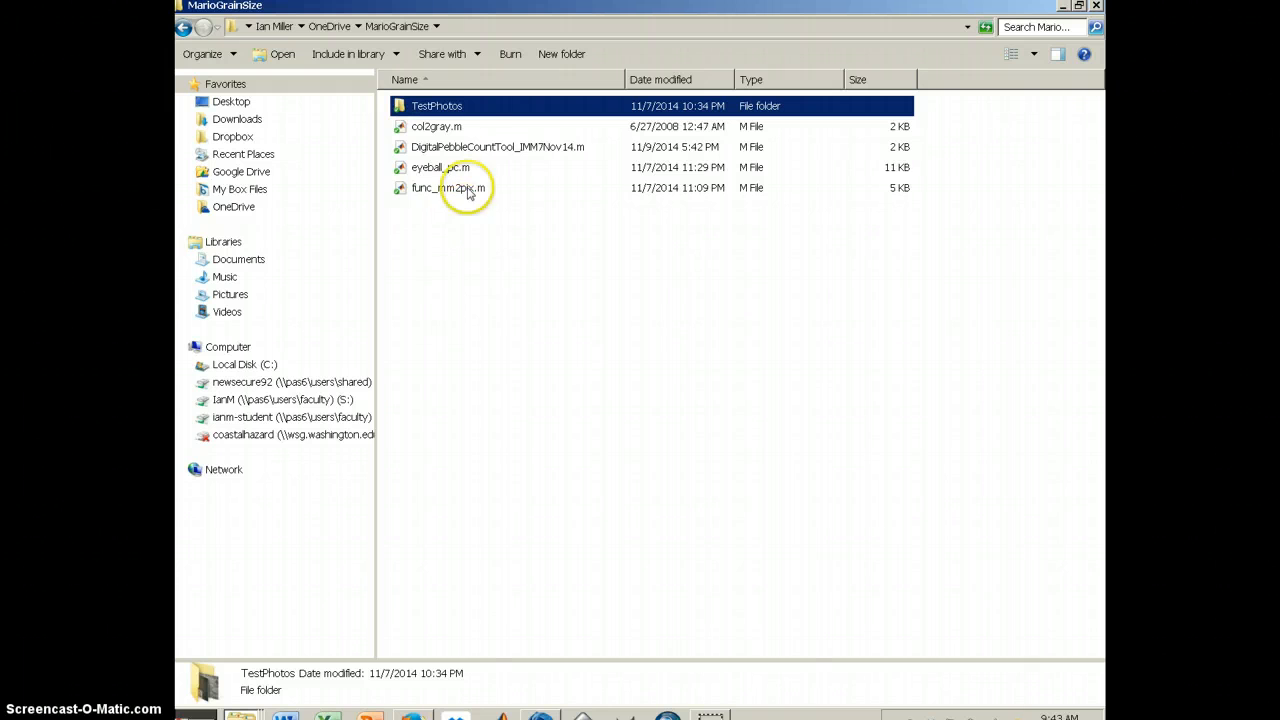
mouse_move(470, 148)
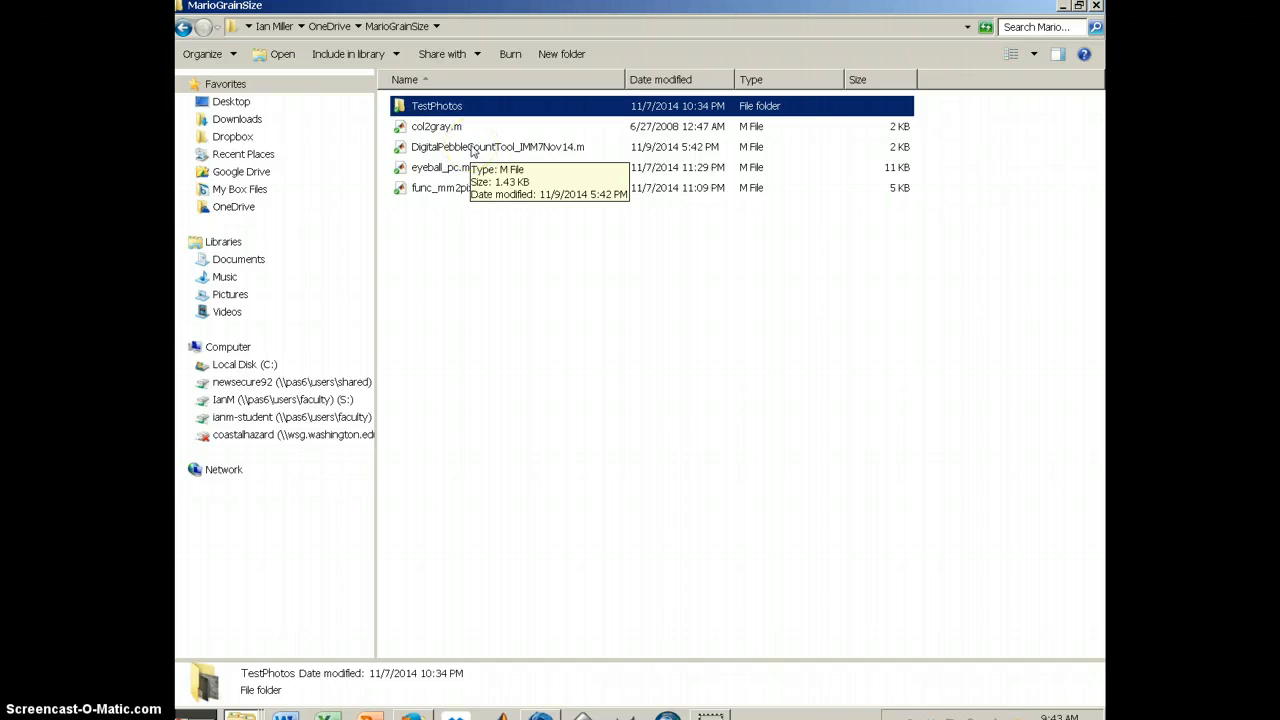
double_click(496, 148)
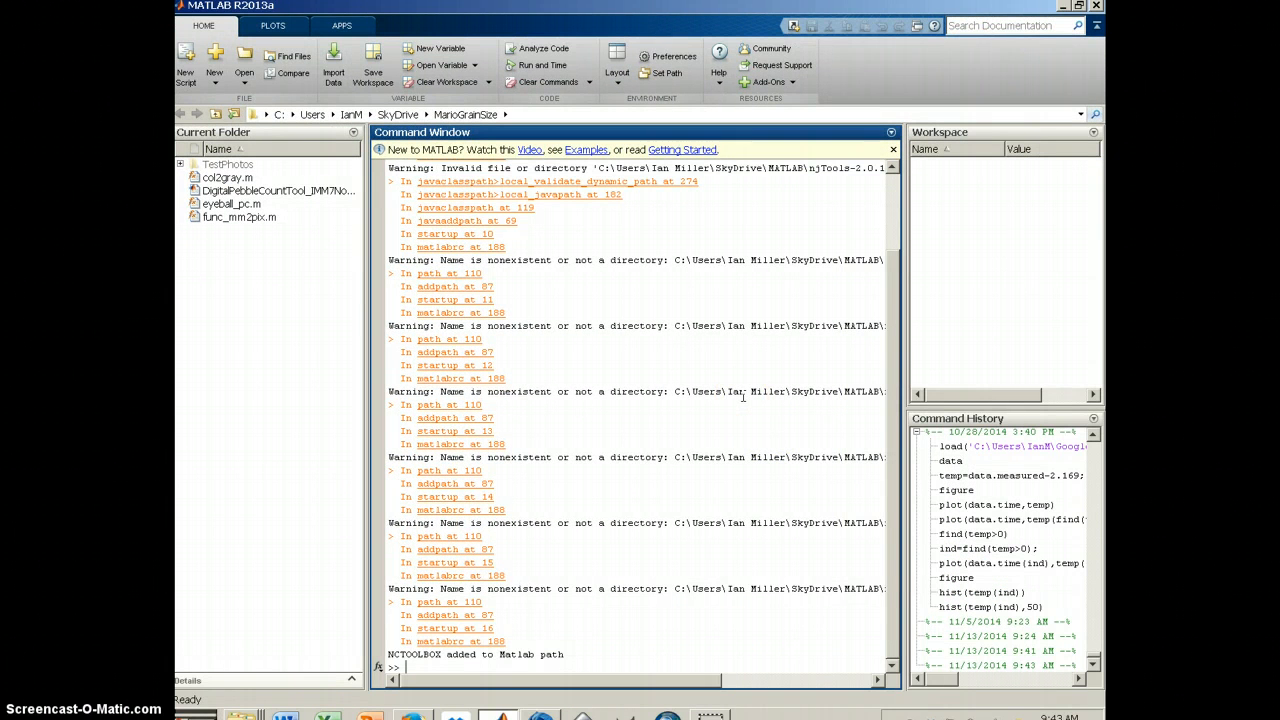
mouse_move(628, 352)
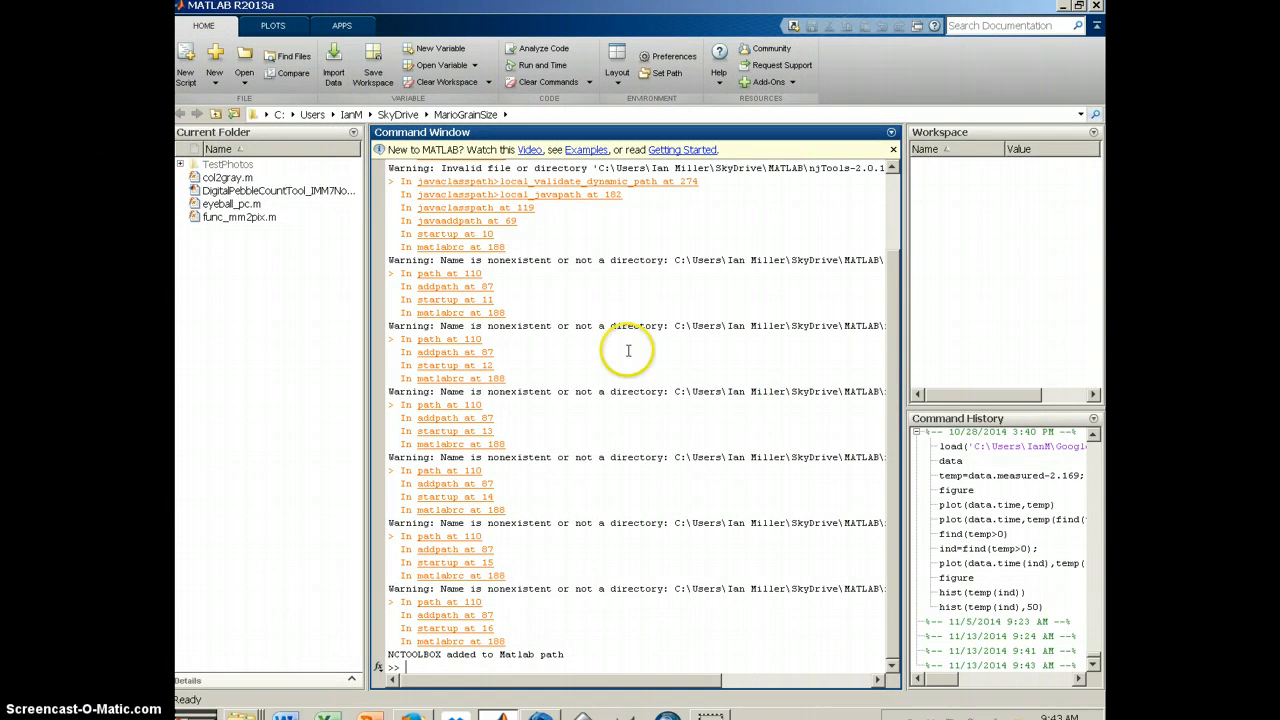
- Show the pebble count script in a maximized Editor with the EDITOR toolstrip pinned
click(278, 190)
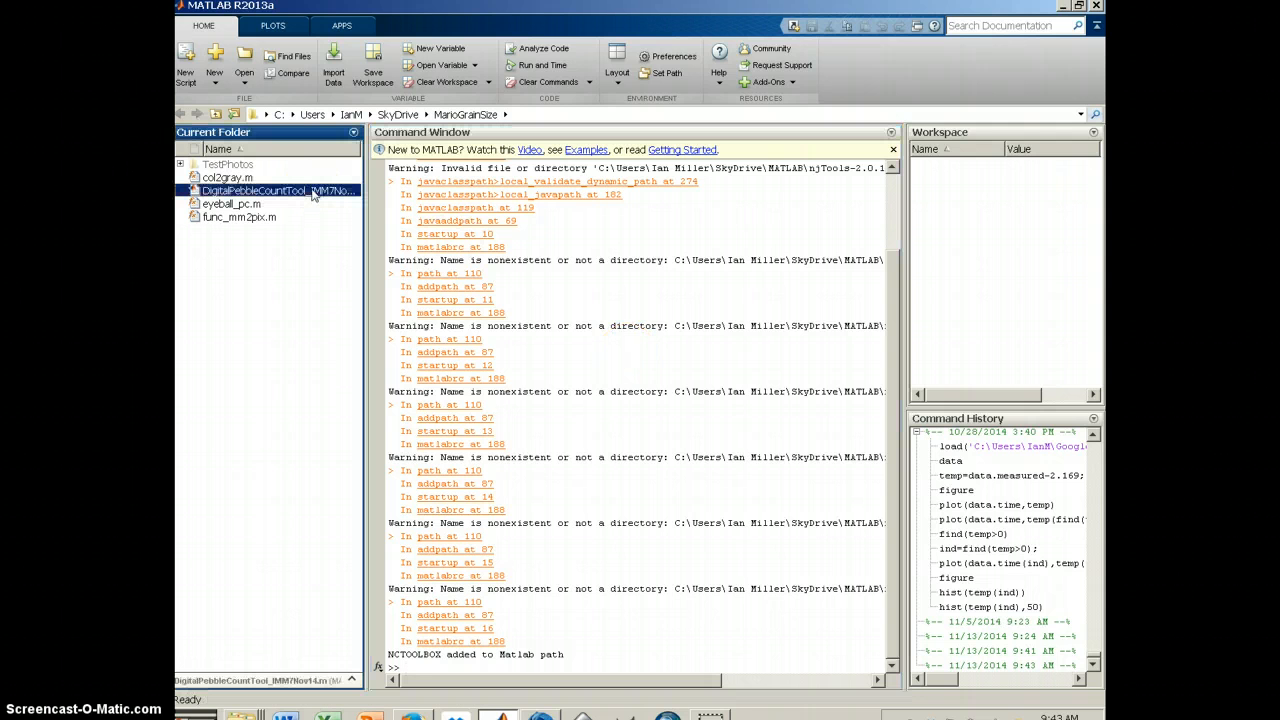
right_click(276, 190)
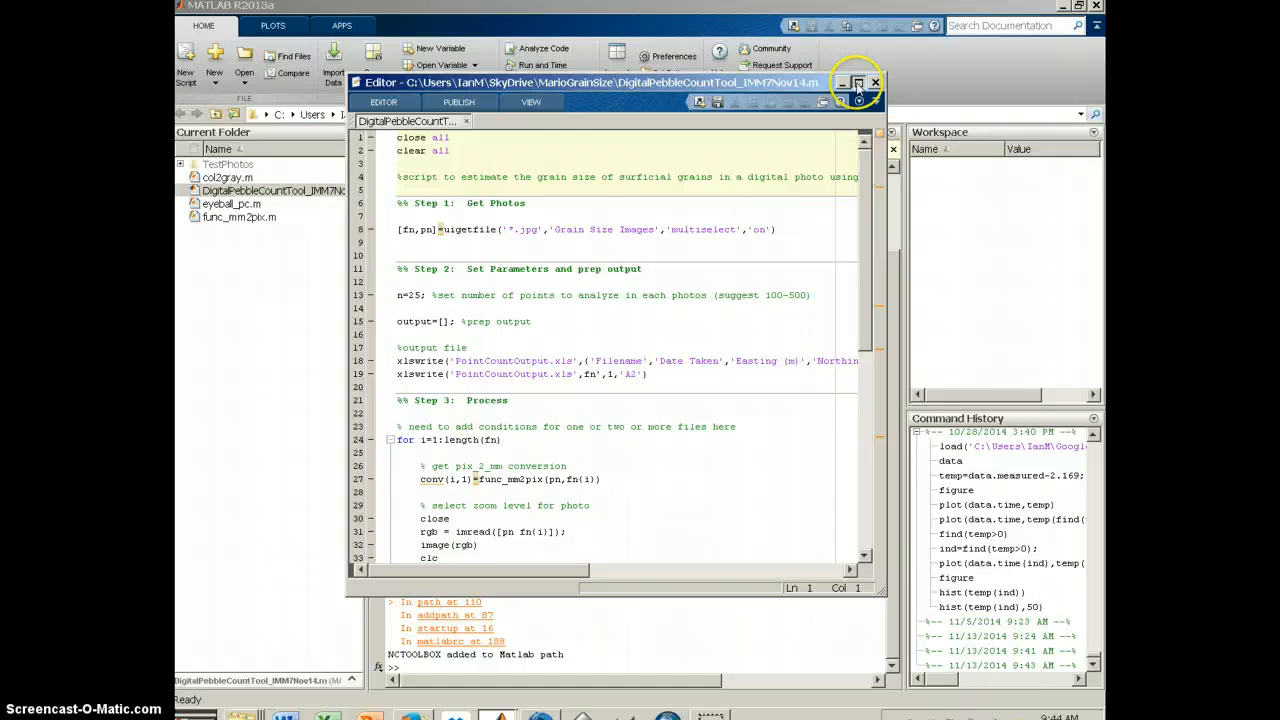
click(852, 82)
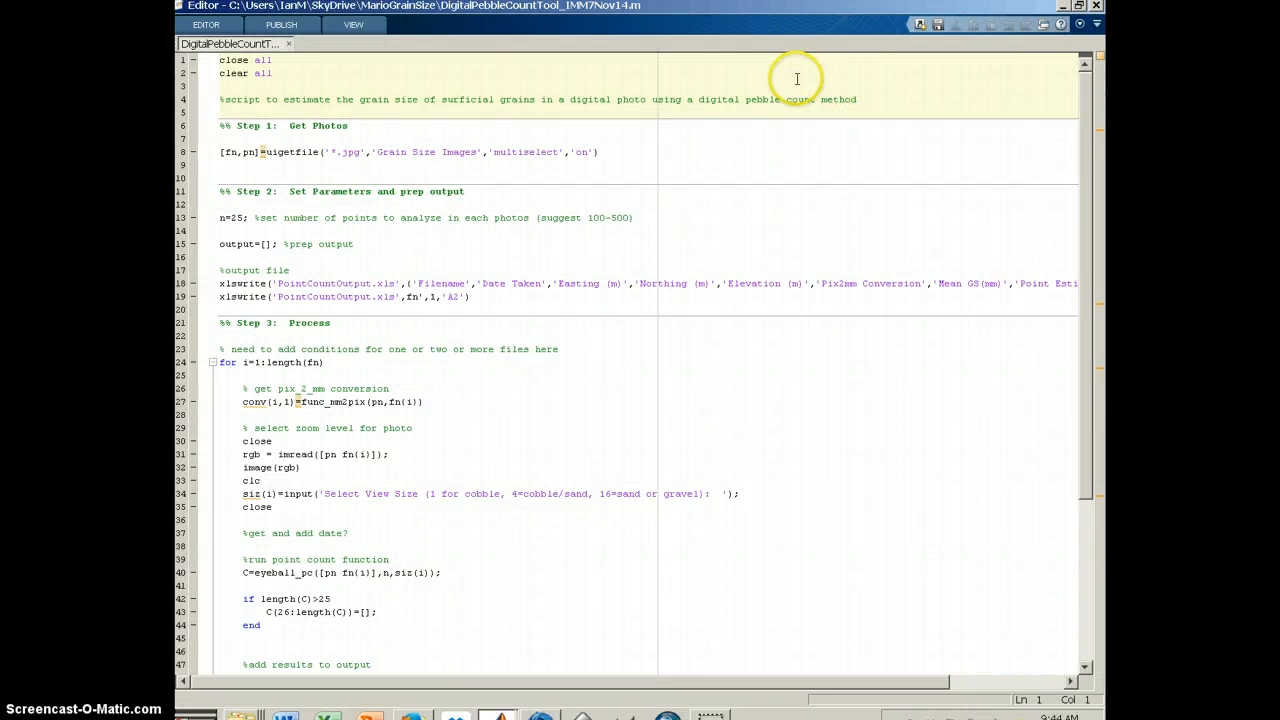
mouse_move(710, 198)
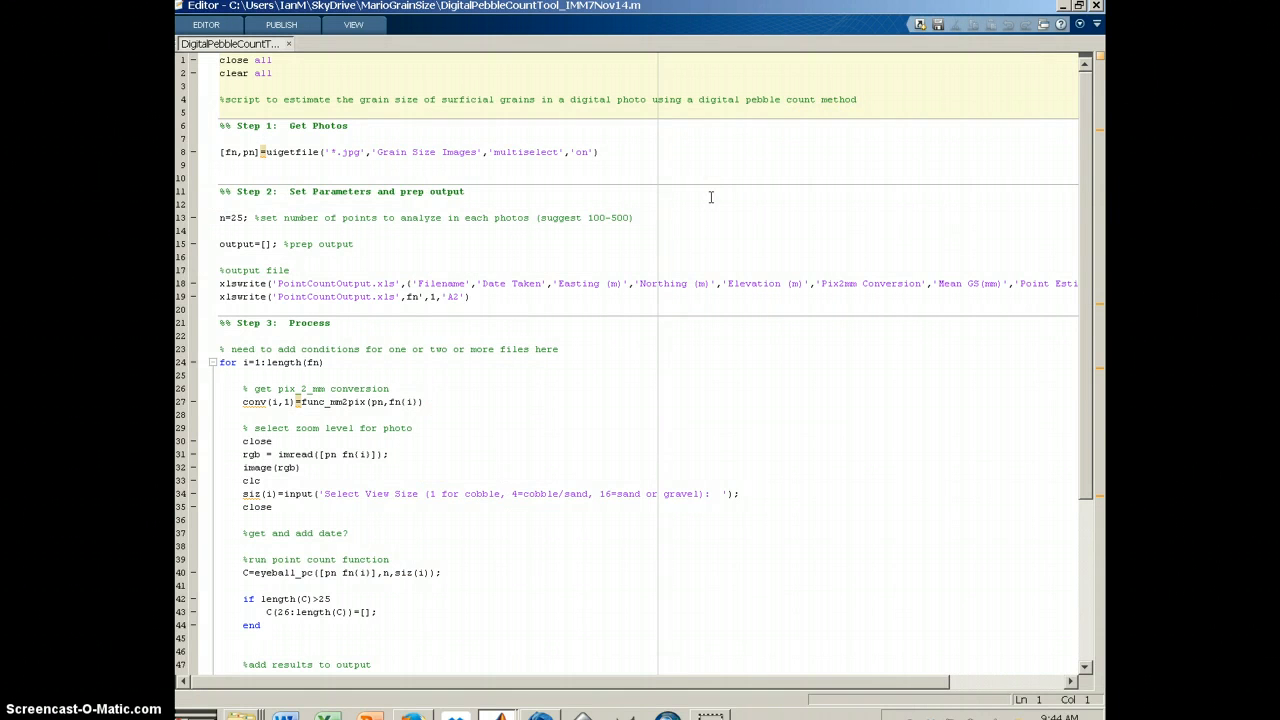
mouse_move(718, 182)
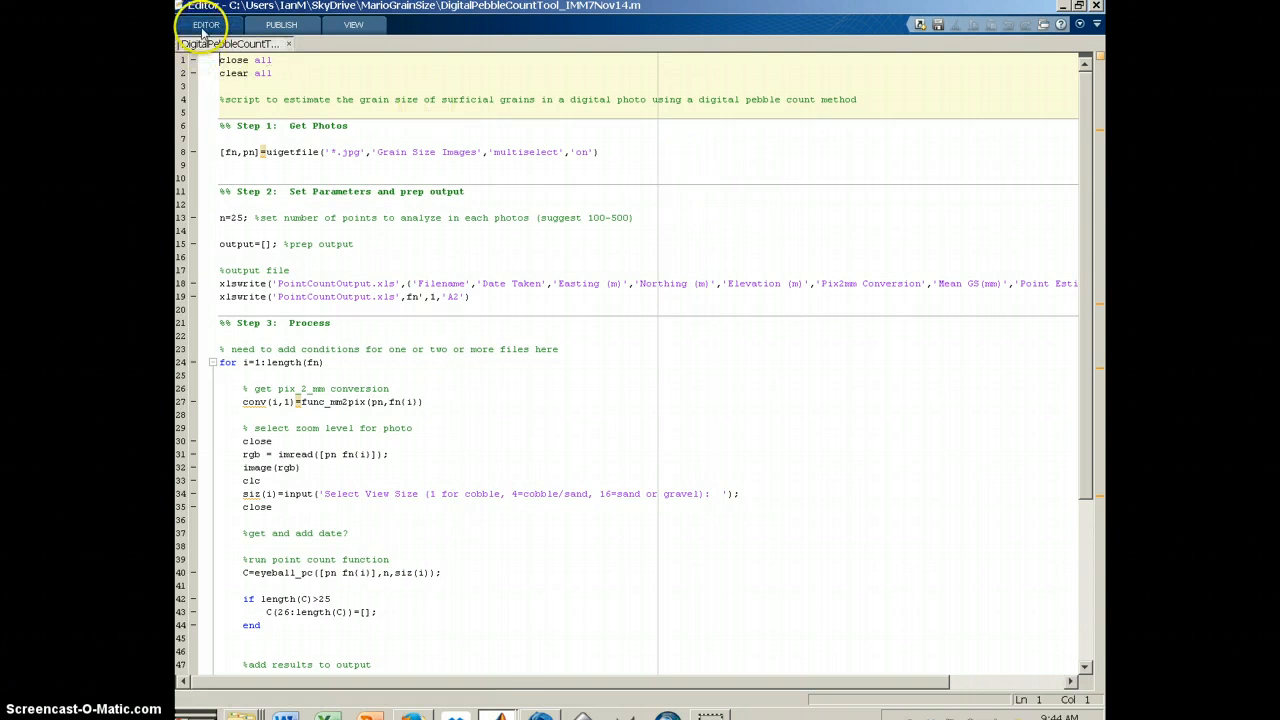
click(206, 24)
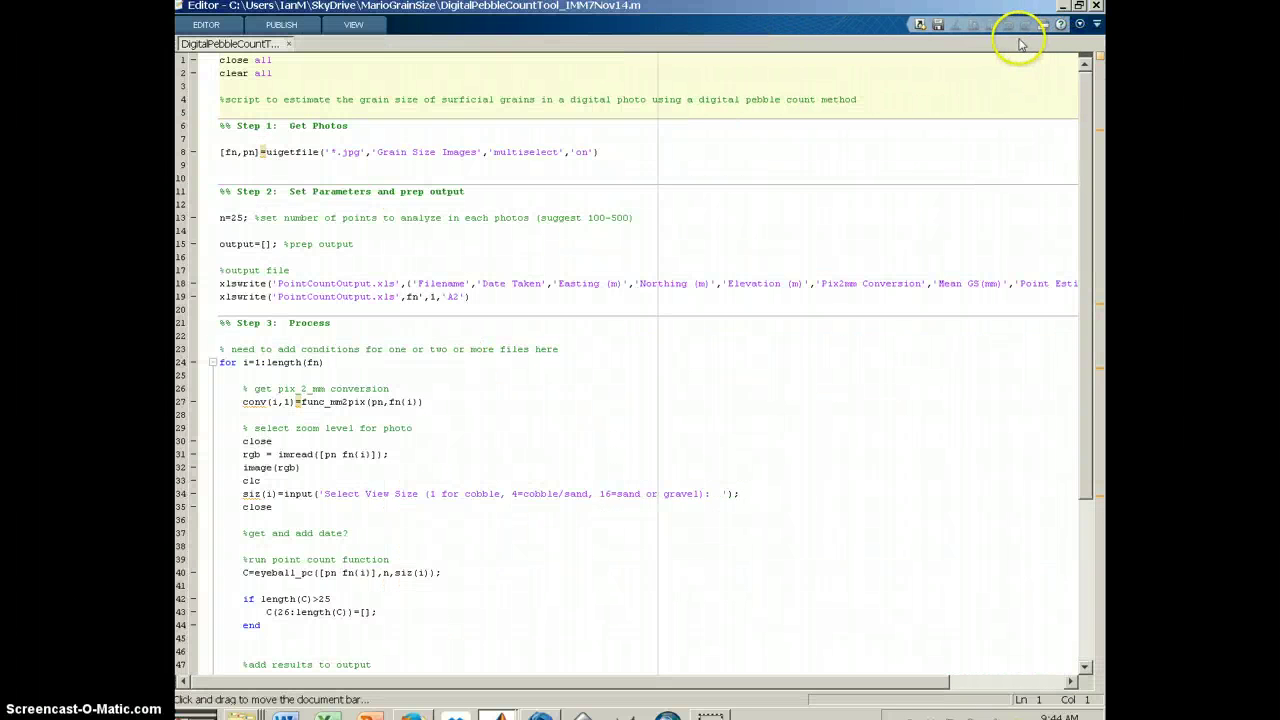
click(204, 24)
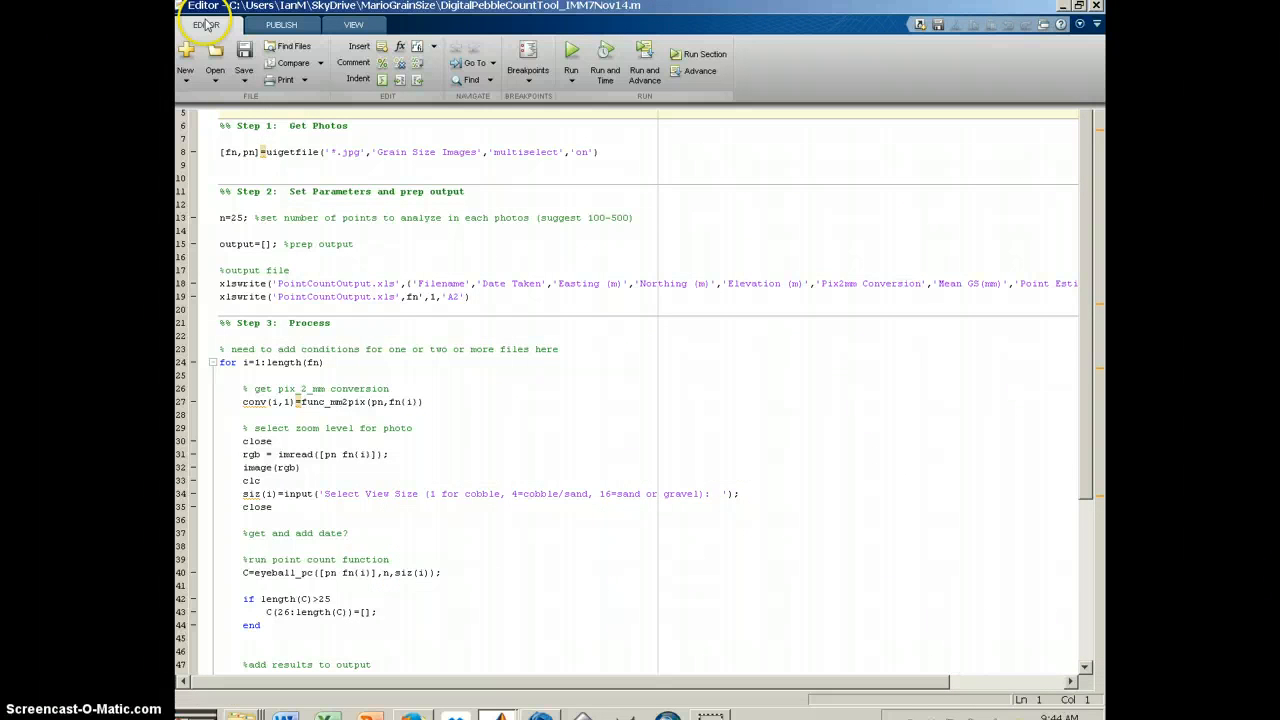
mouse_move(536, 62)
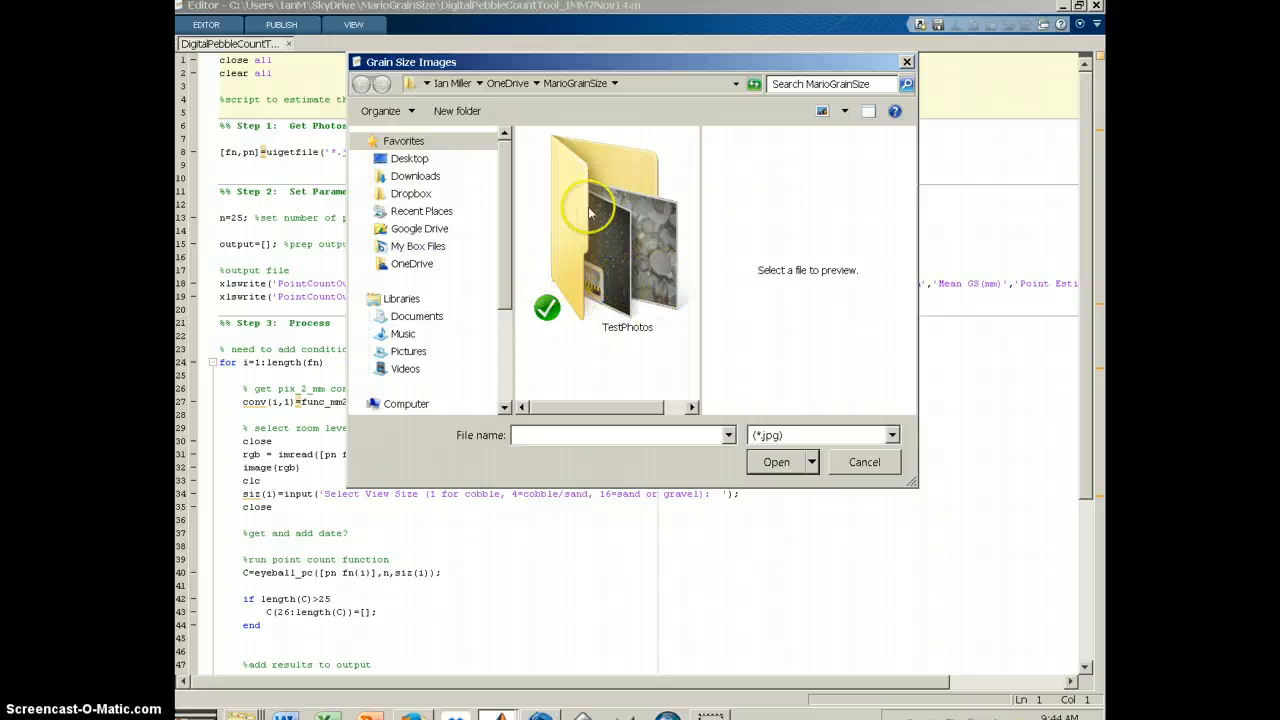
mouse_move(616, 282)
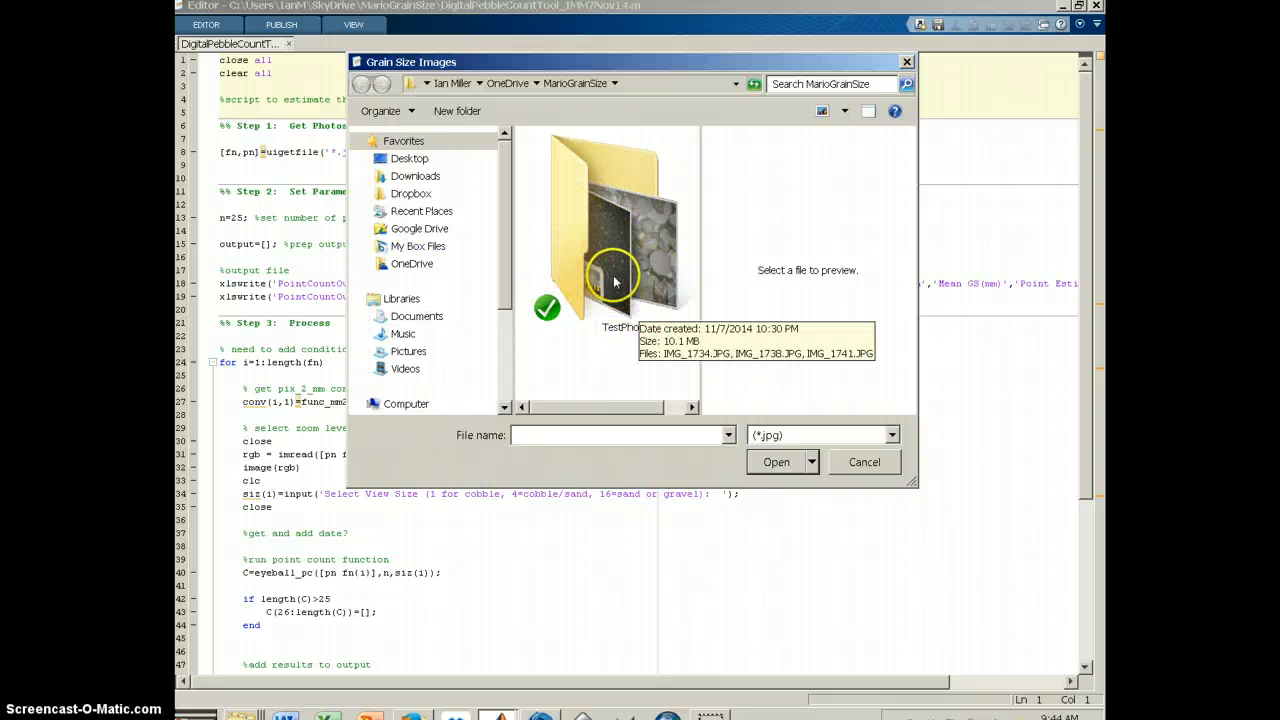
- Load the three gravel photos IMG_1734, IMG_1738 and IMG_1741 from TestPhotos
double_click(604, 250)
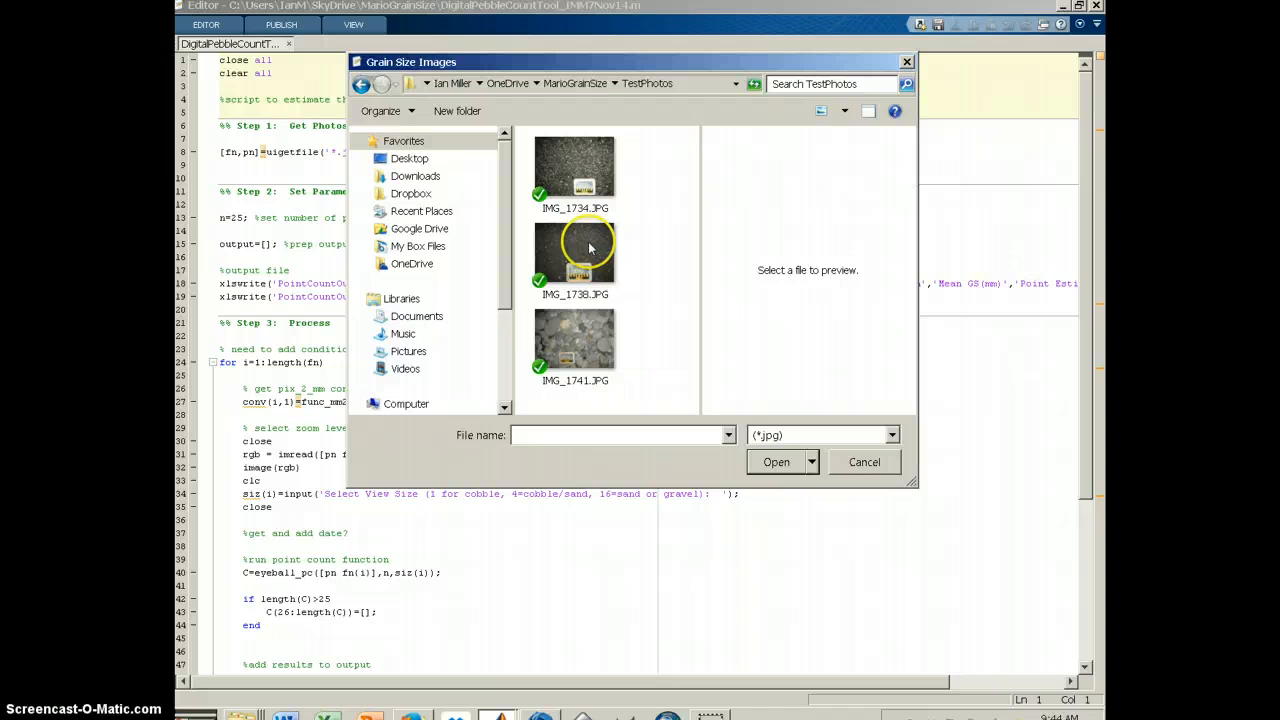
mouse_move(644, 384)
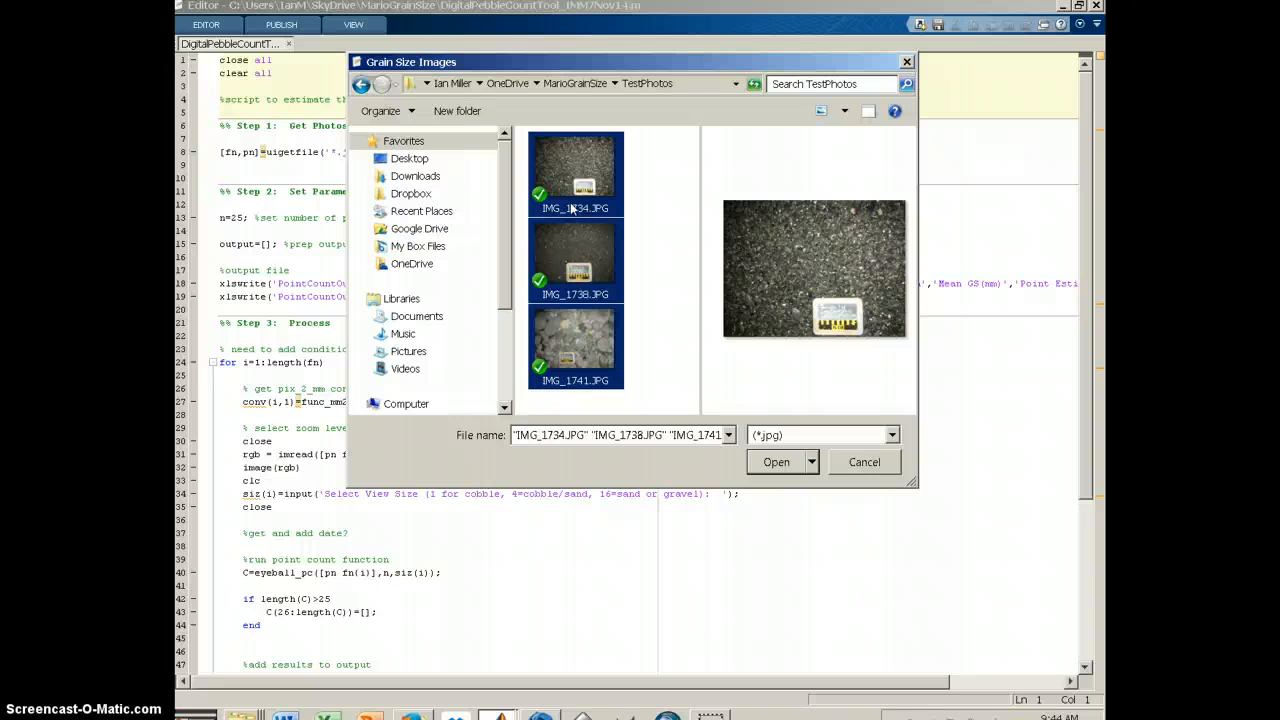
mouse_move(676, 304)
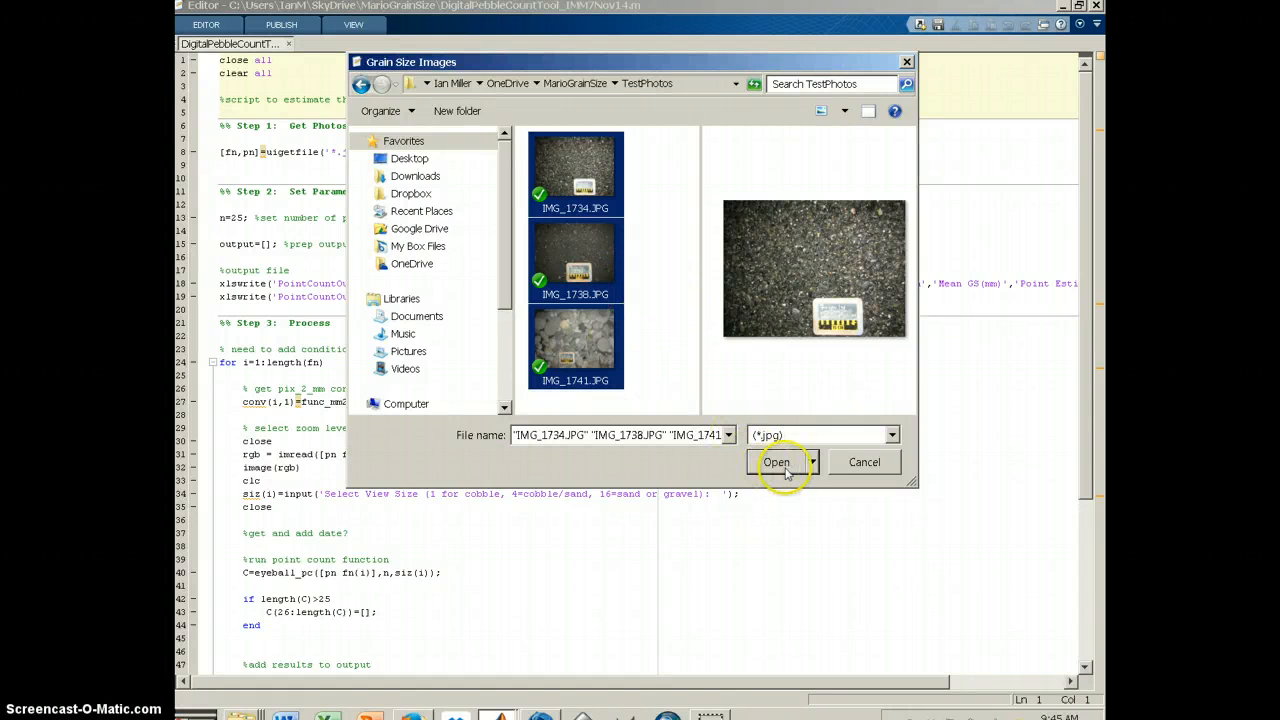
click(776, 462)
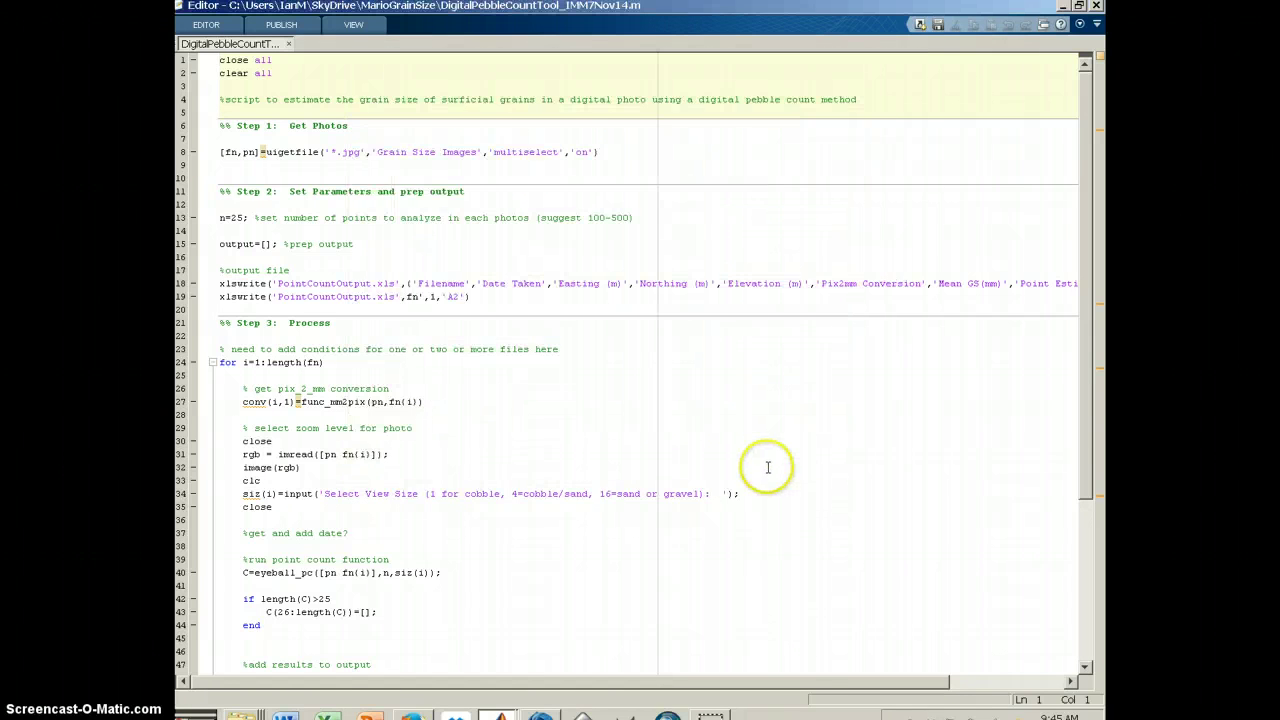
mouse_move(768, 448)
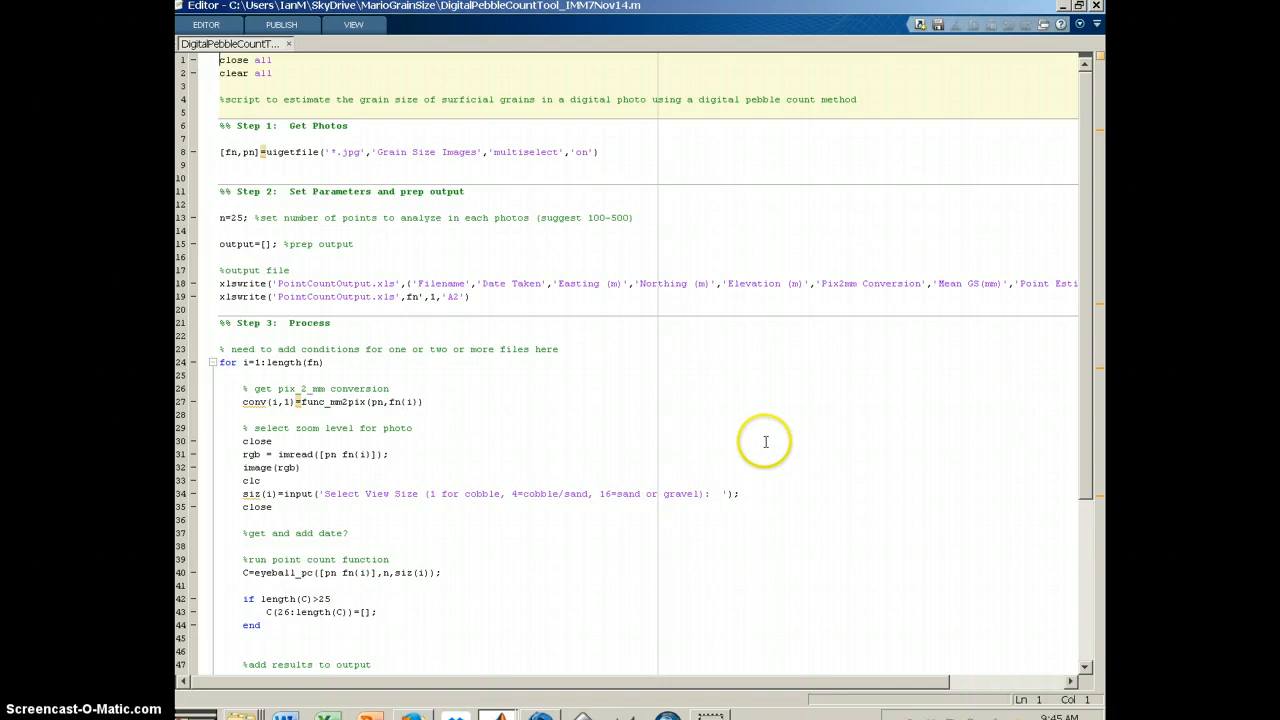
mouse_move(764, 442)
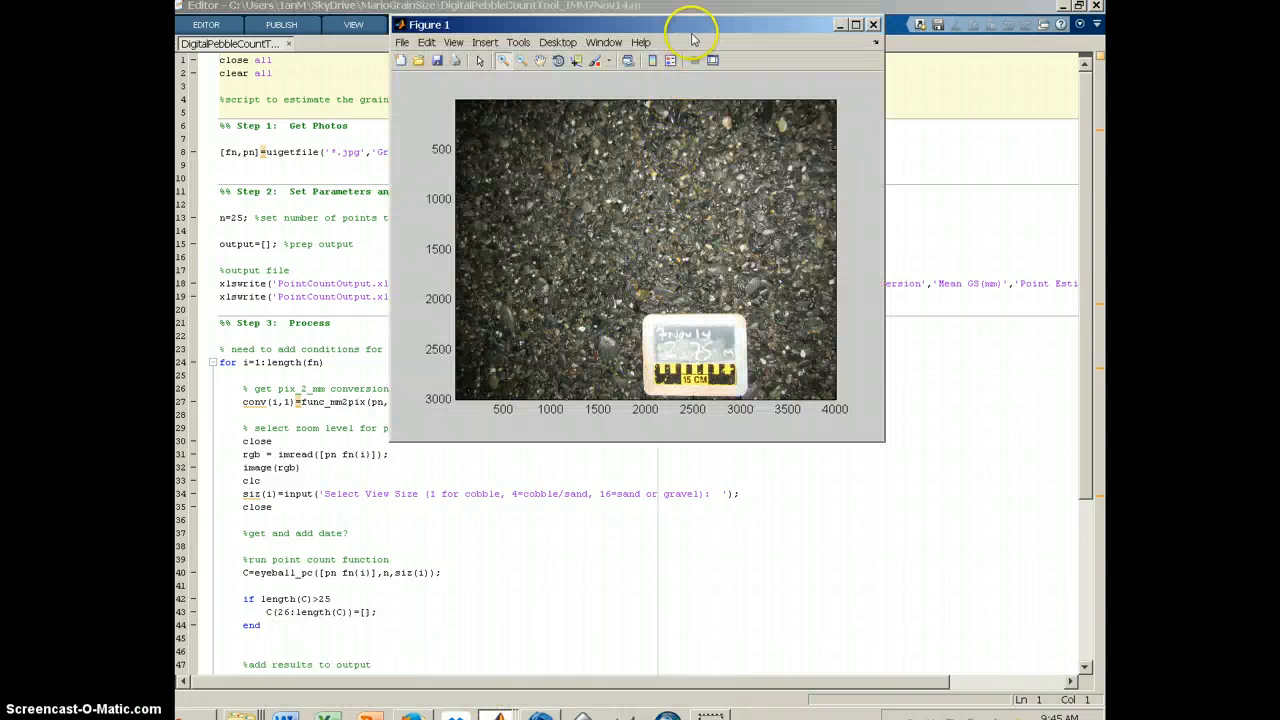
mouse_move(494, 584)
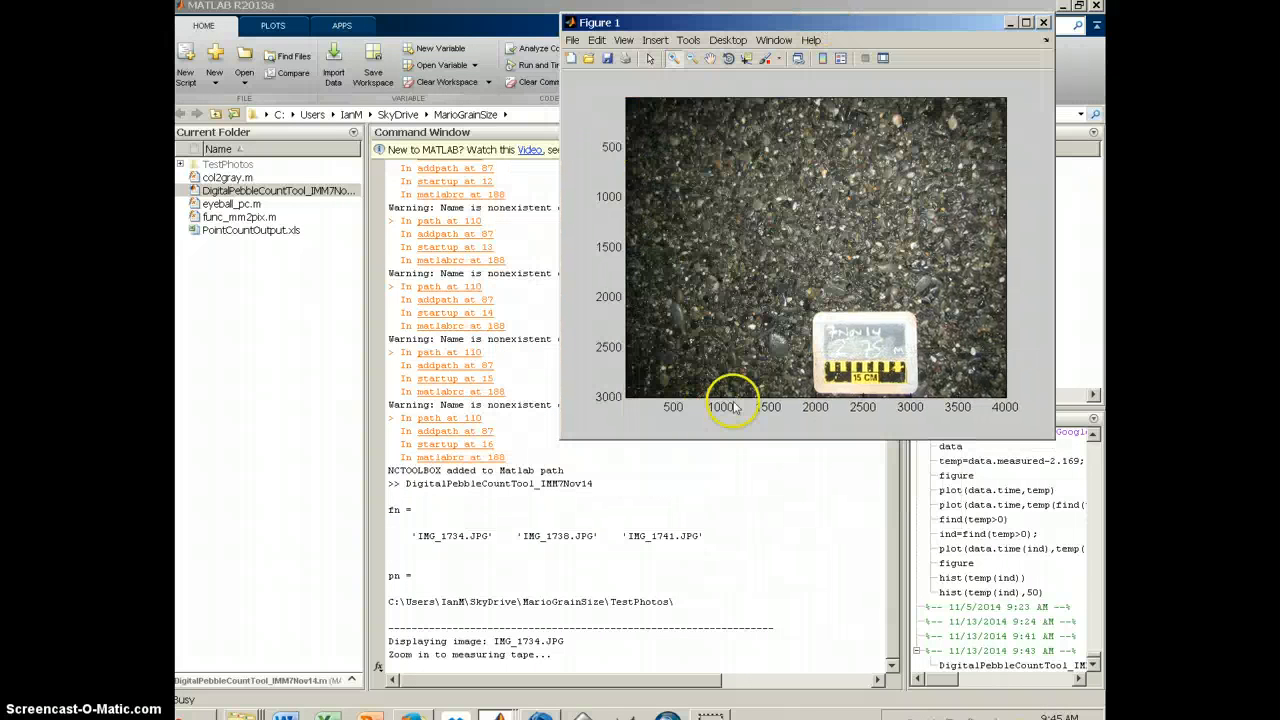
mouse_move(910, 412)
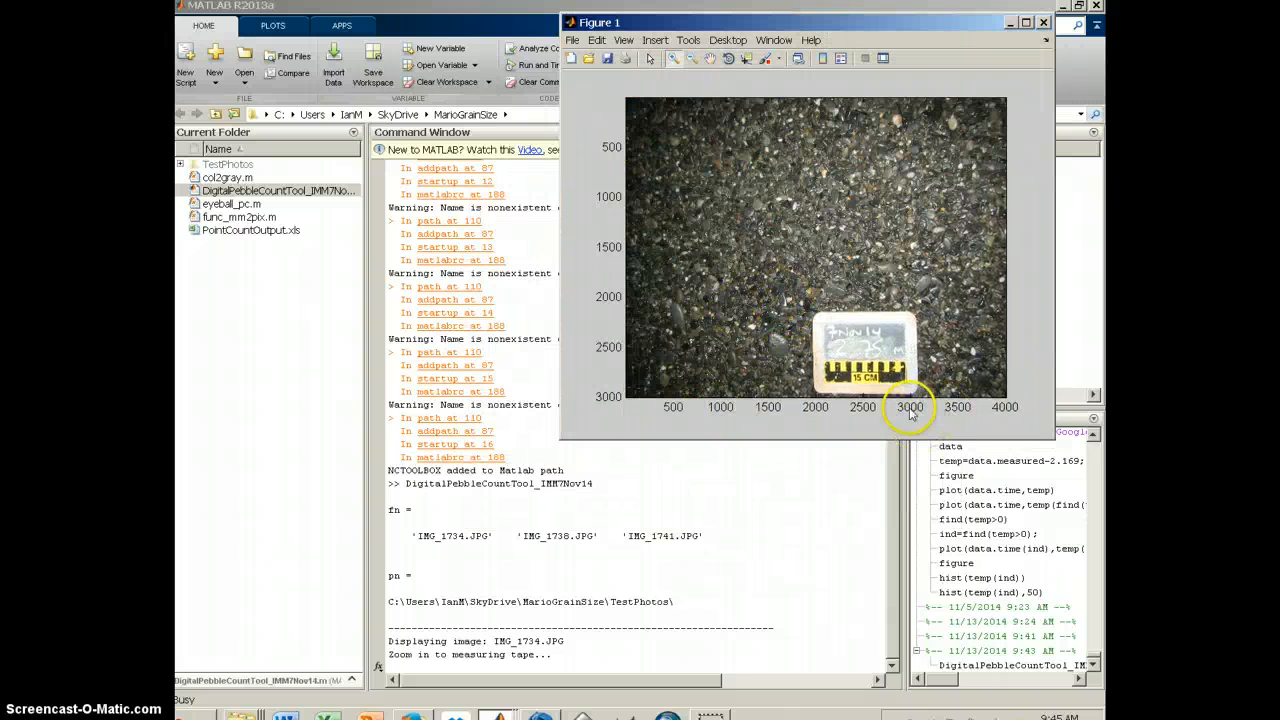
mouse_move(856, 216)
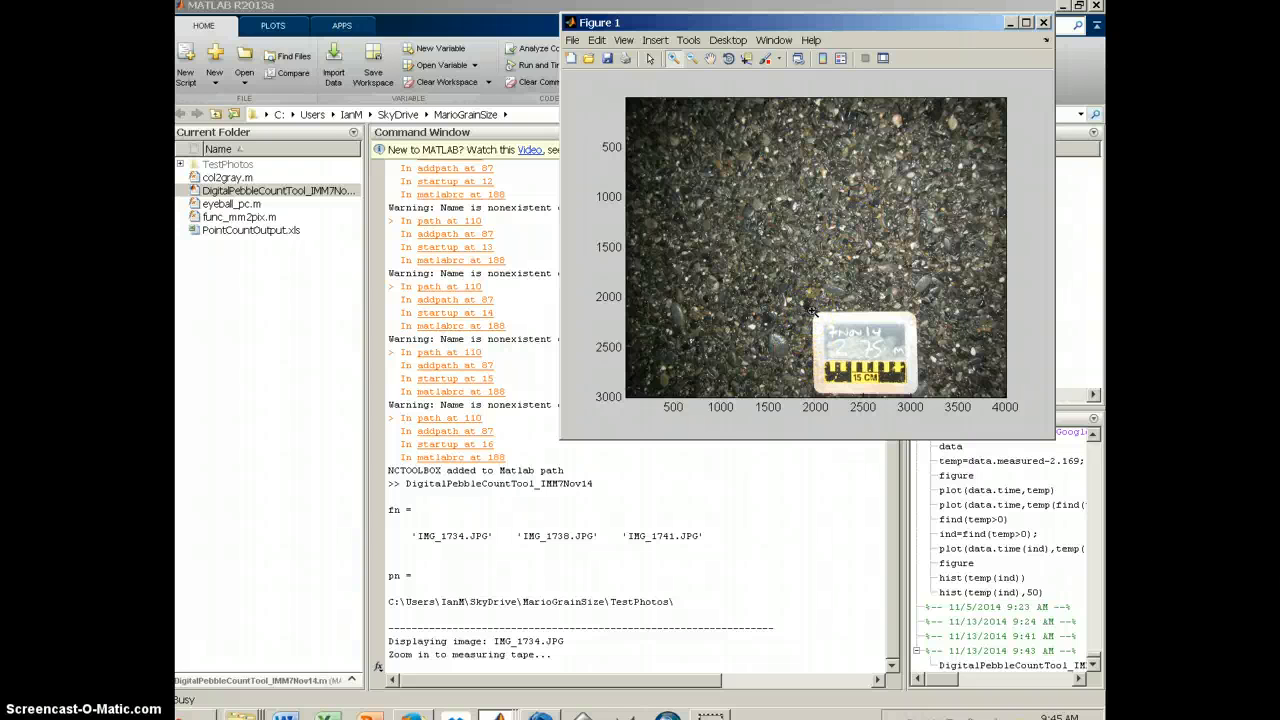
- Zoom onto the tape card and confirm 150 mm as the measuring distance
click(792, 332)
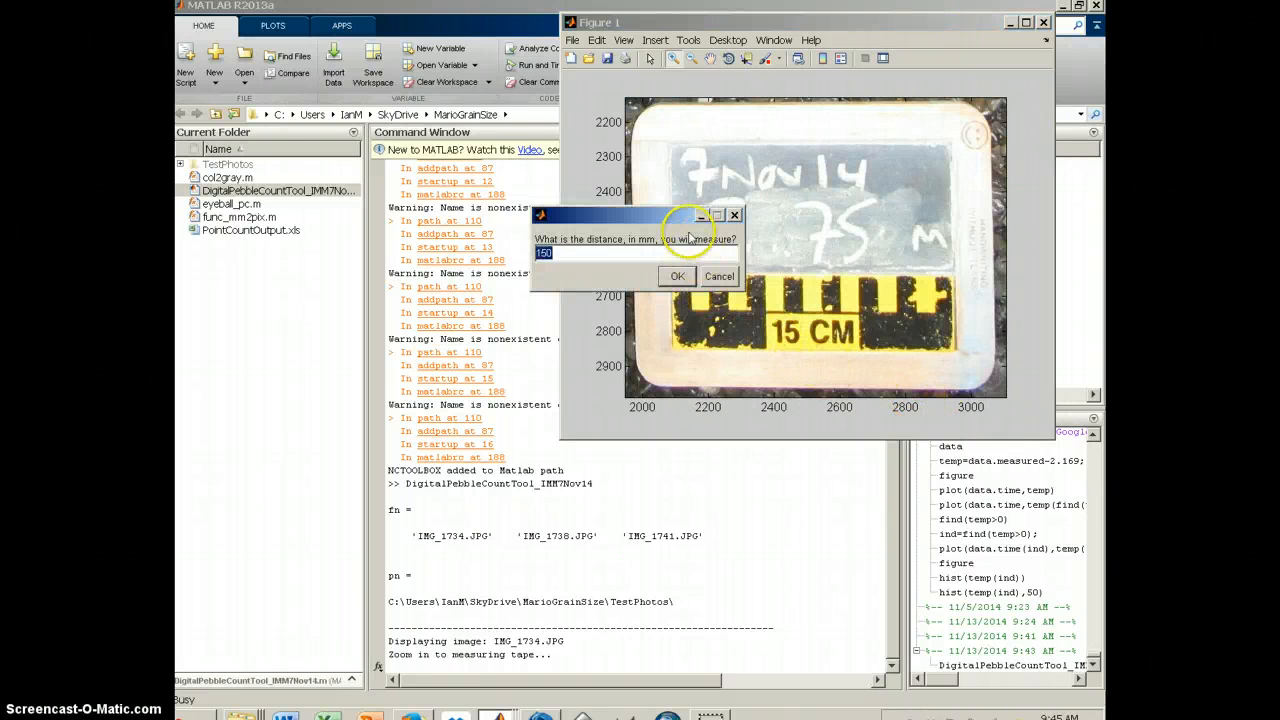
drag(636, 214, 792, 140)
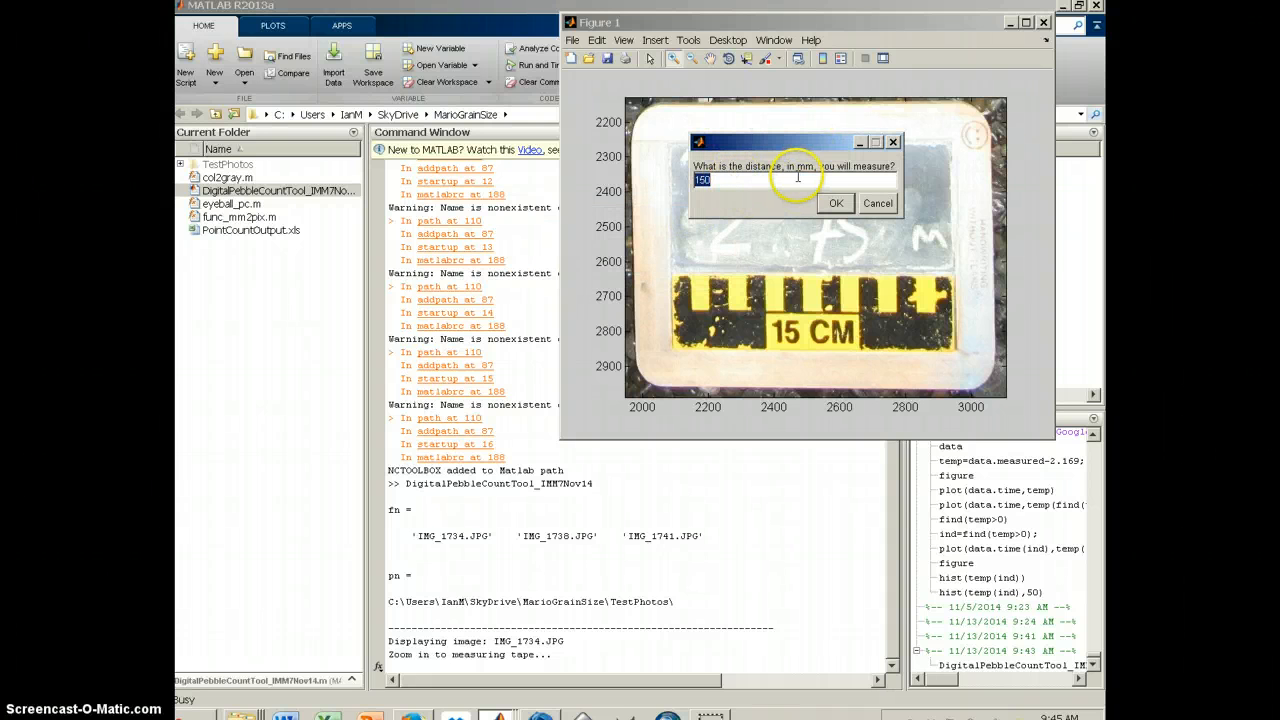
mouse_move(816, 180)
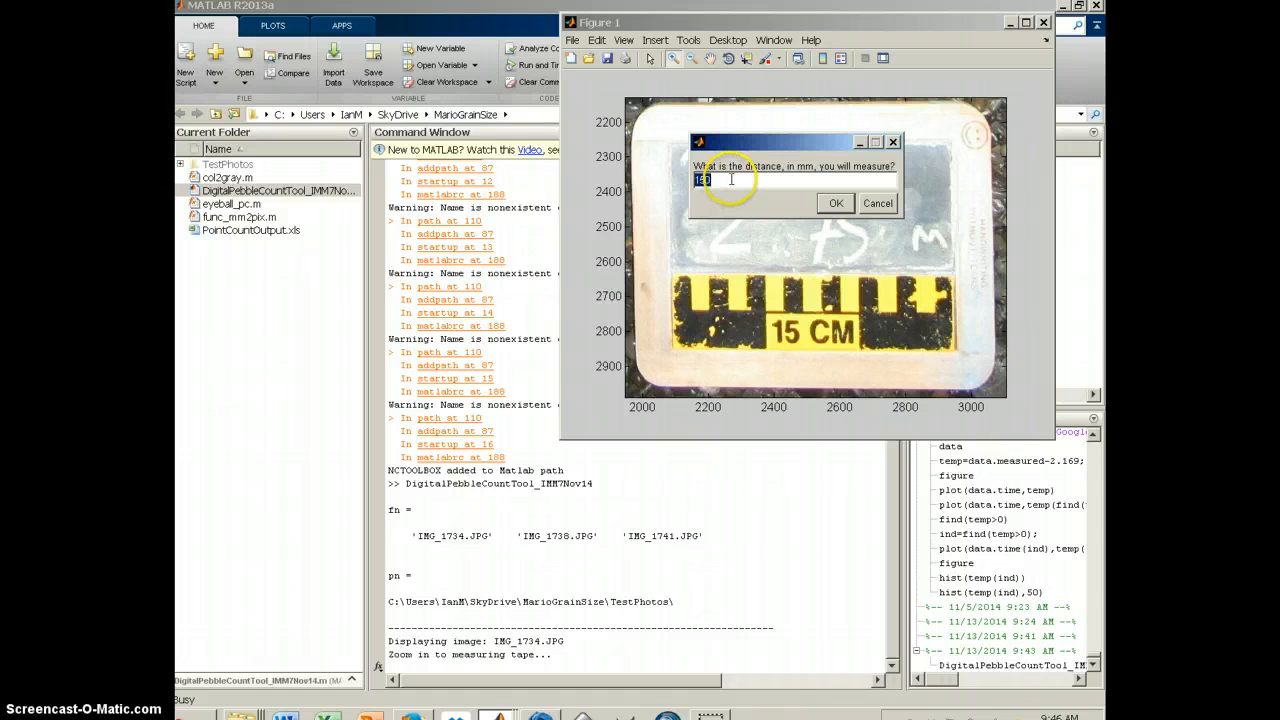
text(150)
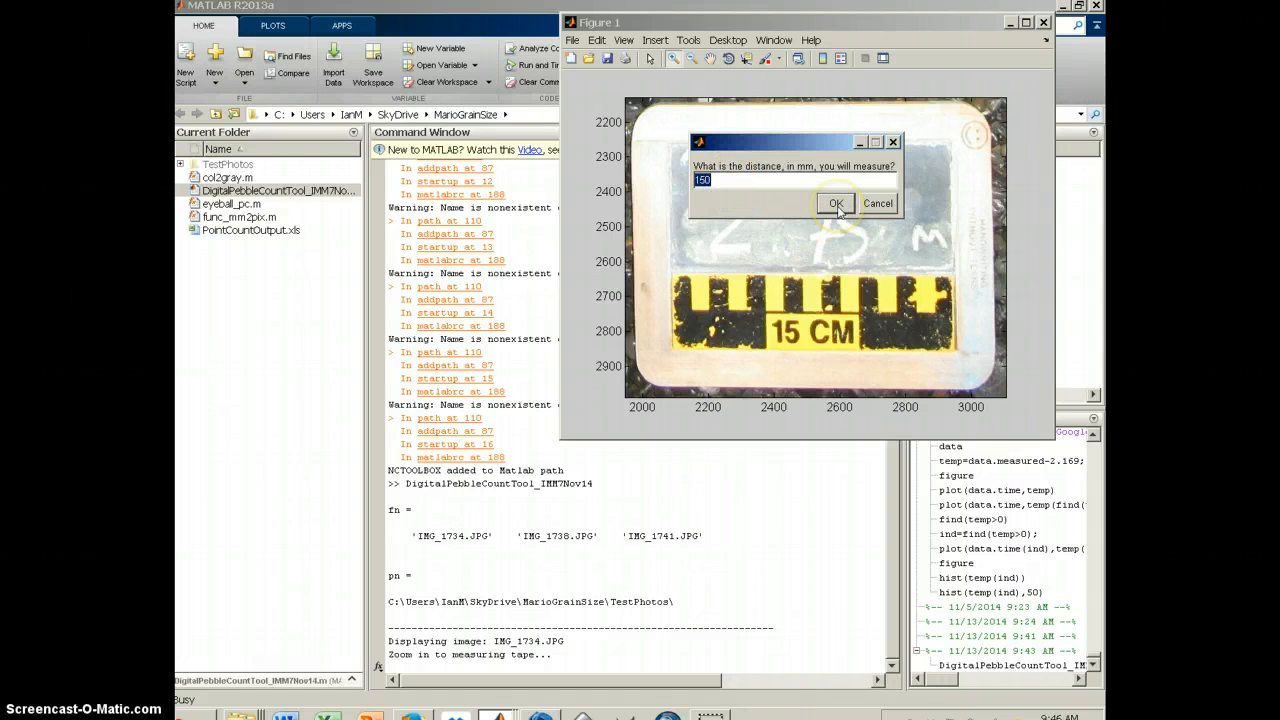
click(836, 204)
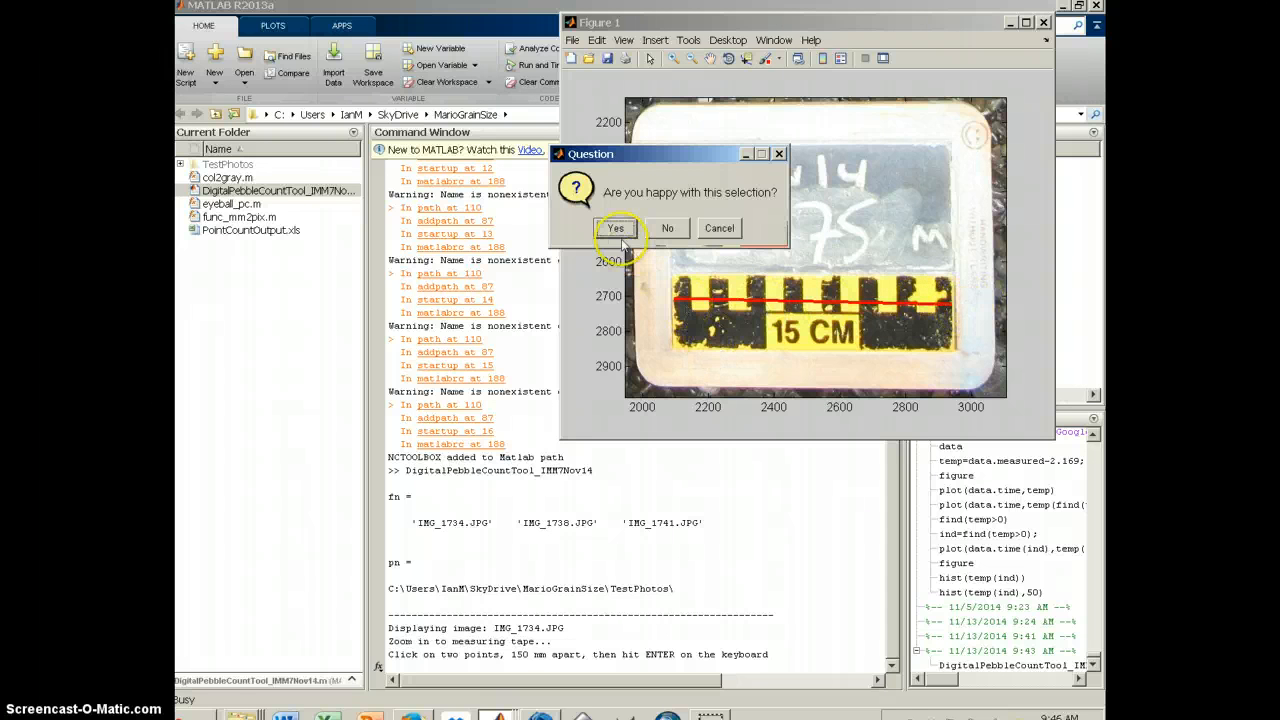
- Accept the marked 150 mm scale span on the first photo
click(616, 228)
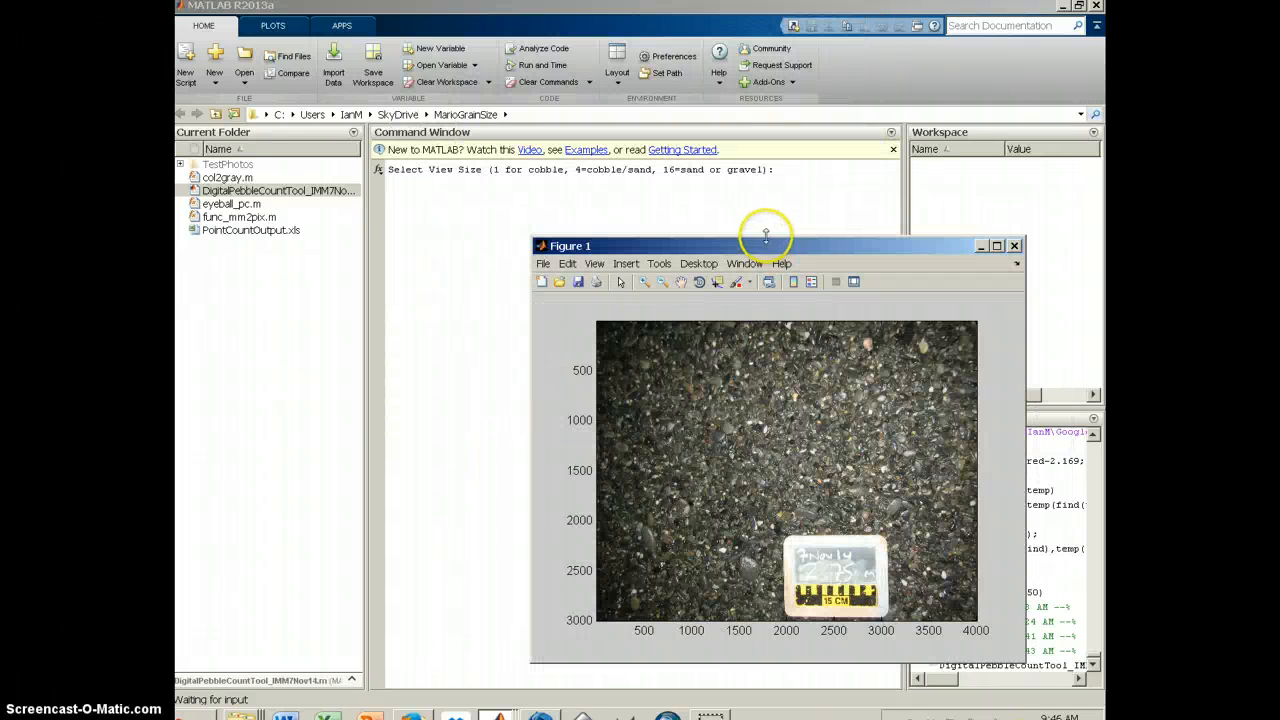
mouse_move(896, 384)
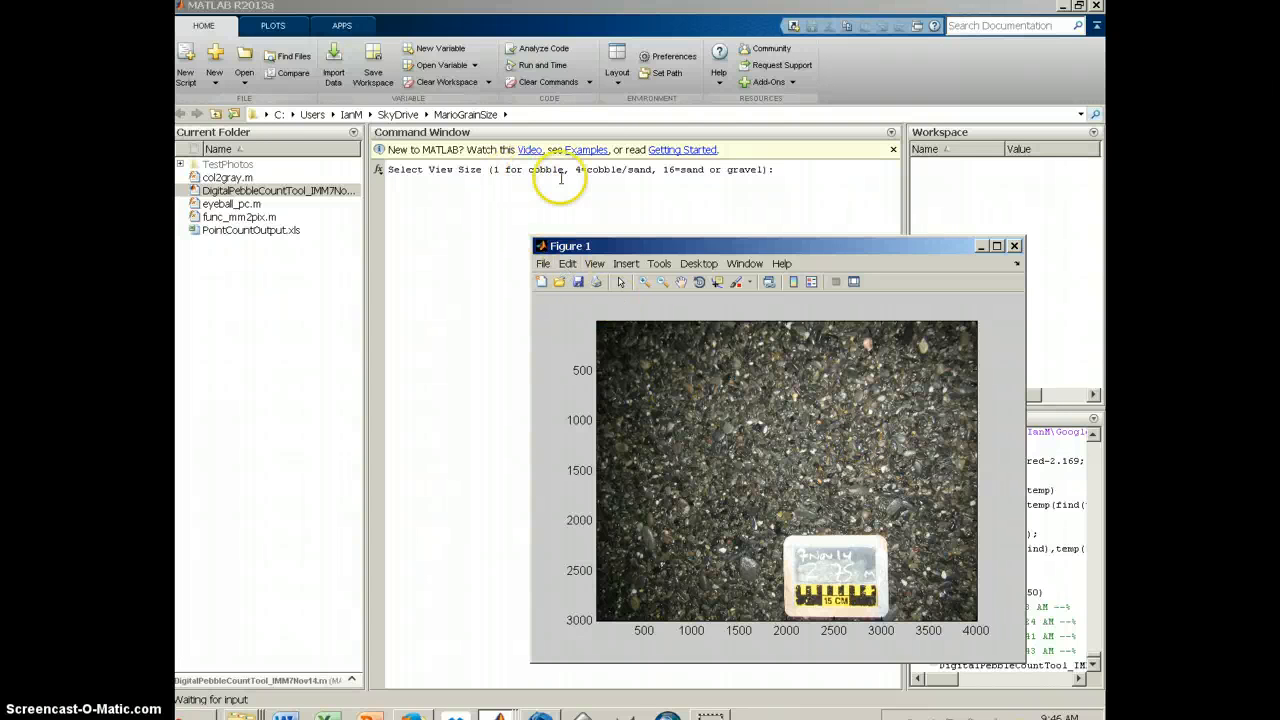
mouse_move(594, 198)
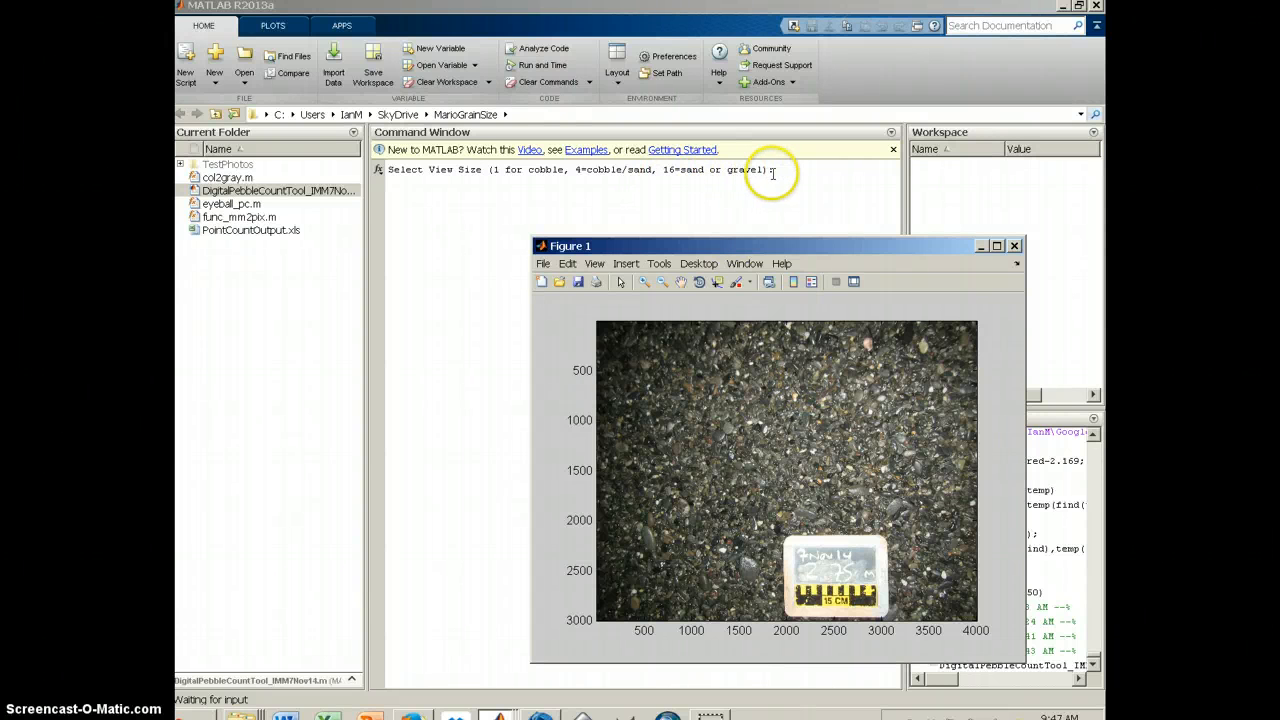
- Answer view size 16 and mark grains under the crosshairs through the first photo's sections
click(1014, 244)
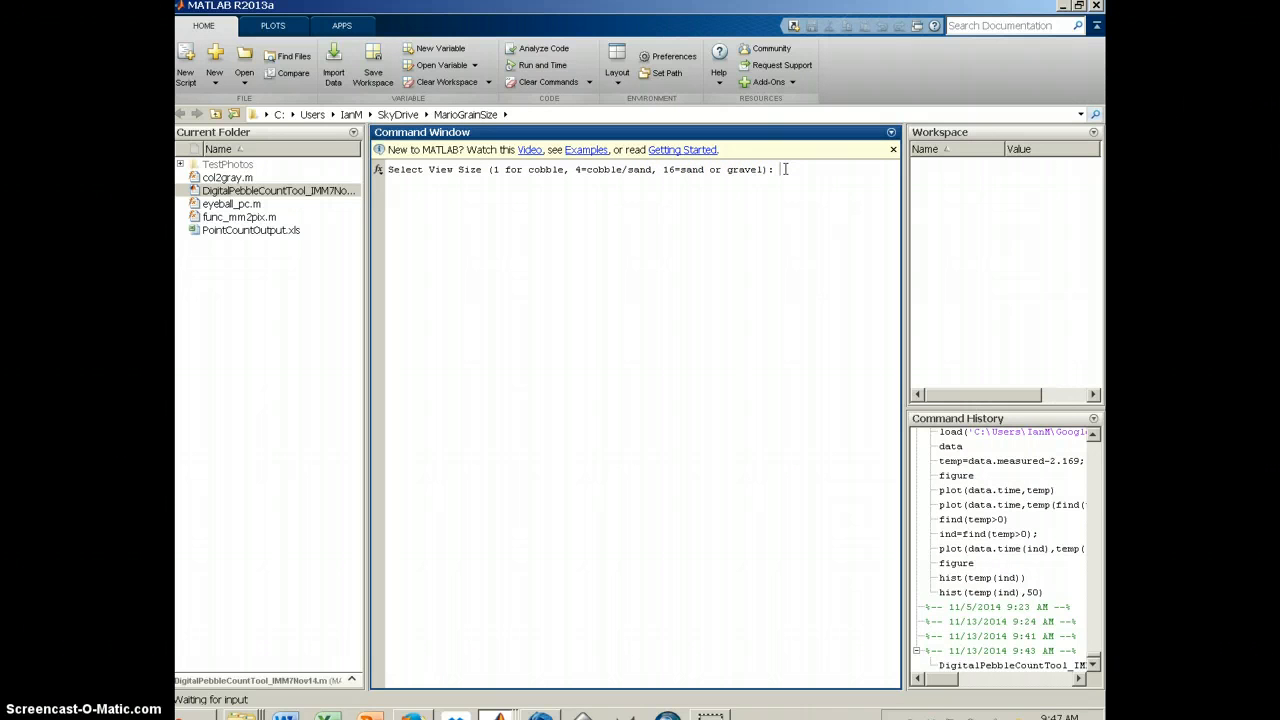
text(16)
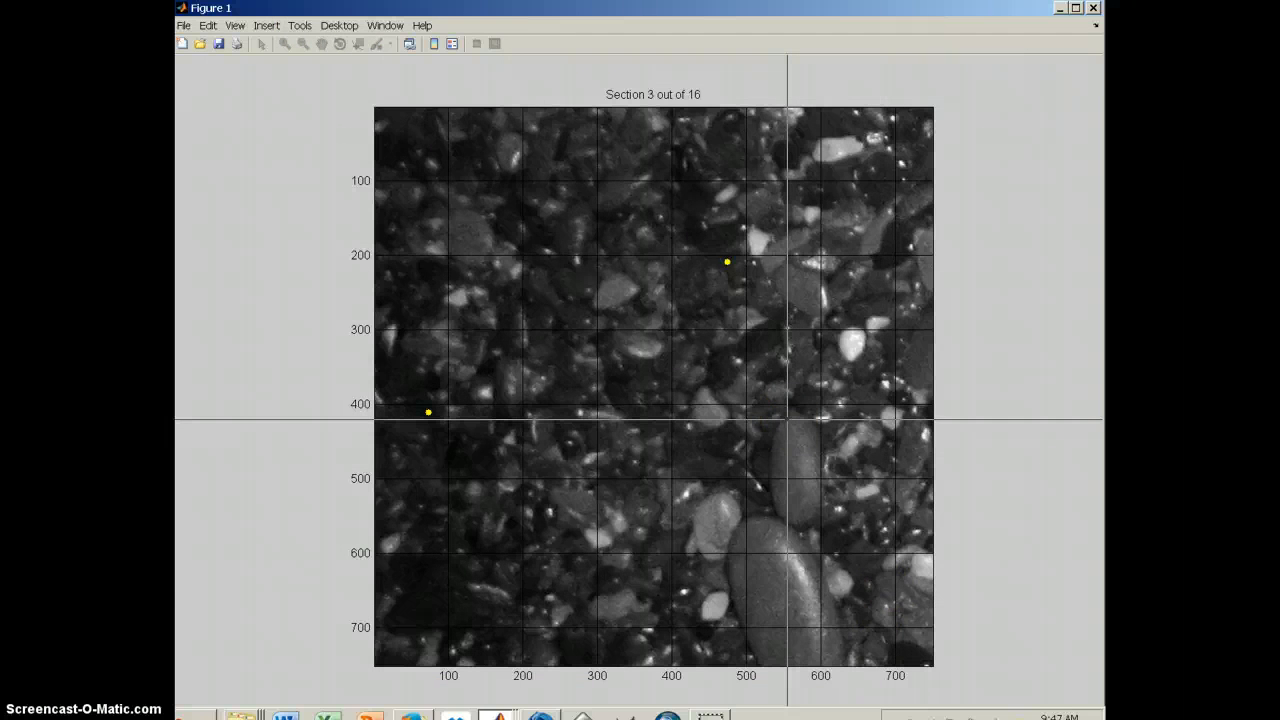
click(724, 262)
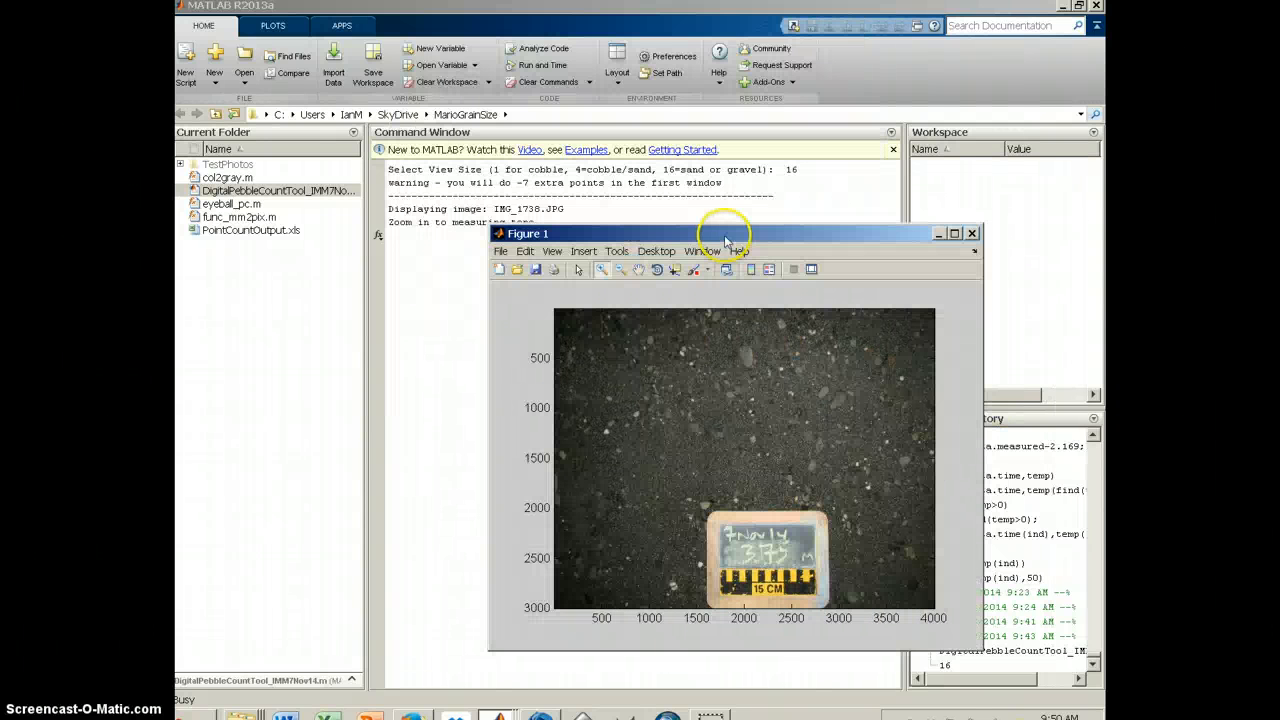
- Mark both ends of a 150 mm span on IMG_1738's tape and accept it
drag(730, 232, 808, 228)
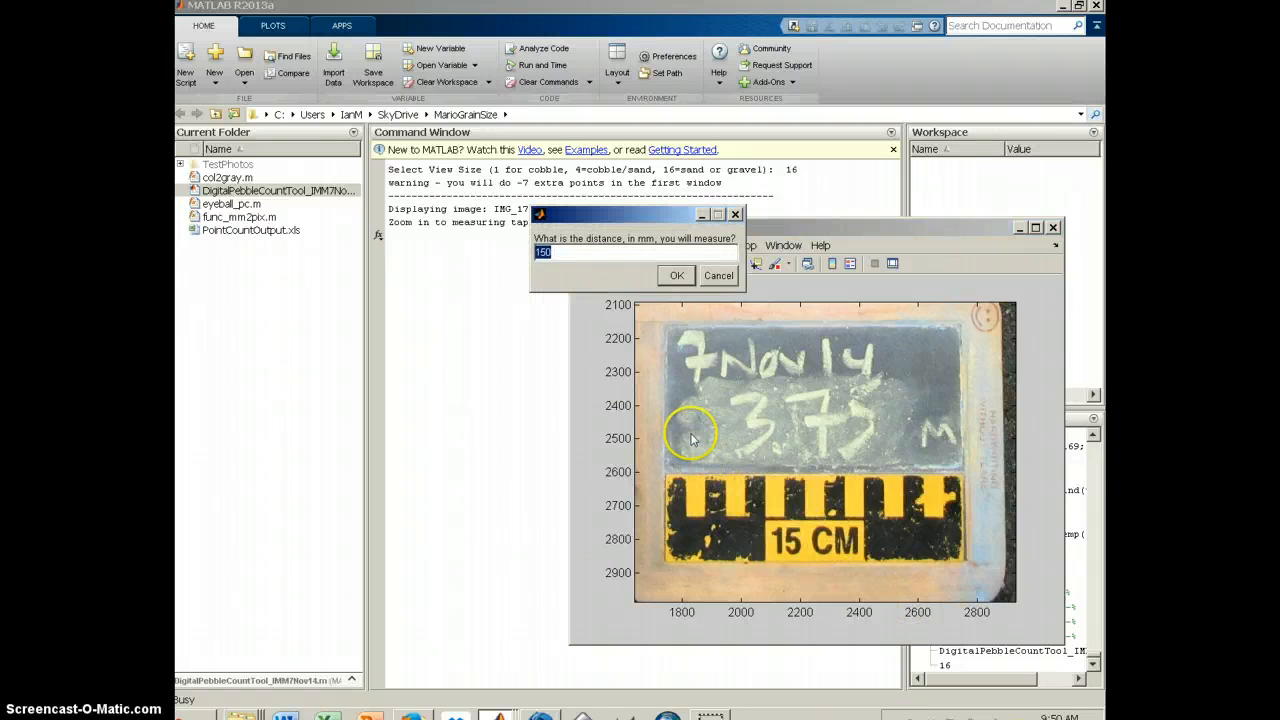
click(676, 276)
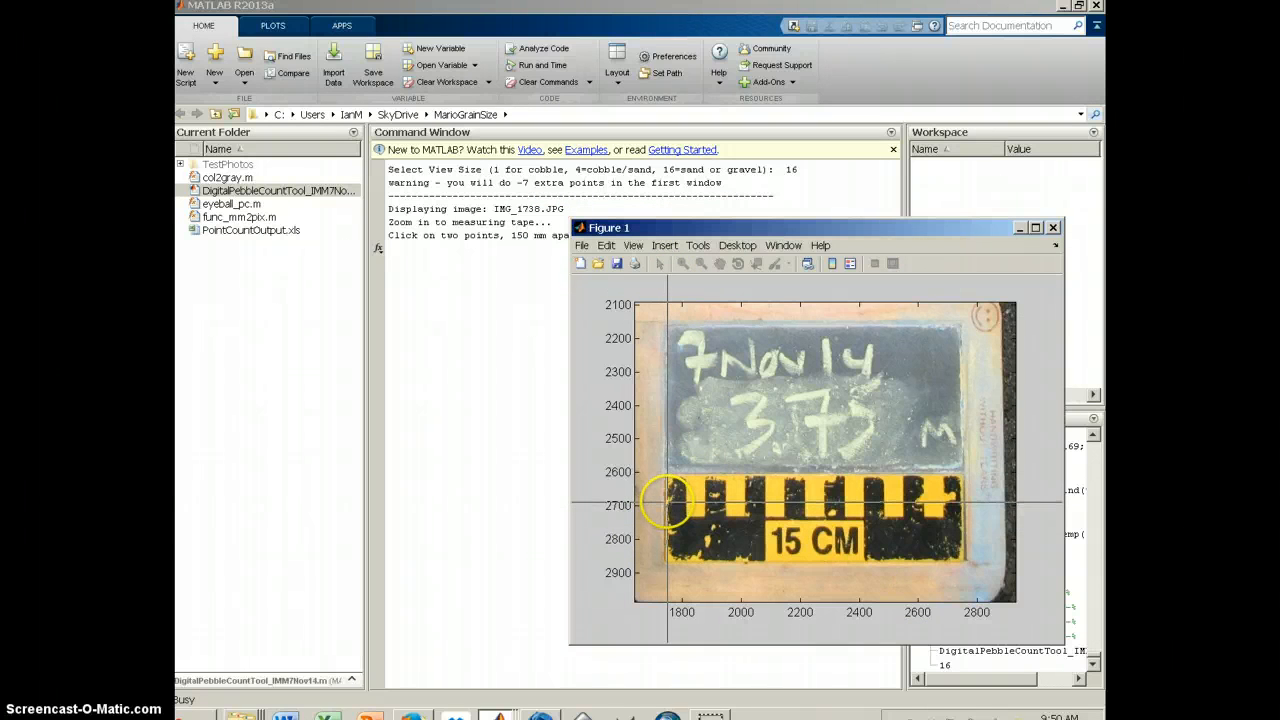
click(962, 512)
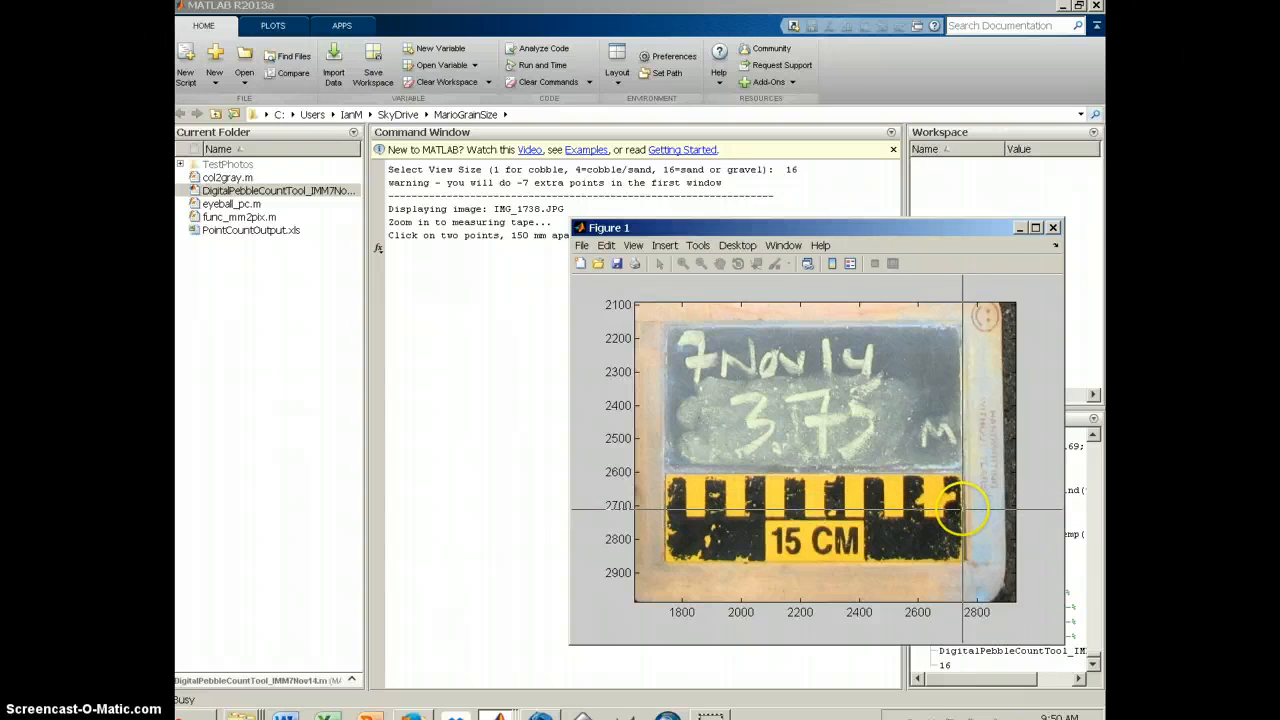
click(960, 510)
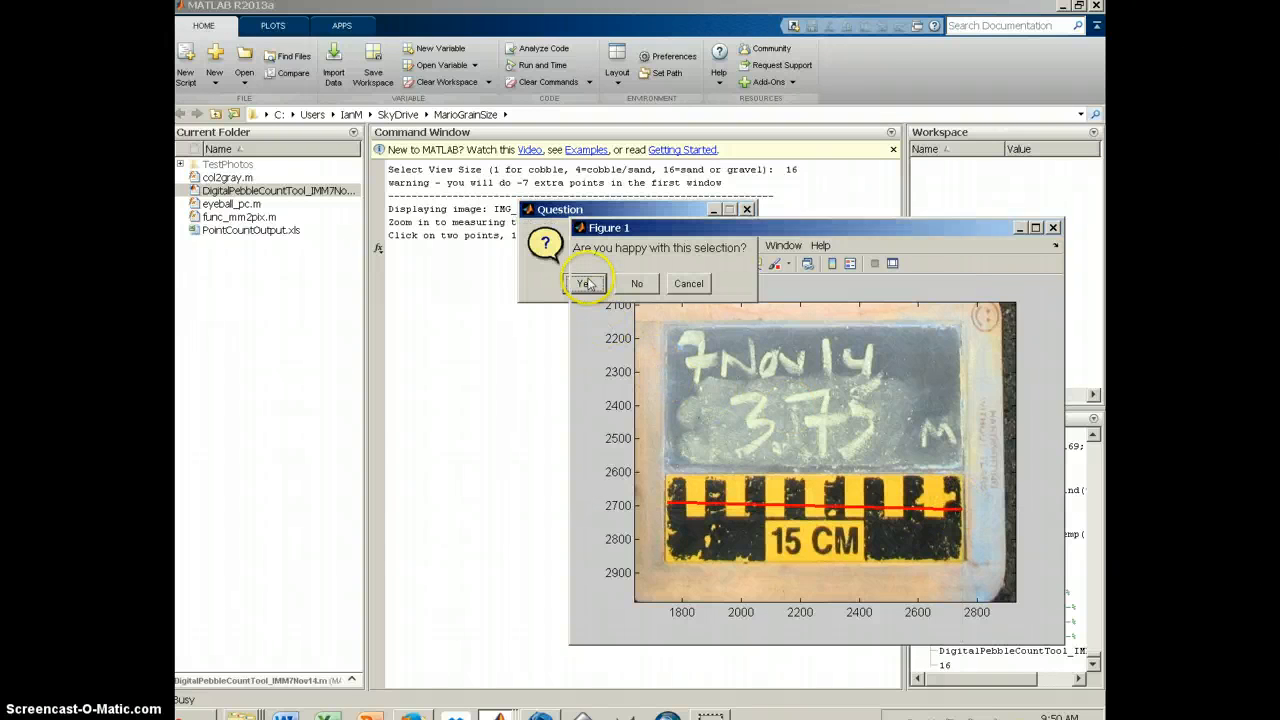
click(584, 284)
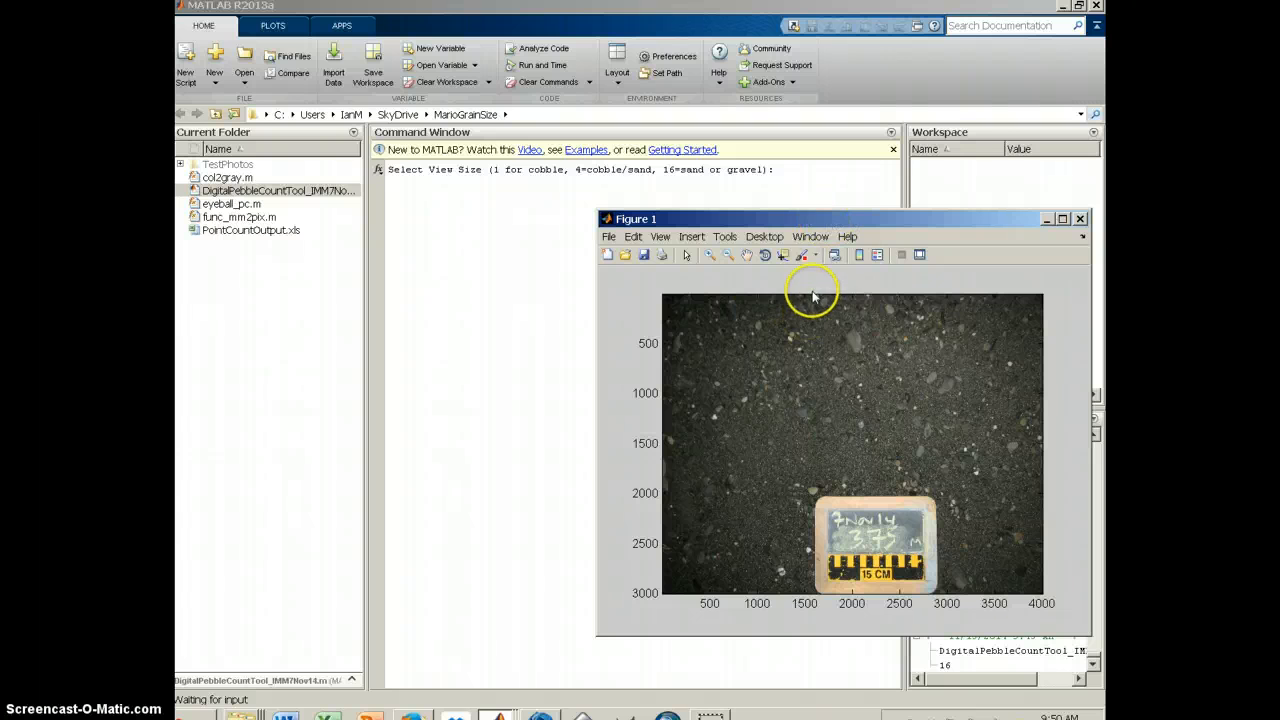
mouse_move(838, 386)
text(16)
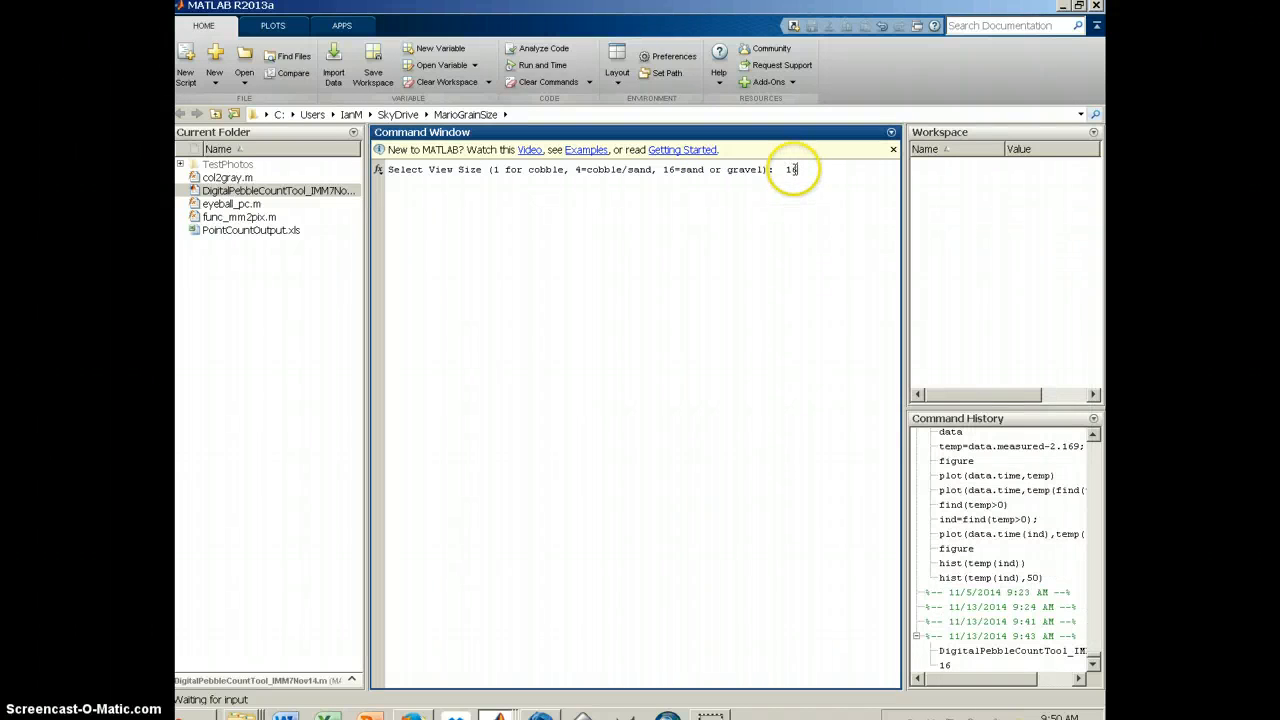
- Submit the view size and measure grains at the grid points through section 16 of 16
key(enter)
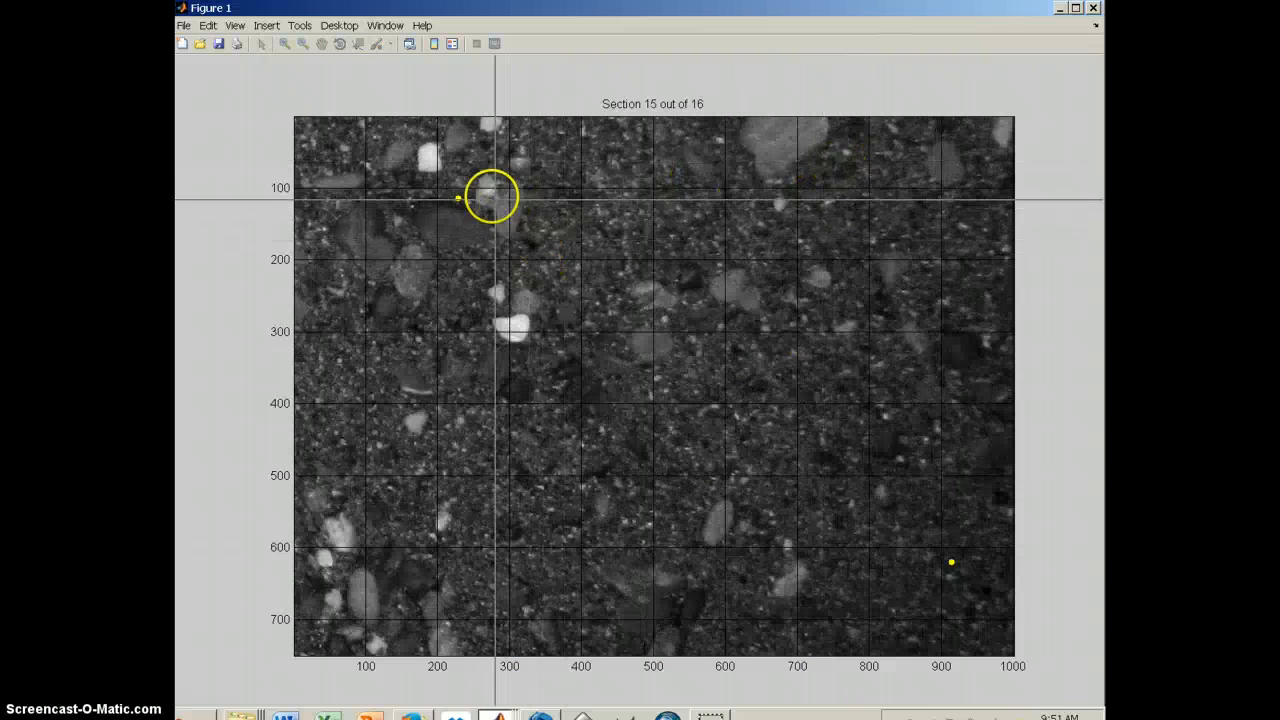
drag(490, 198, 456, 198)
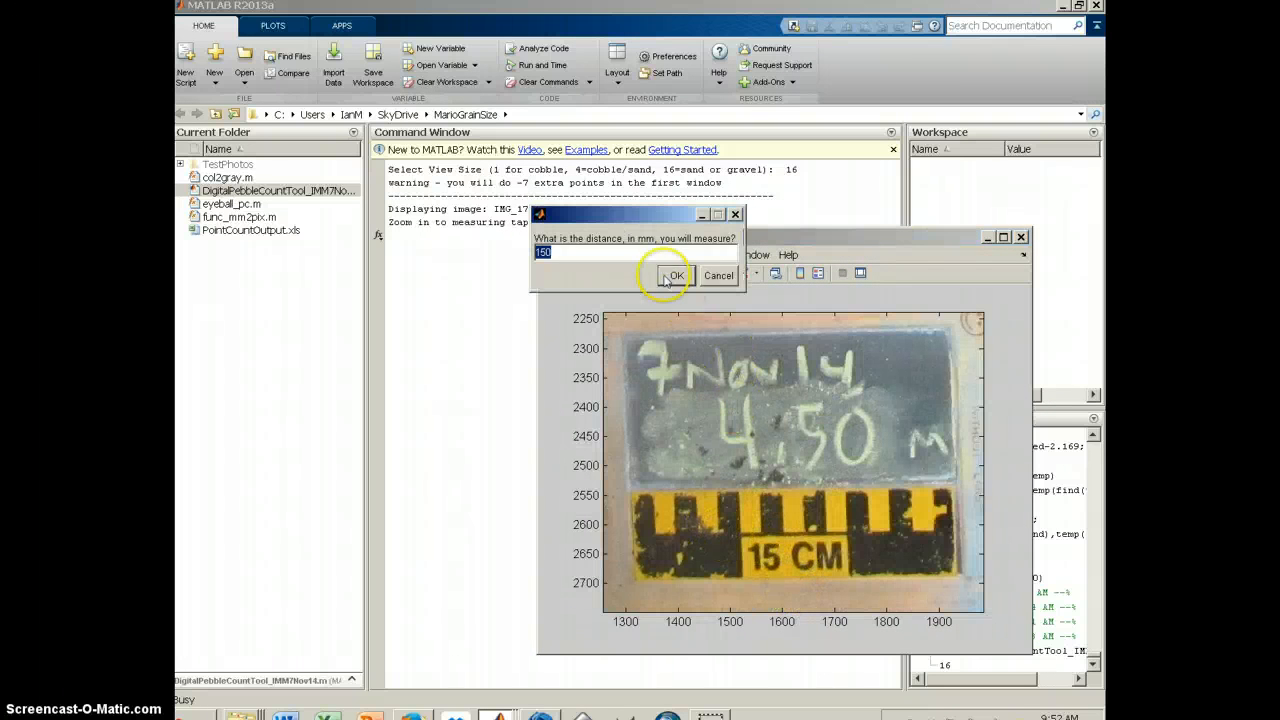
- Confirm 150 mm, mark the span on the third photo's tape and accept it
click(672, 276)
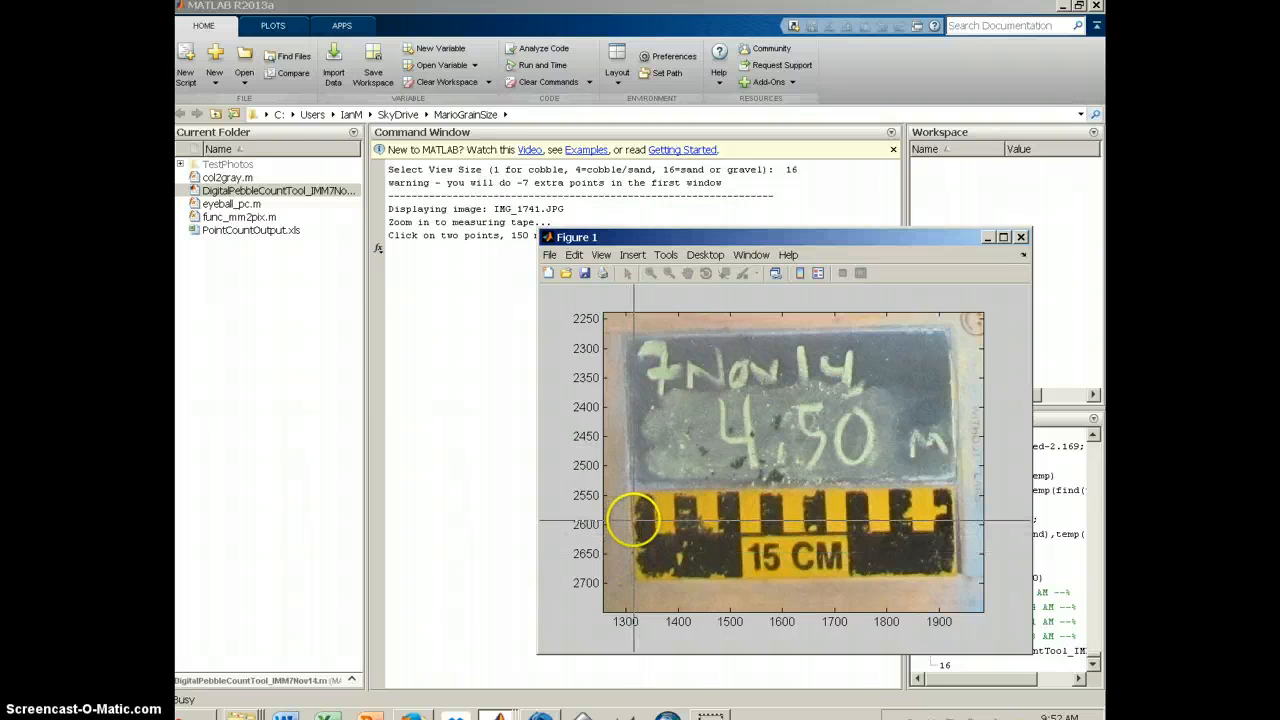
click(952, 520)
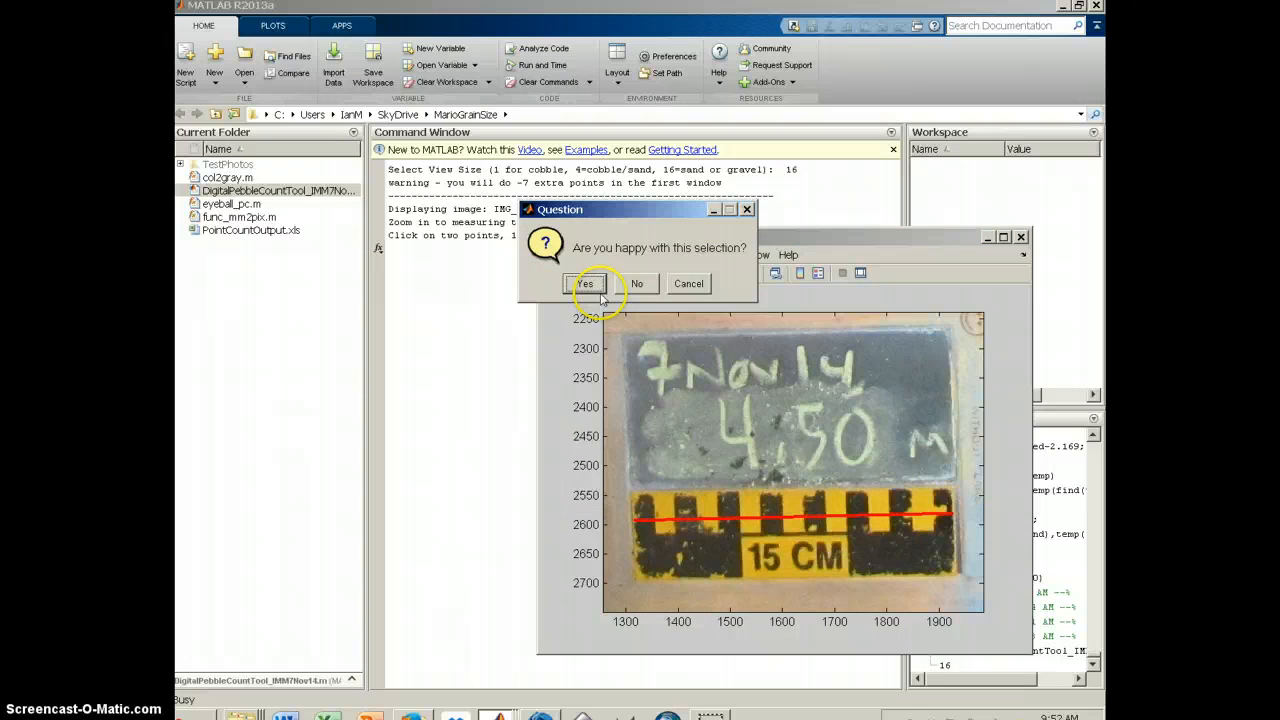
click(584, 284)
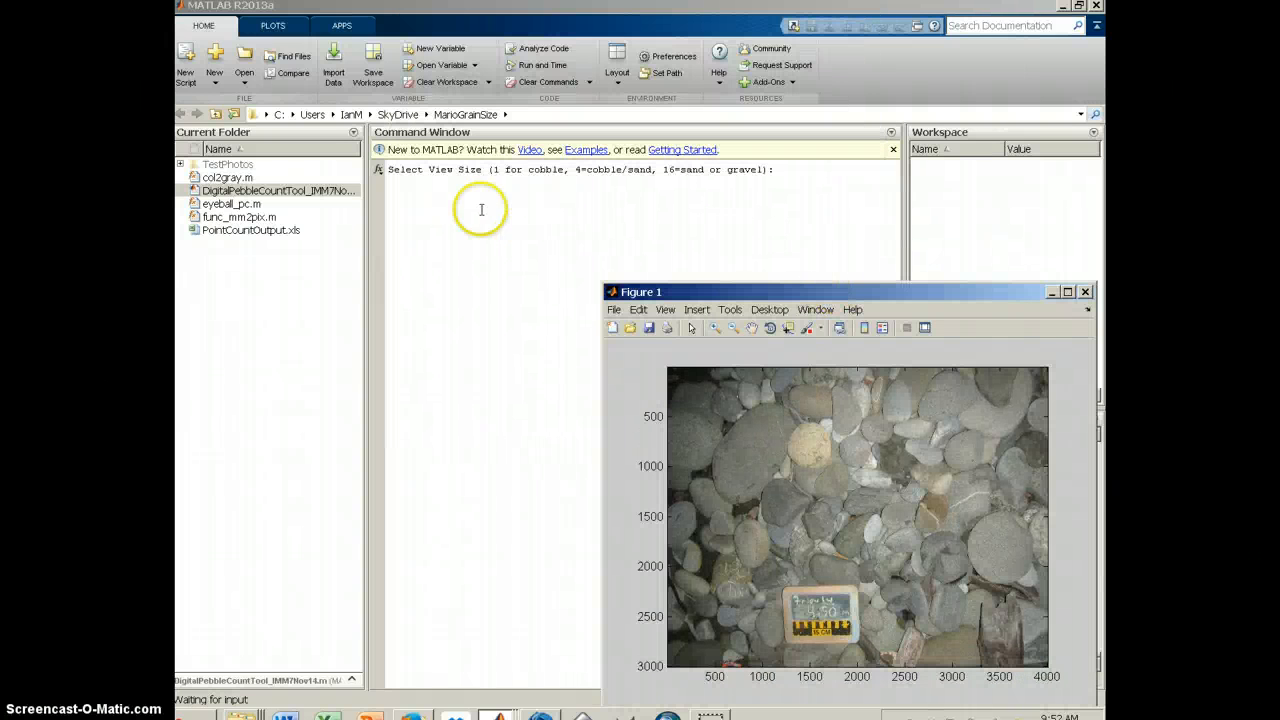
- Enter view size 1 and measure pebble axes until the script returns to the >> prompt
click(1084, 292)
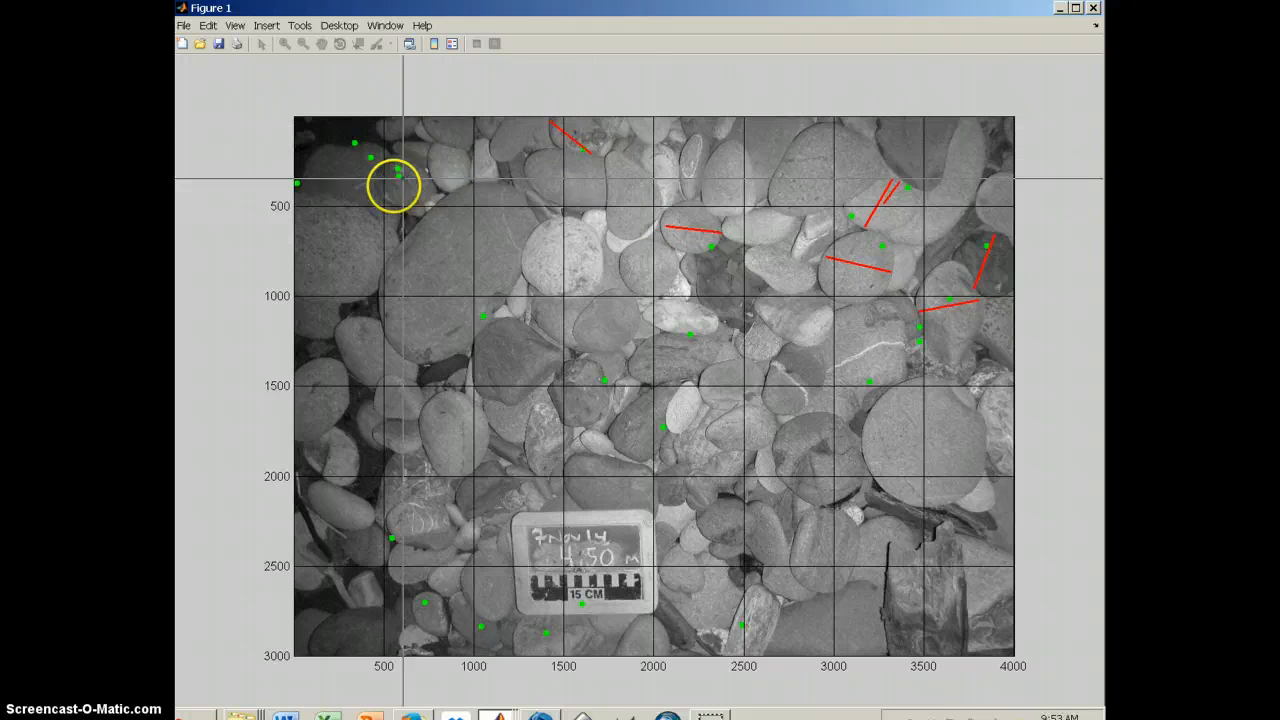
drag(392, 204, 424, 168)
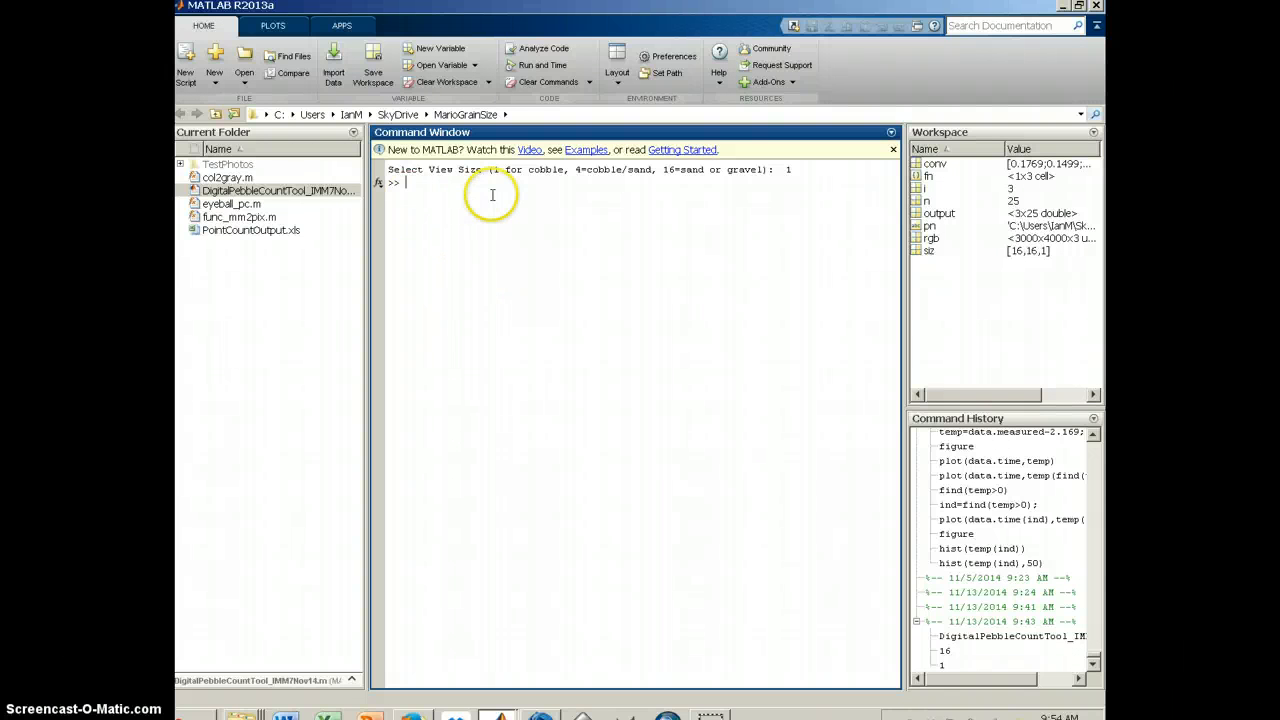
mouse_move(270, 632)
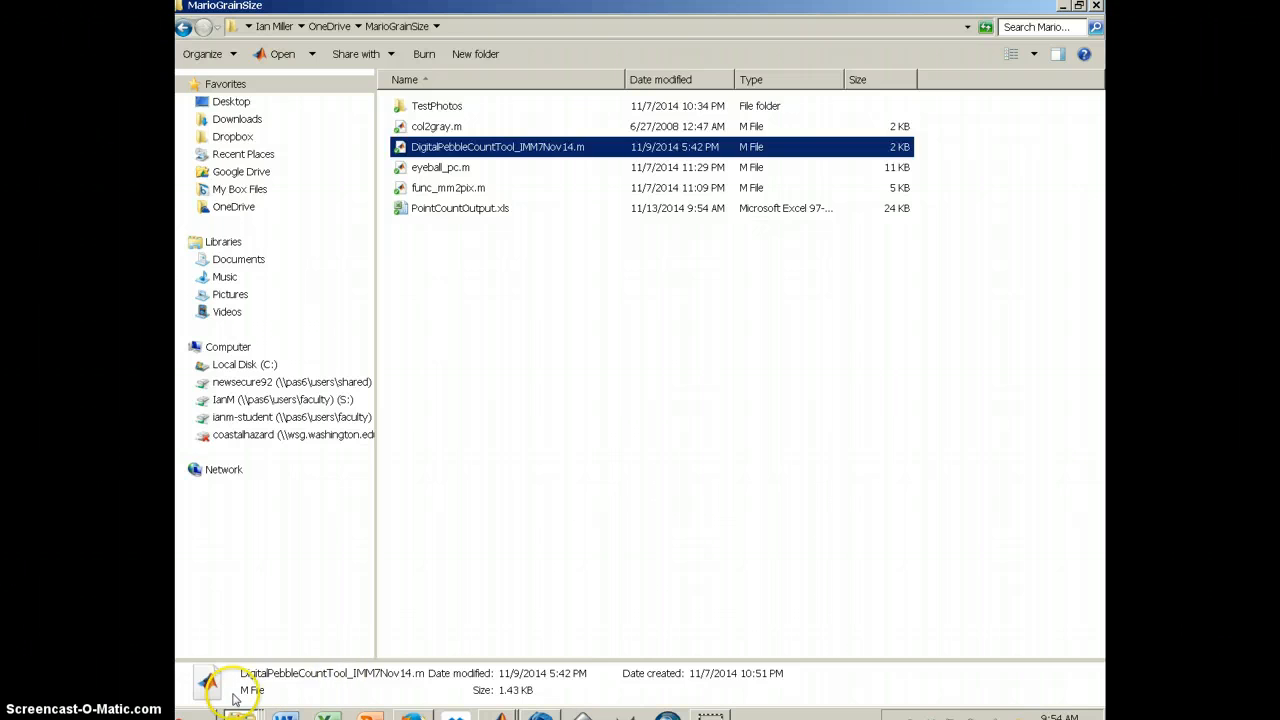
- Open PointCountOutput.xls from the MarioGrainSize folder to view results for IMG_1734, IMG_1738 and IMG_1741
click(460, 208)
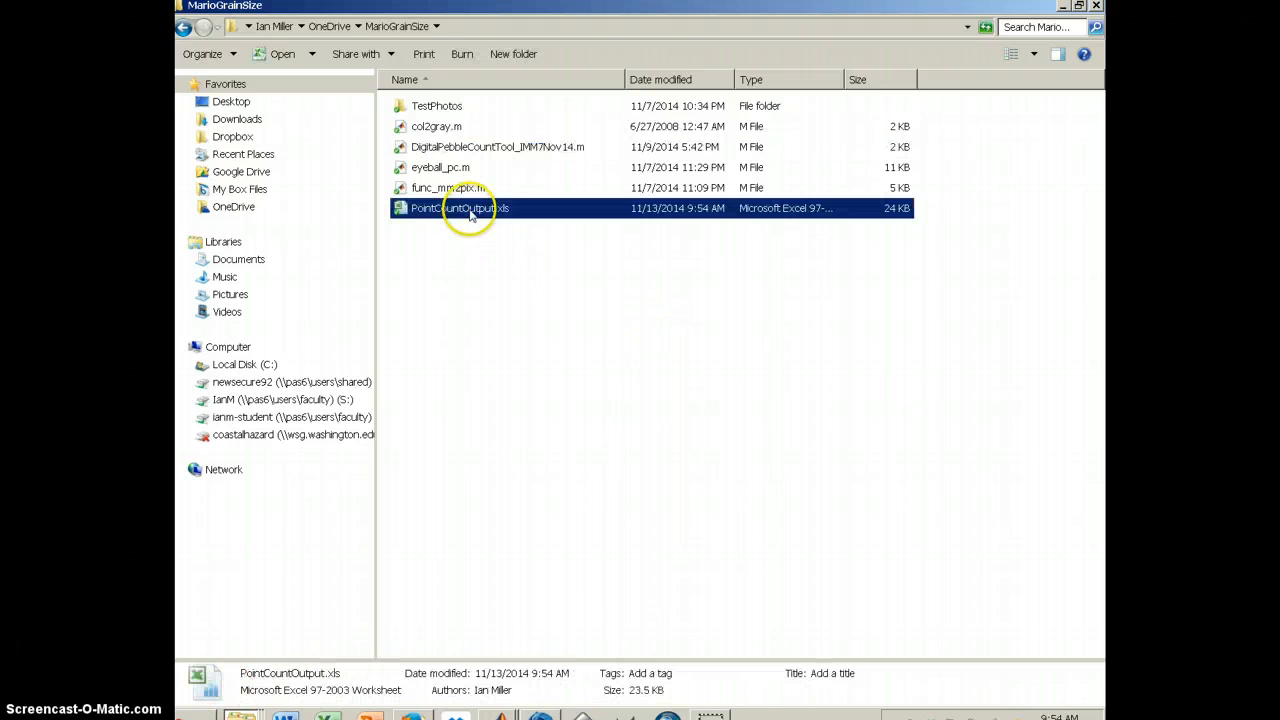
mouse_move(436, 206)
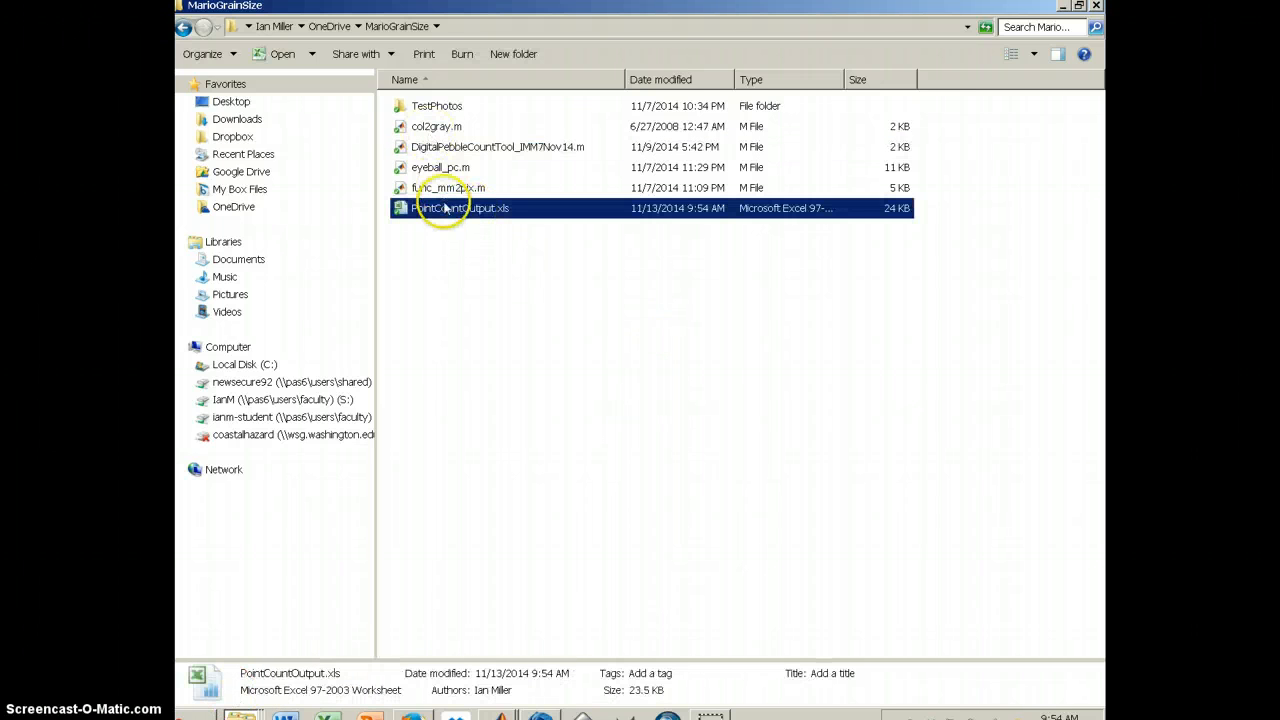
mouse_move(450, 188)
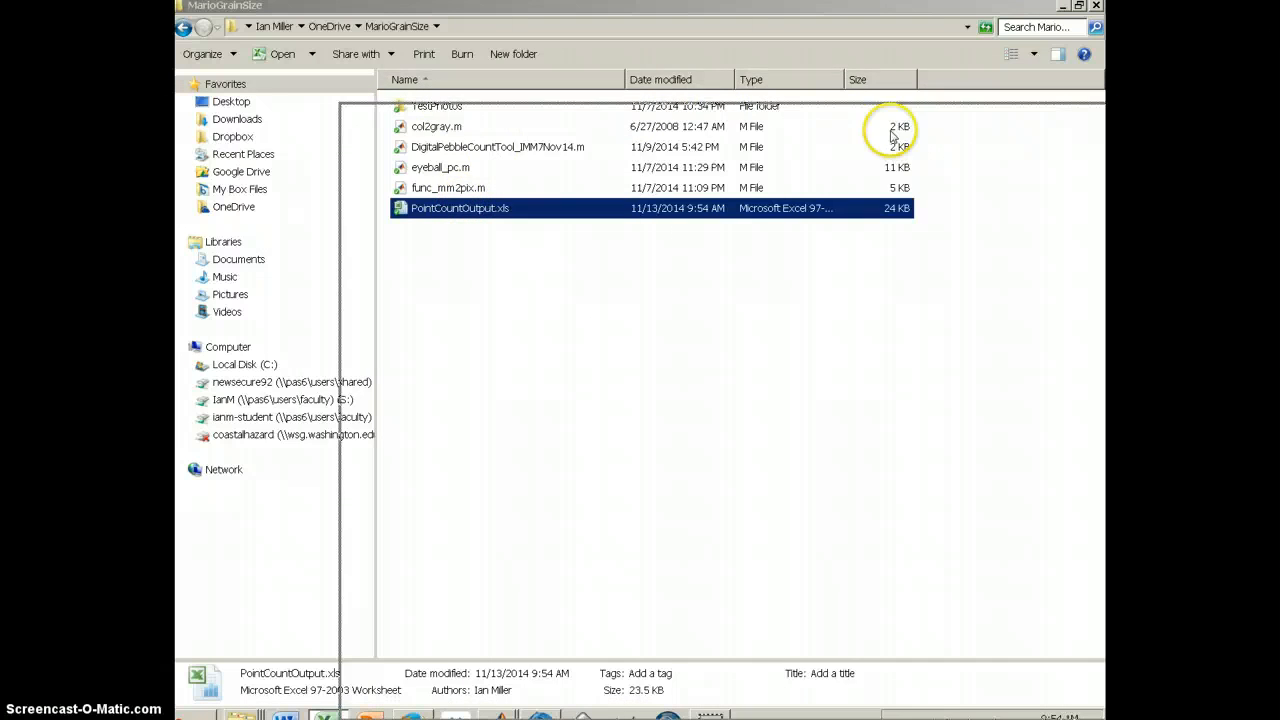
double_click(460, 208)
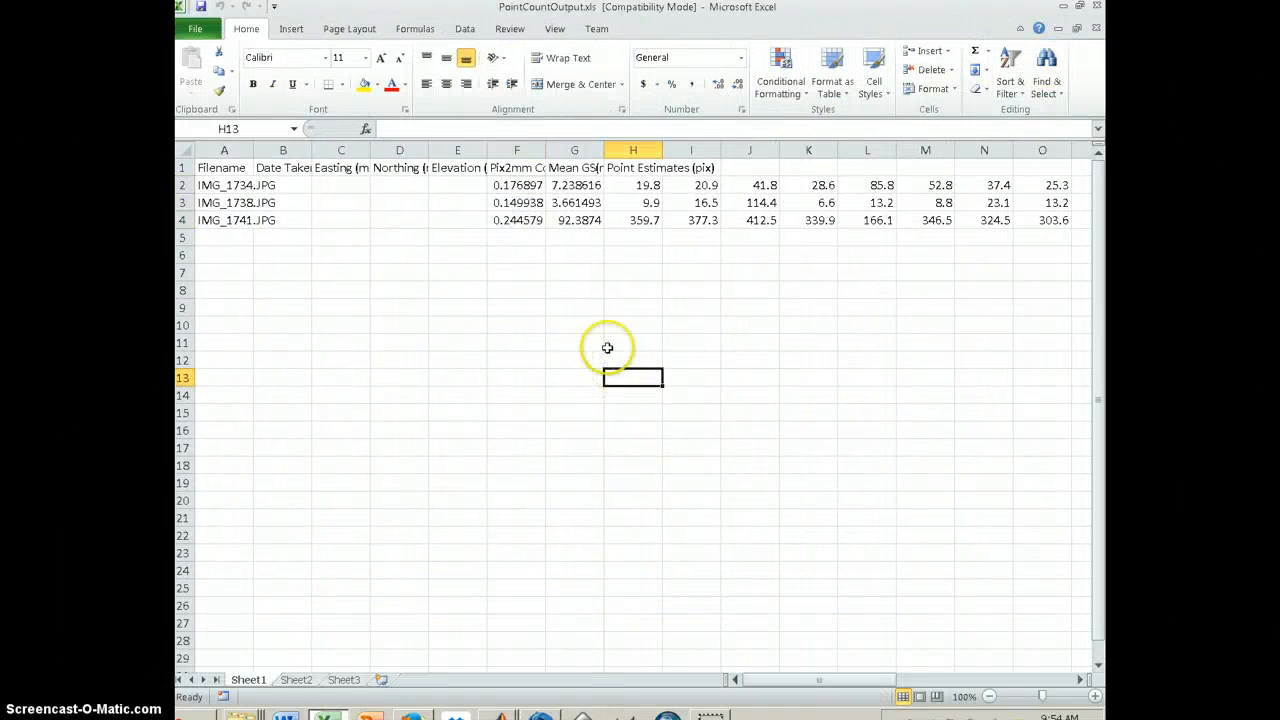
mouse_move(252, 152)
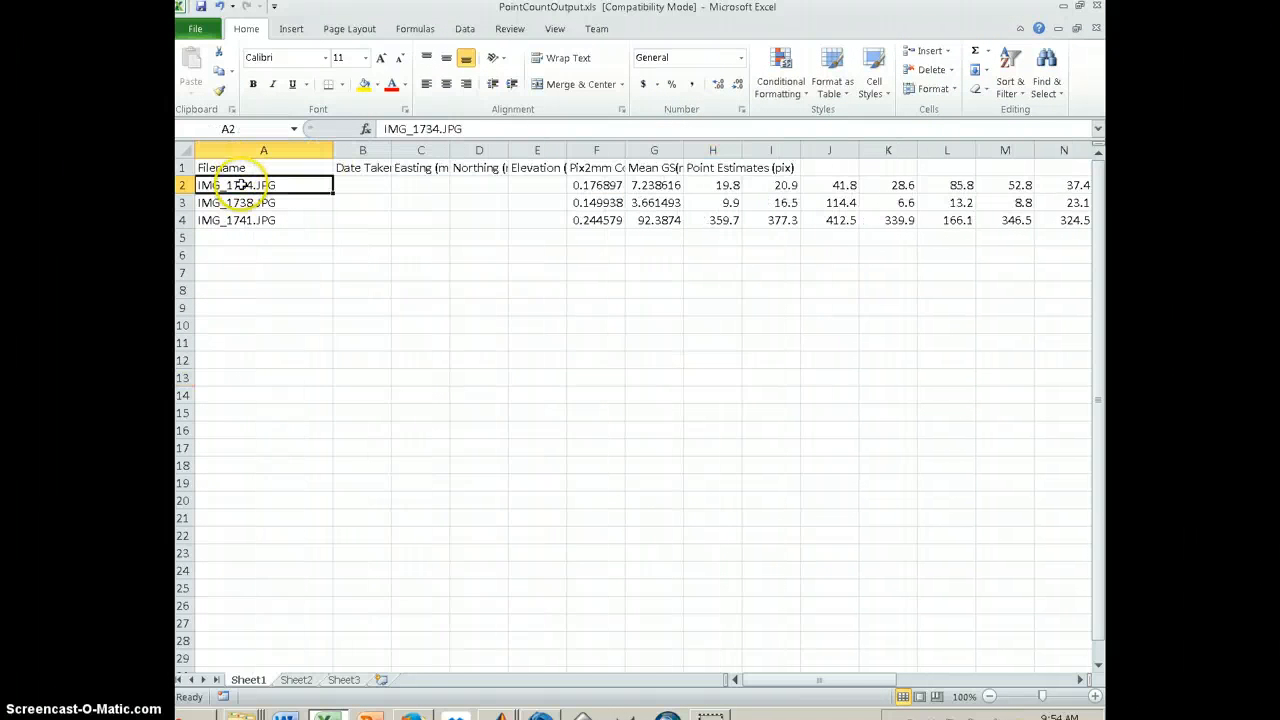
click(264, 202)
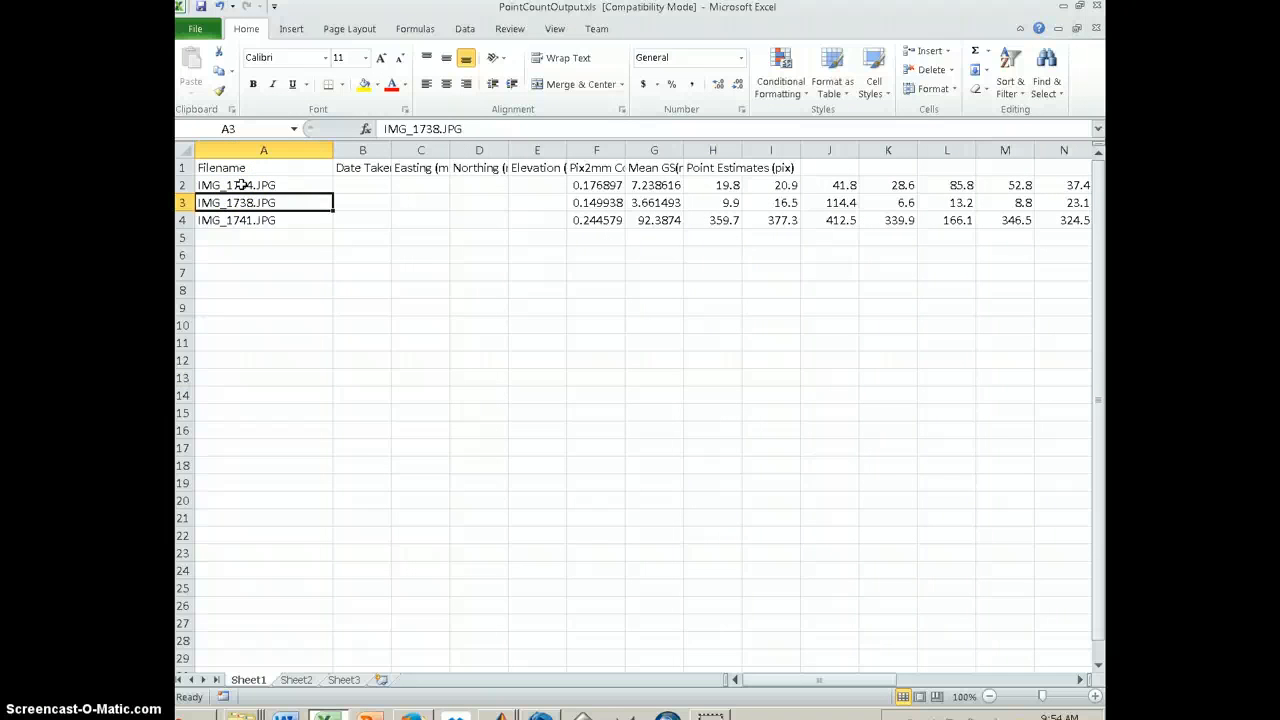
click(264, 184)
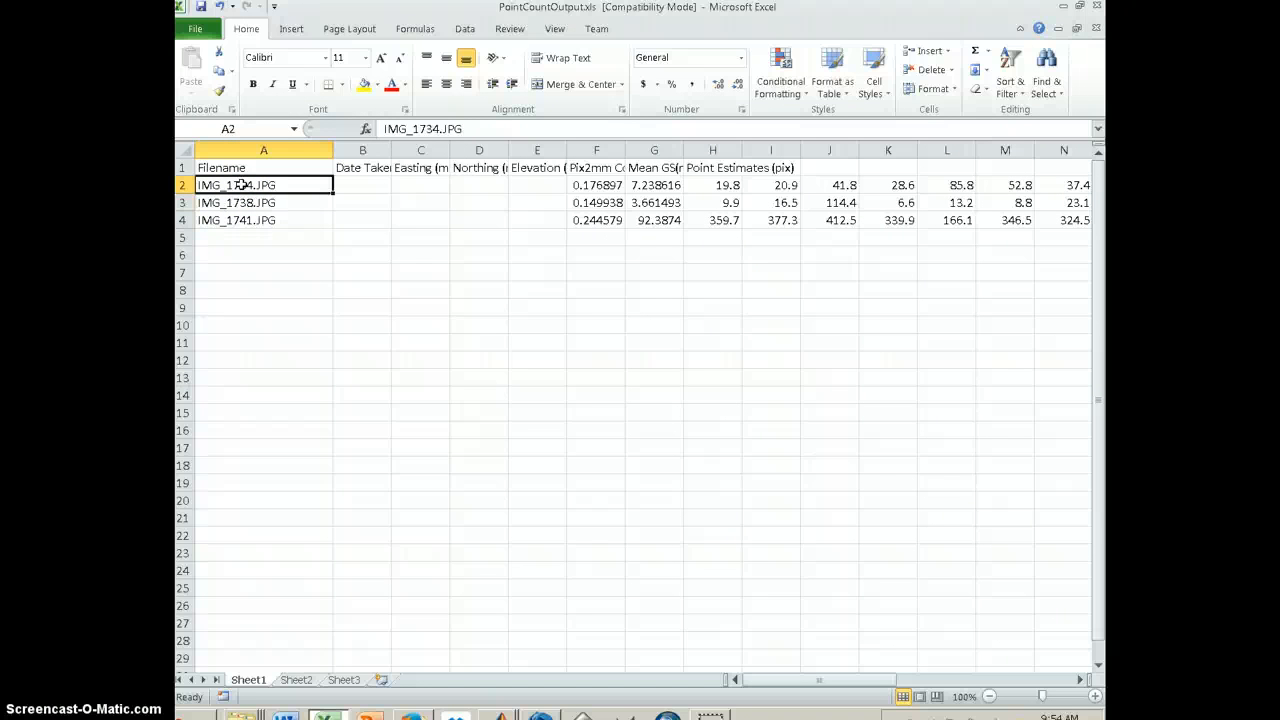
click(362, 184)
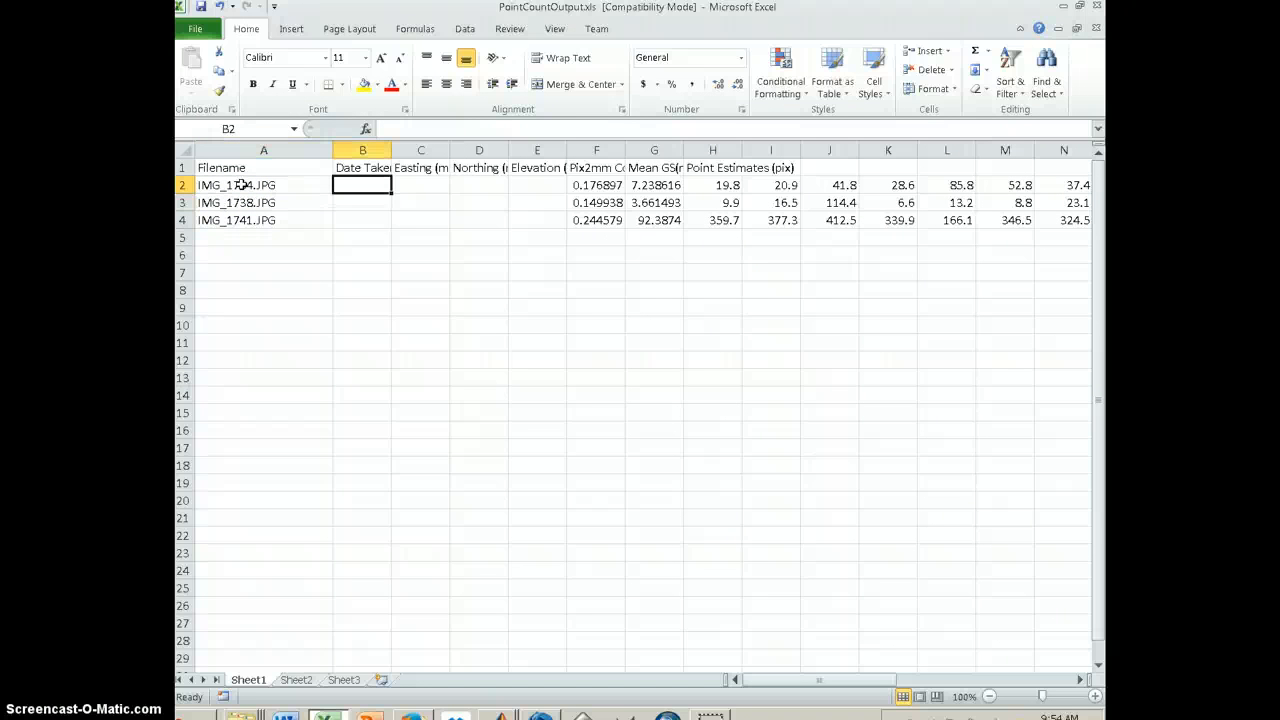
click(478, 184)
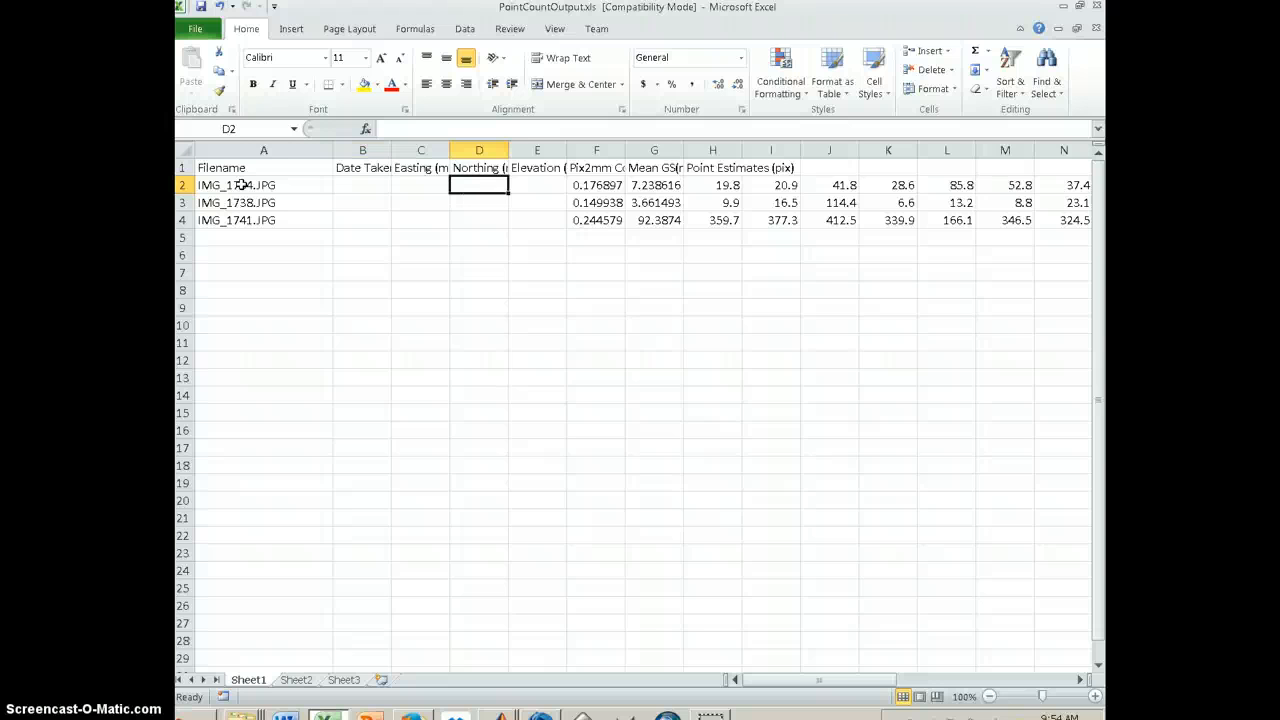
click(362, 184)
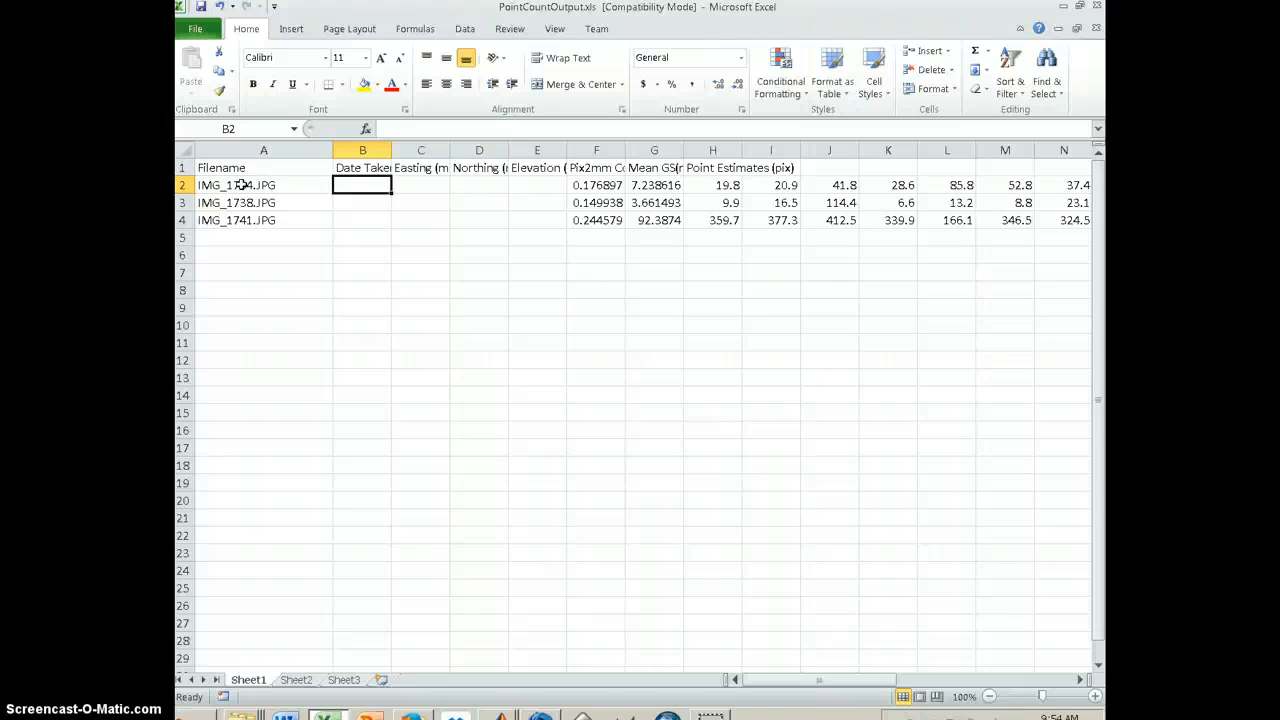
click(420, 184)
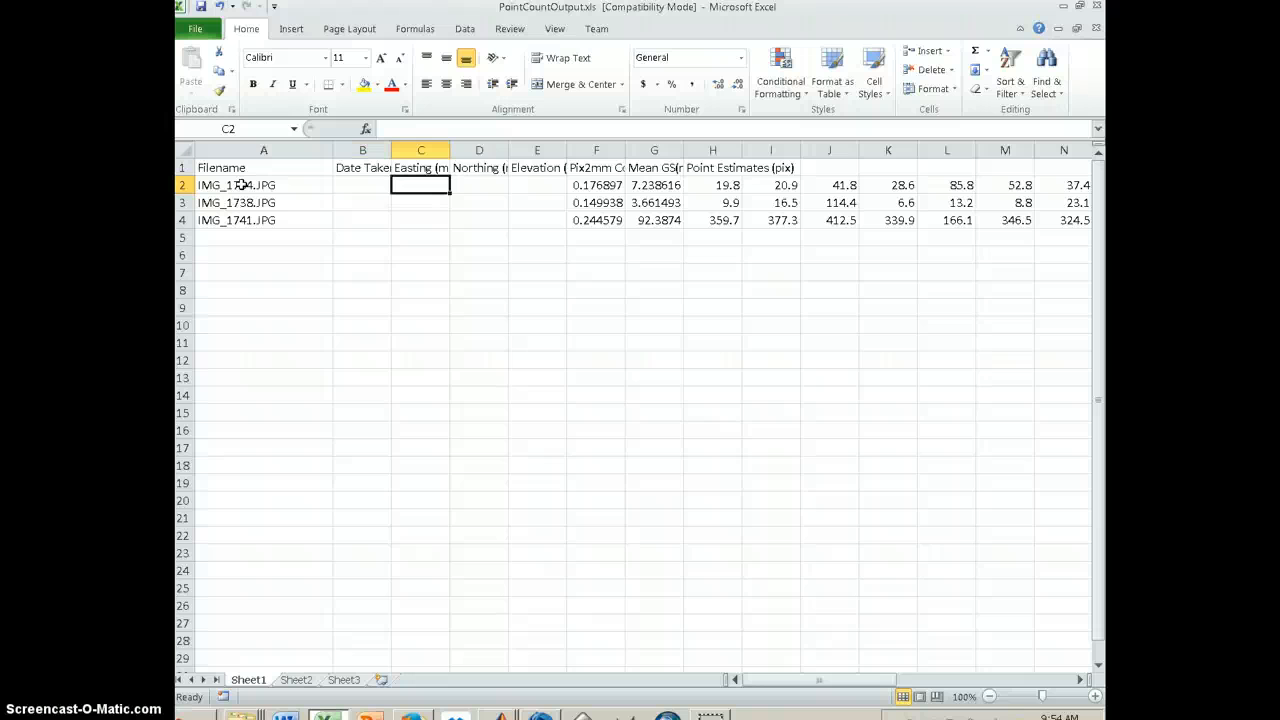
click(478, 184)
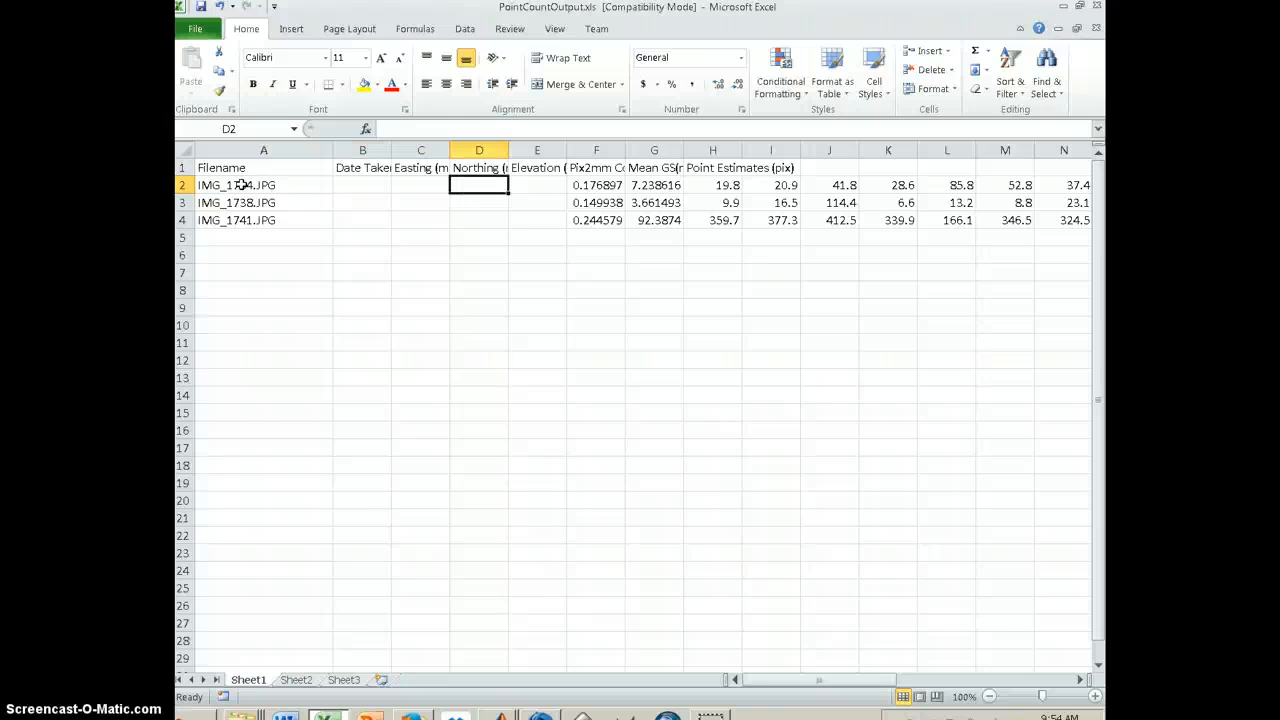
click(536, 184)
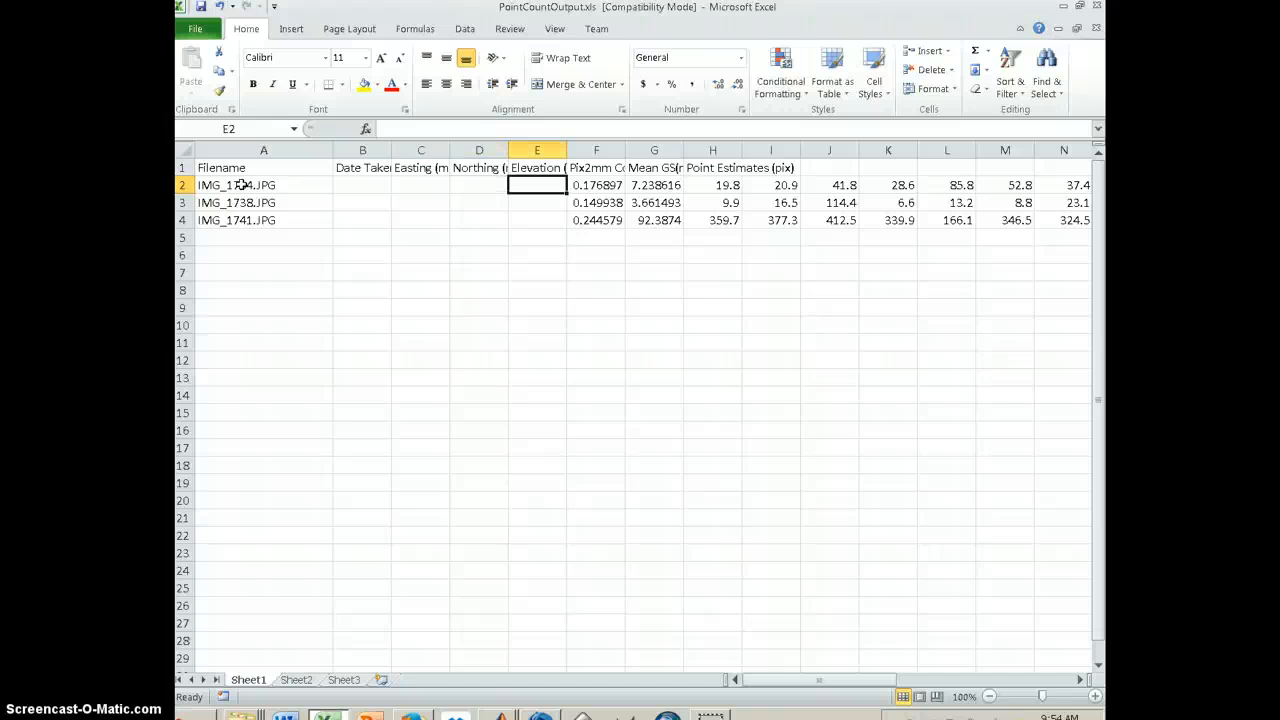
click(596, 184)
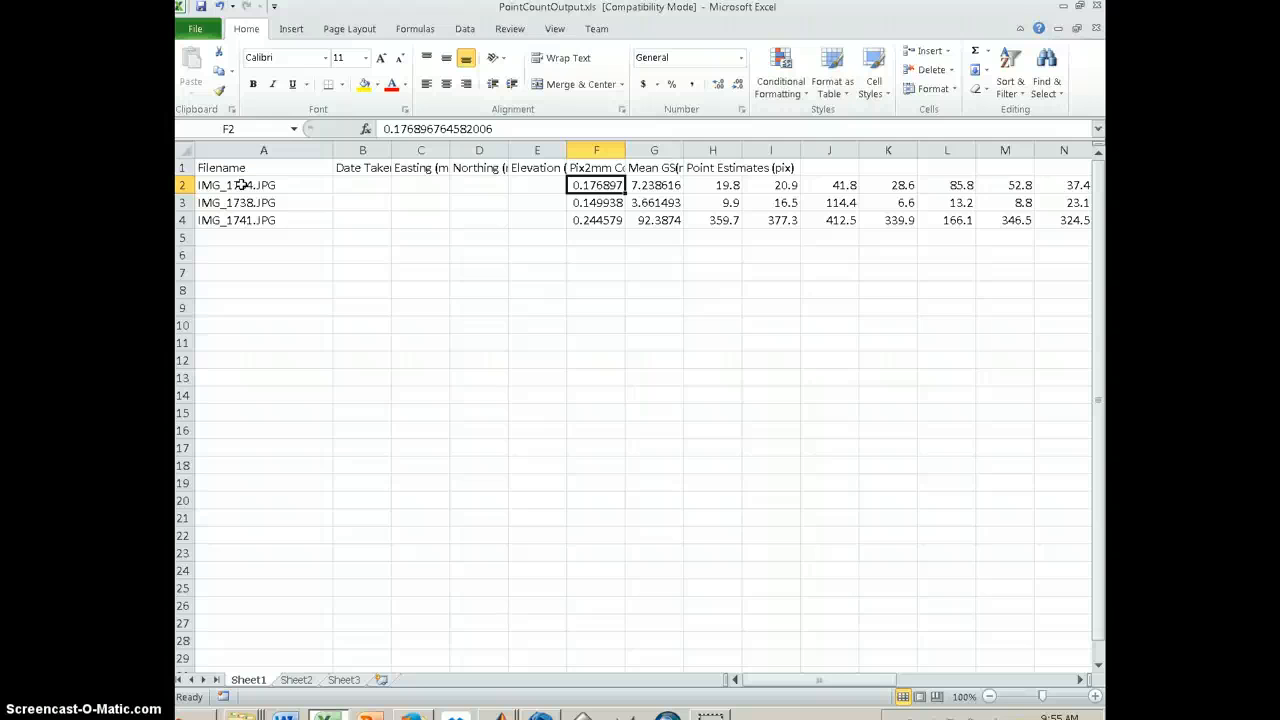
click(654, 168)
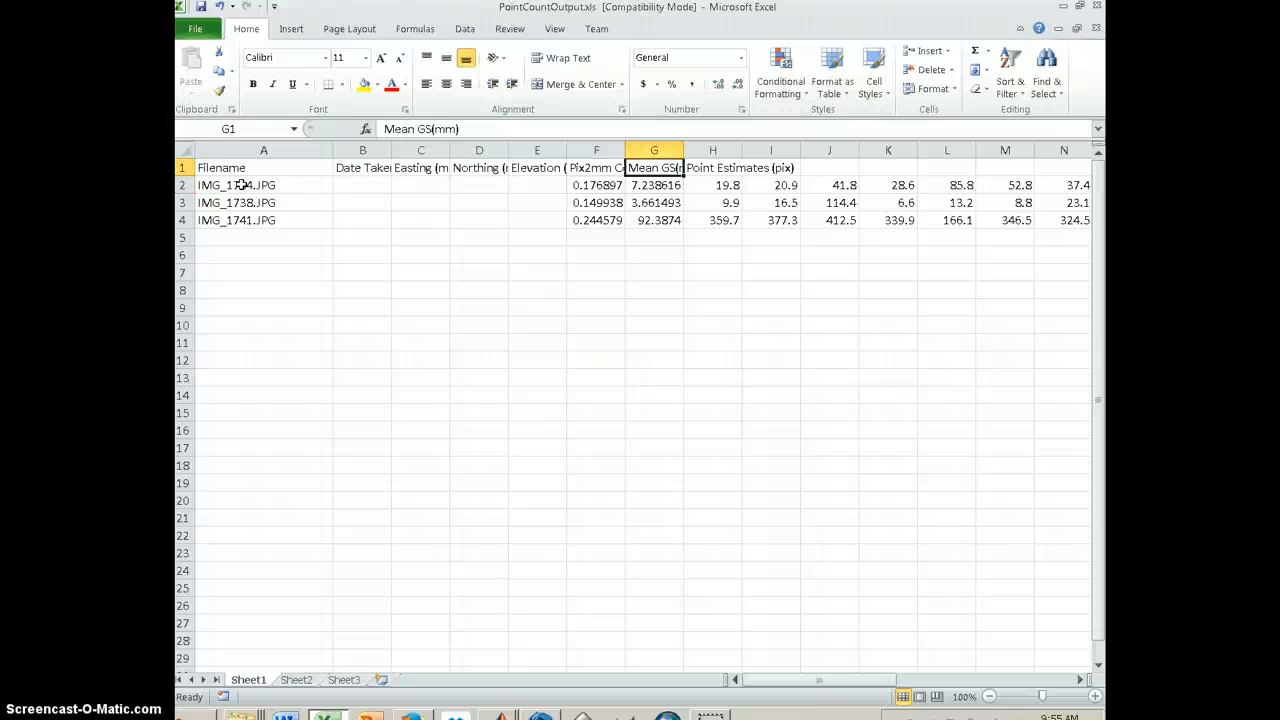
click(654, 184)
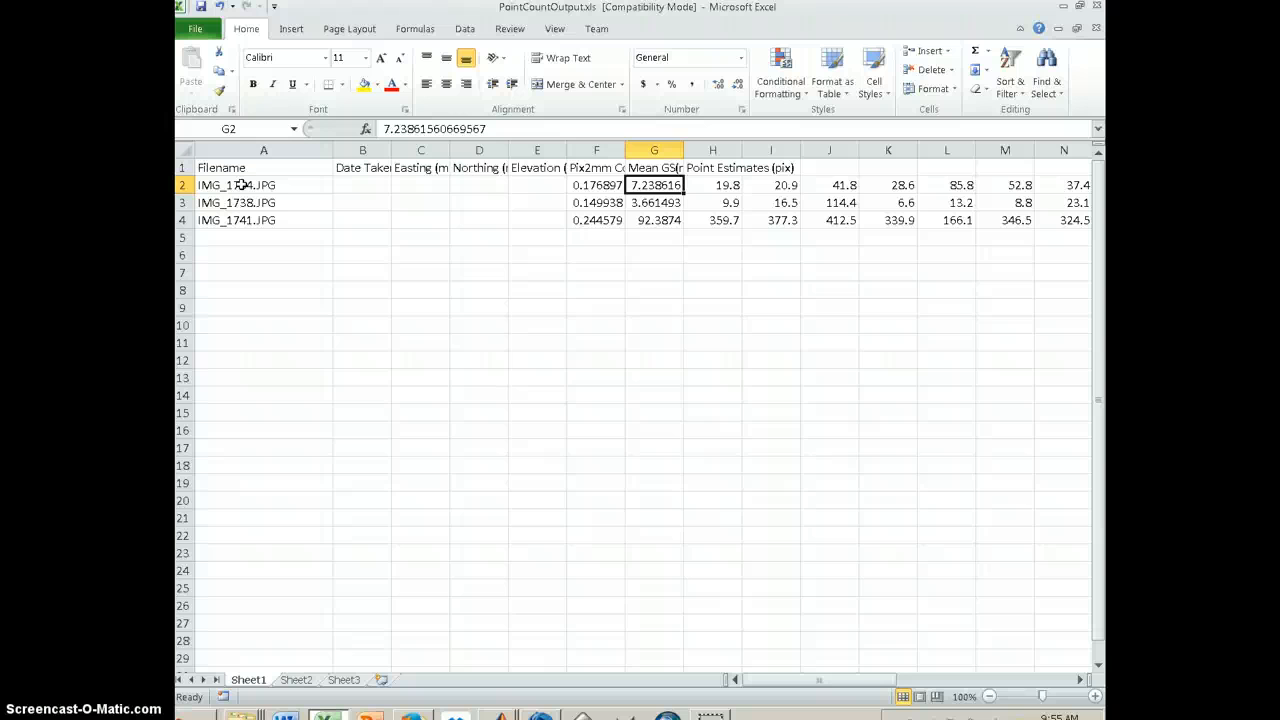
click(654, 202)
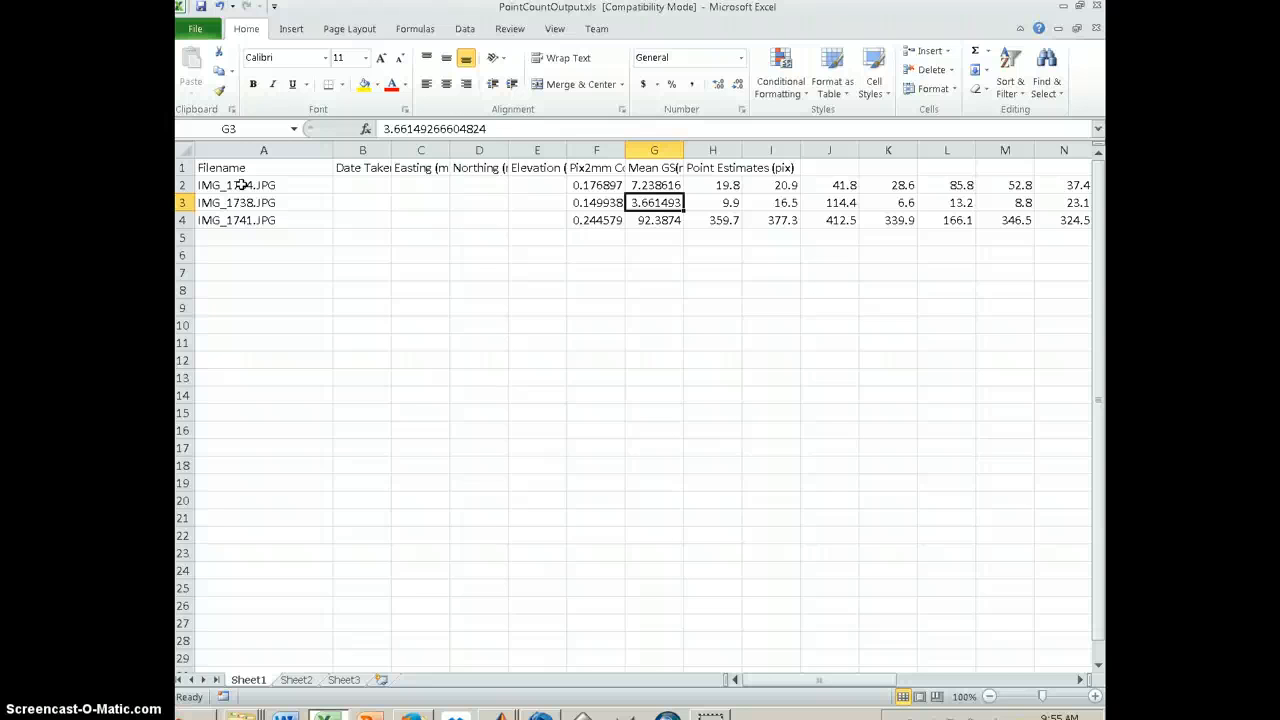
click(654, 220)
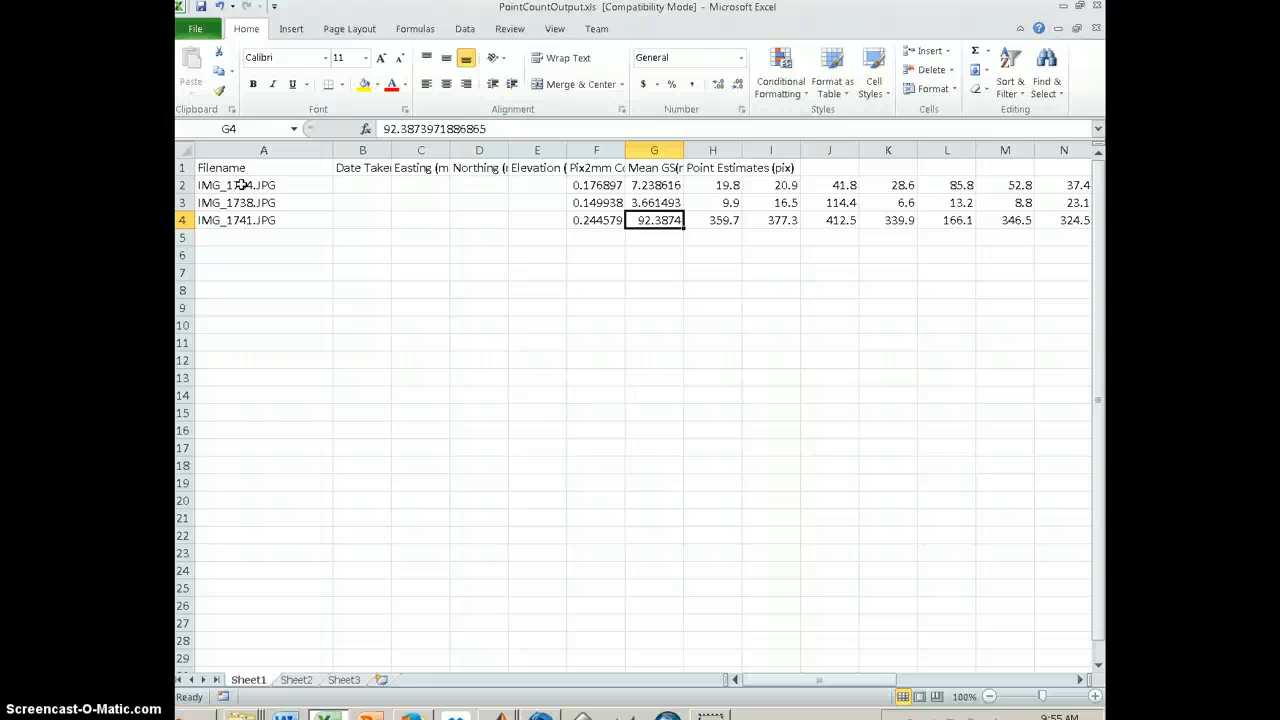
click(772, 184)
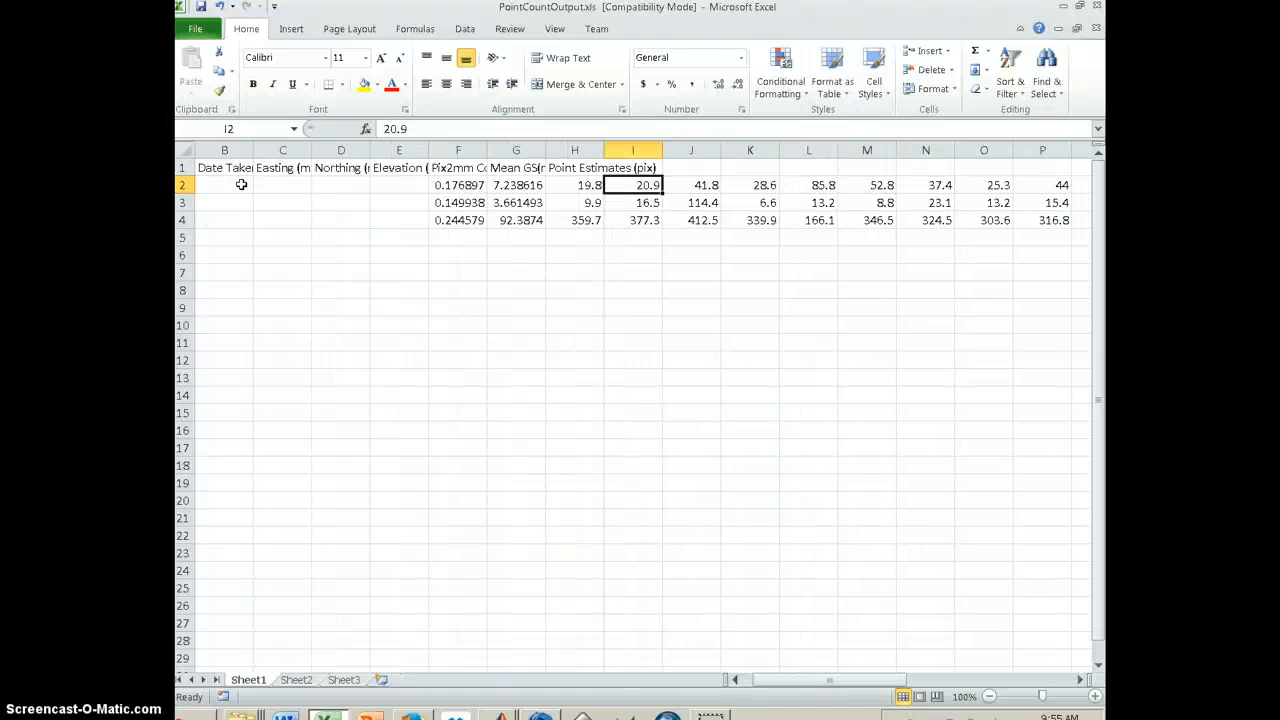
click(868, 184)
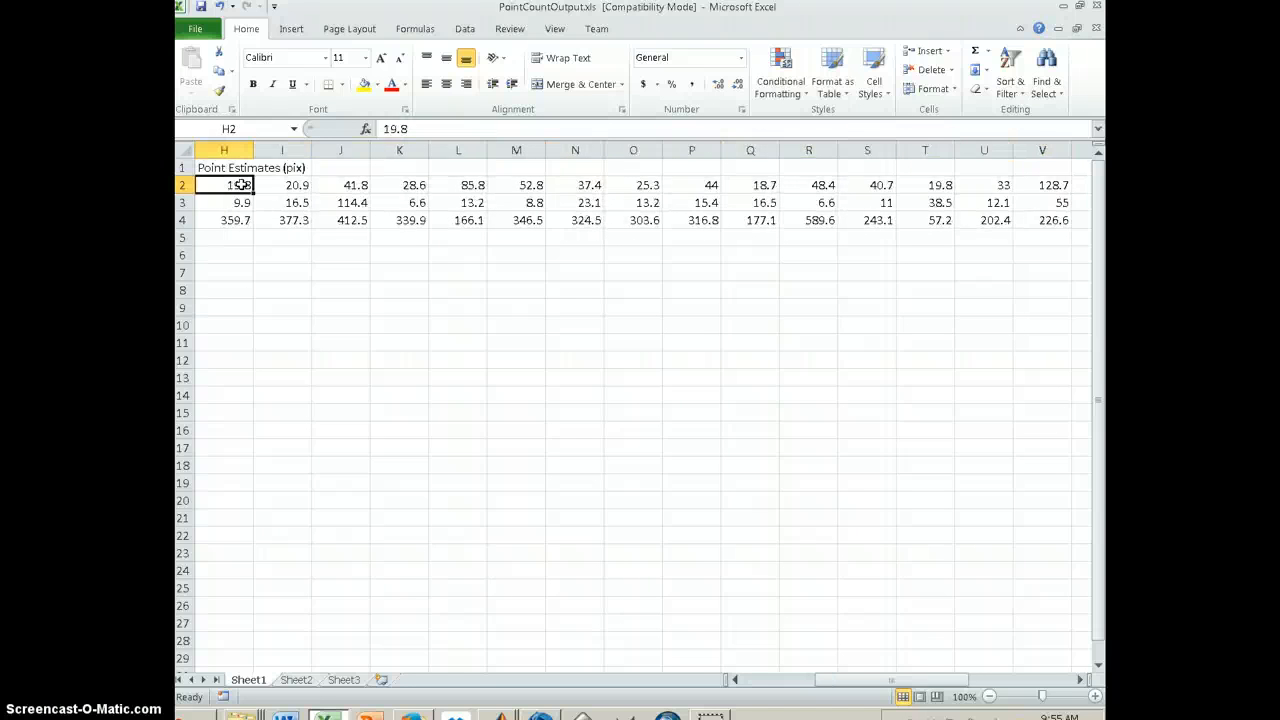
scroll(left, 3)
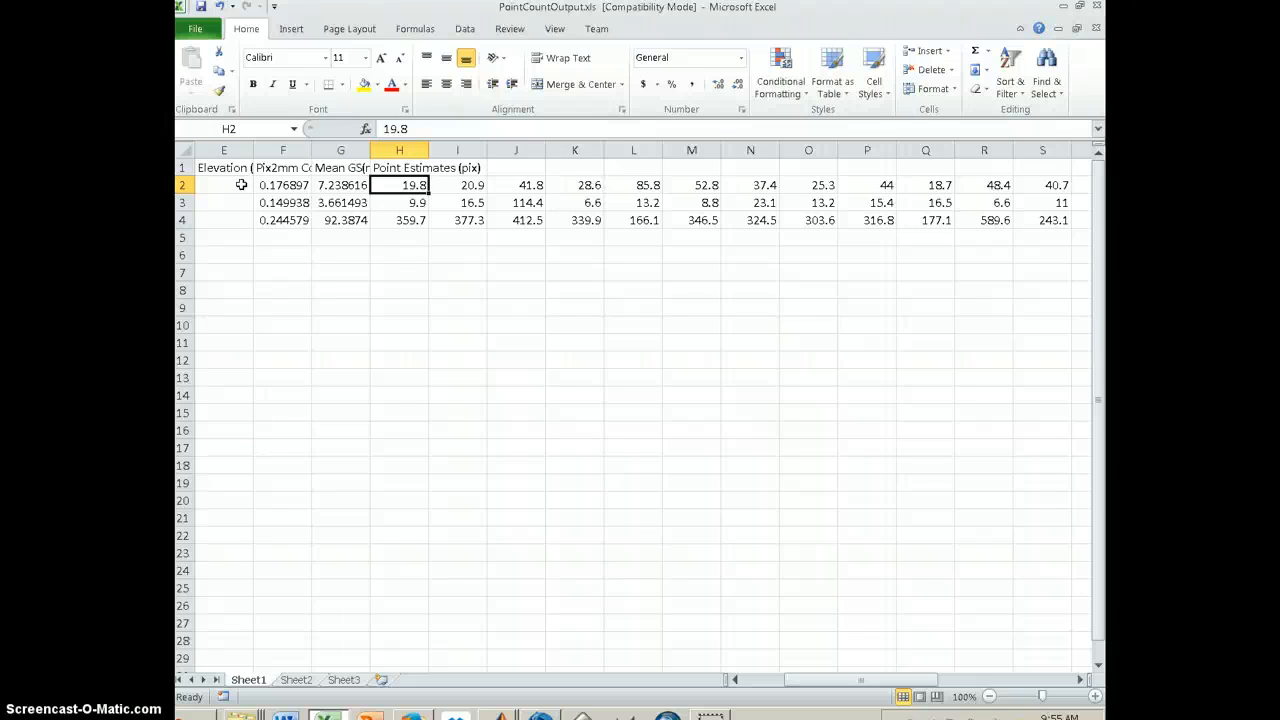
click(866, 184)
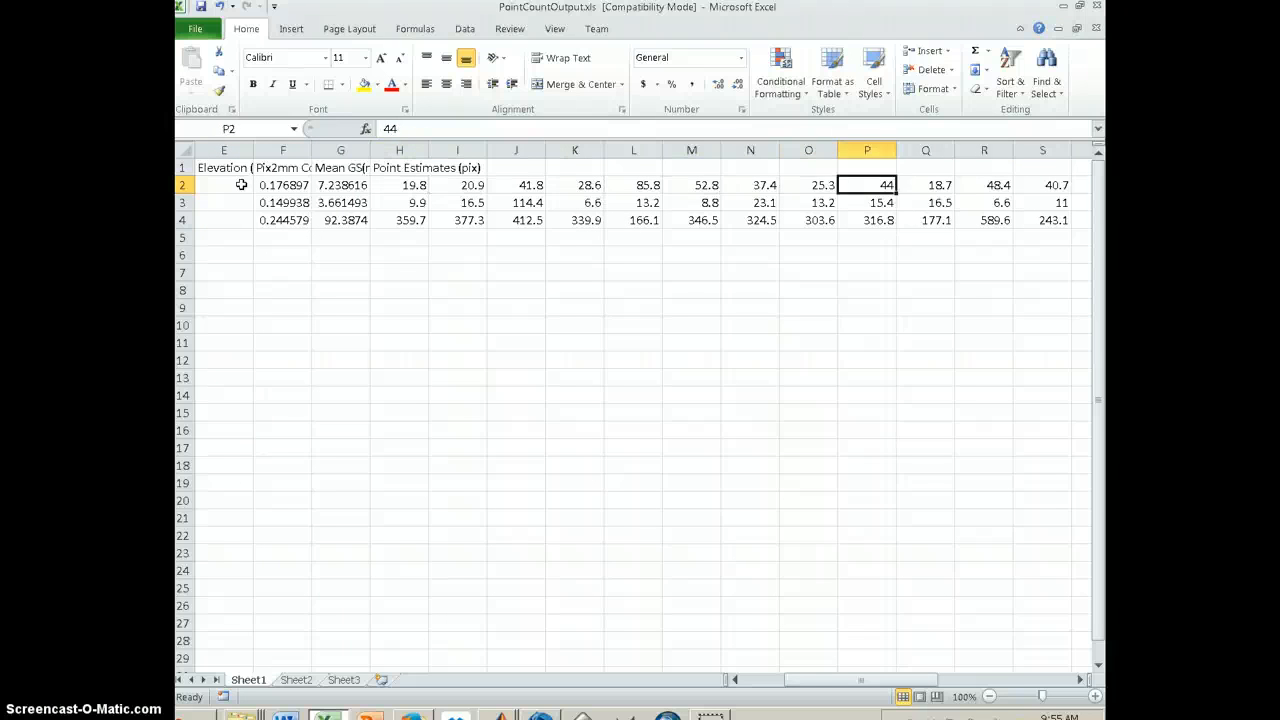